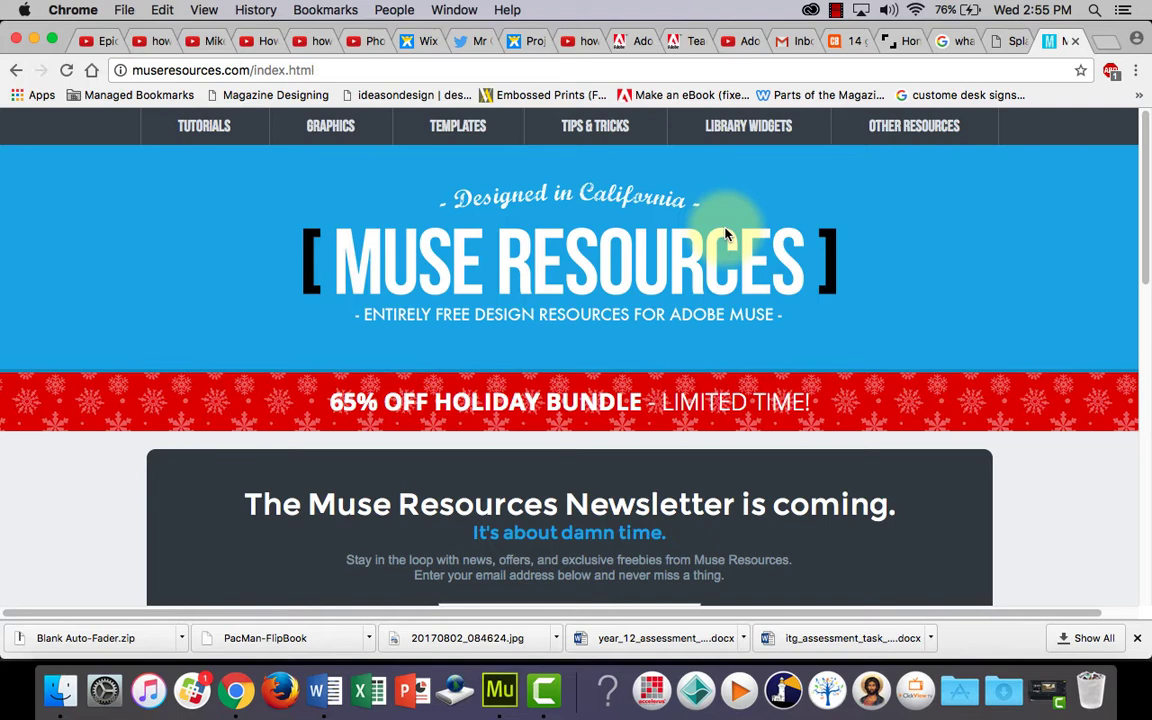
mouse_move(912, 126)
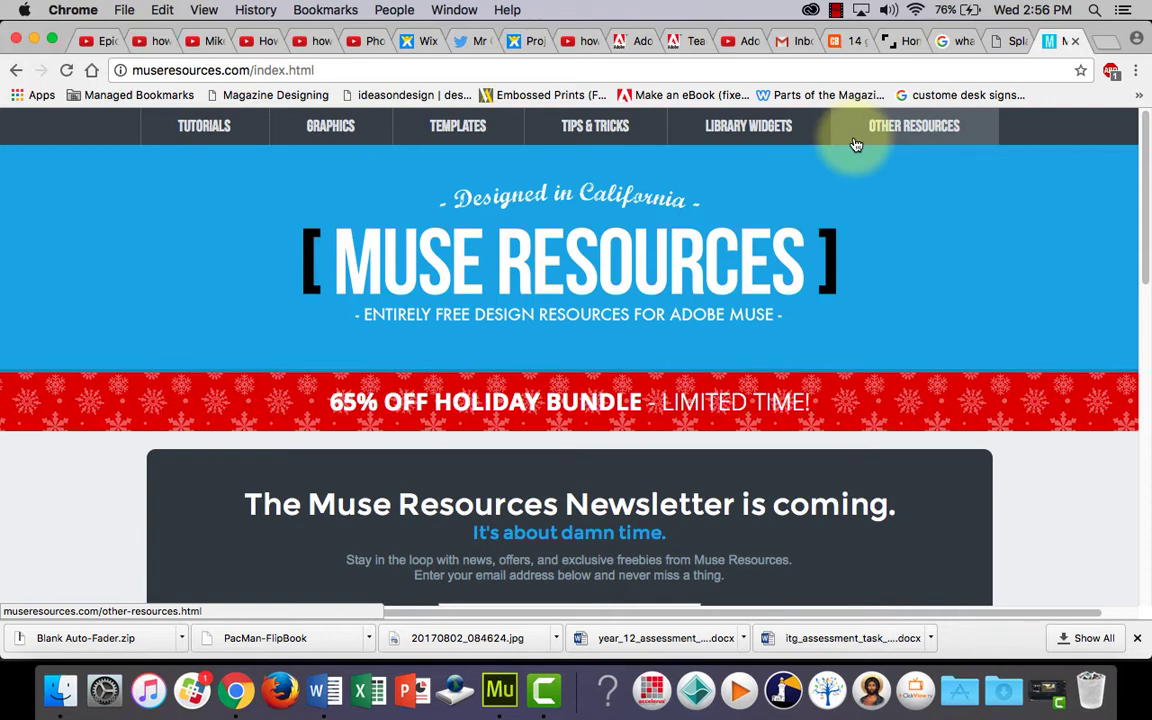
mouse_move(844, 124)
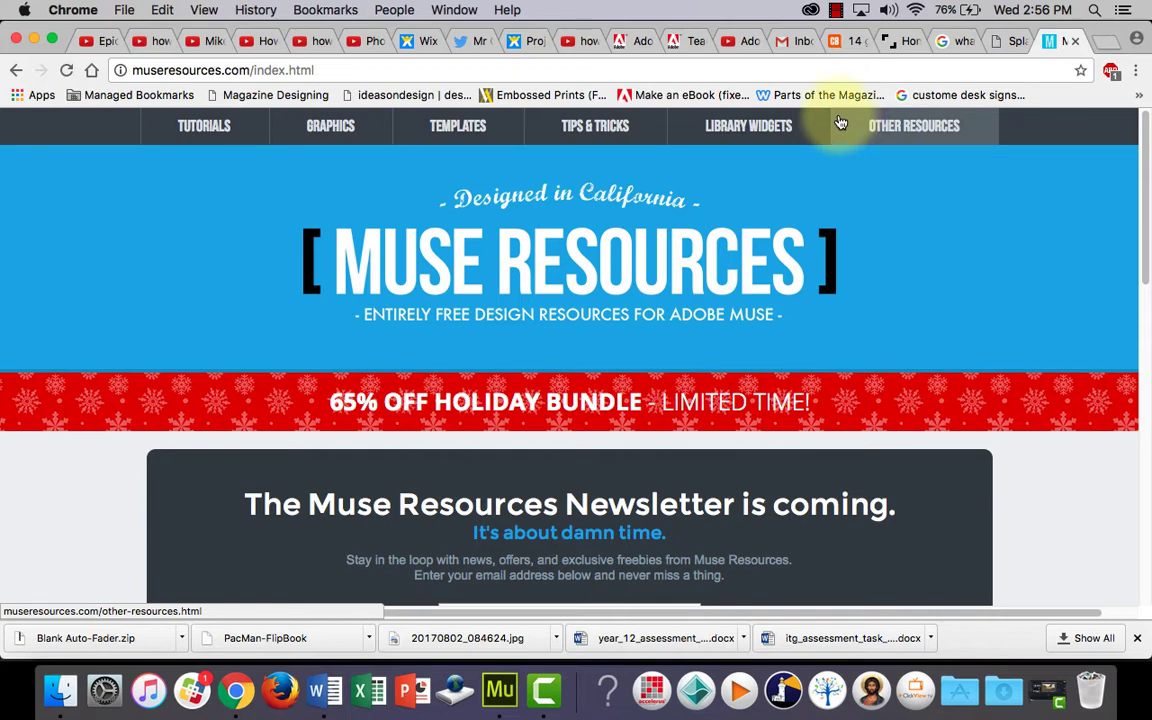
Switch to the LS Productions site and reload it to replay its video intro
left_click(904, 40)
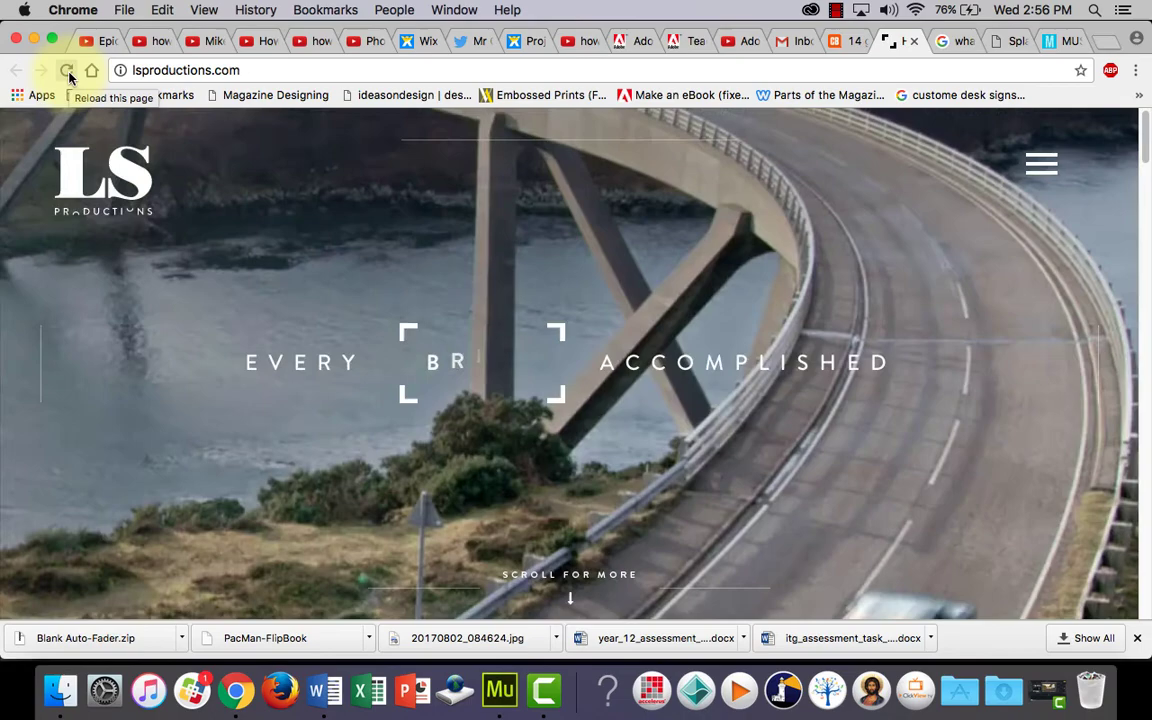
left_click(66, 70)
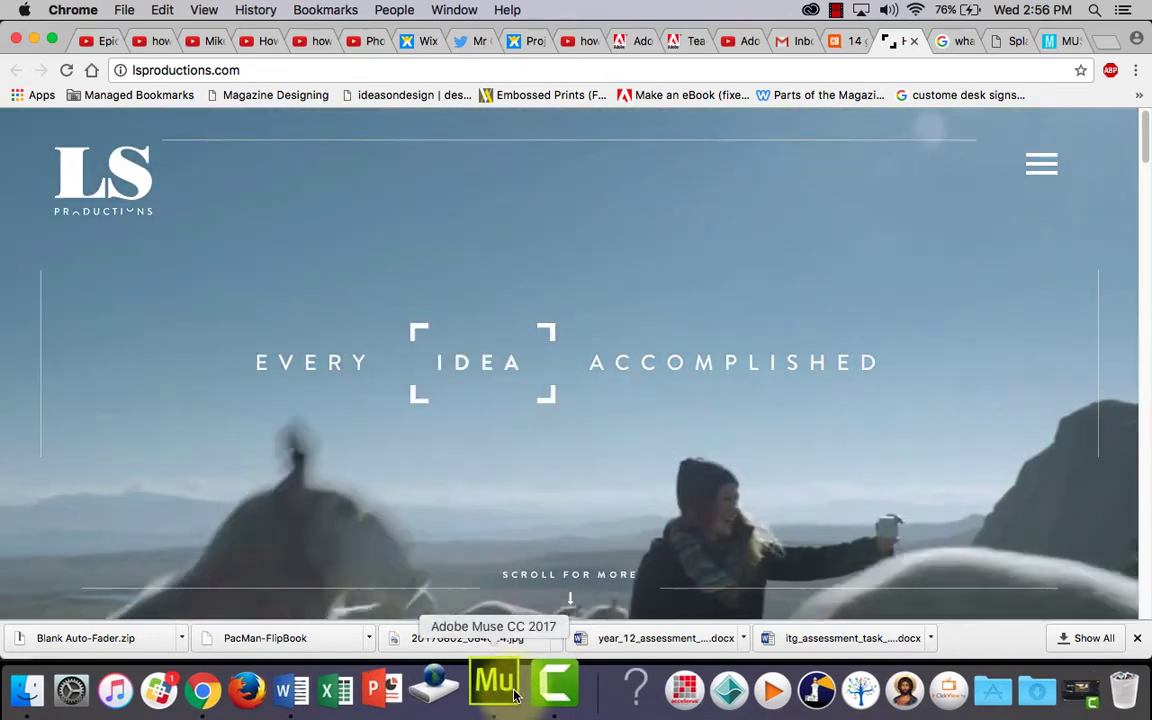
Switch to Muse and open the A-Master page with avatar header and copyright footer
left_click(492, 688)
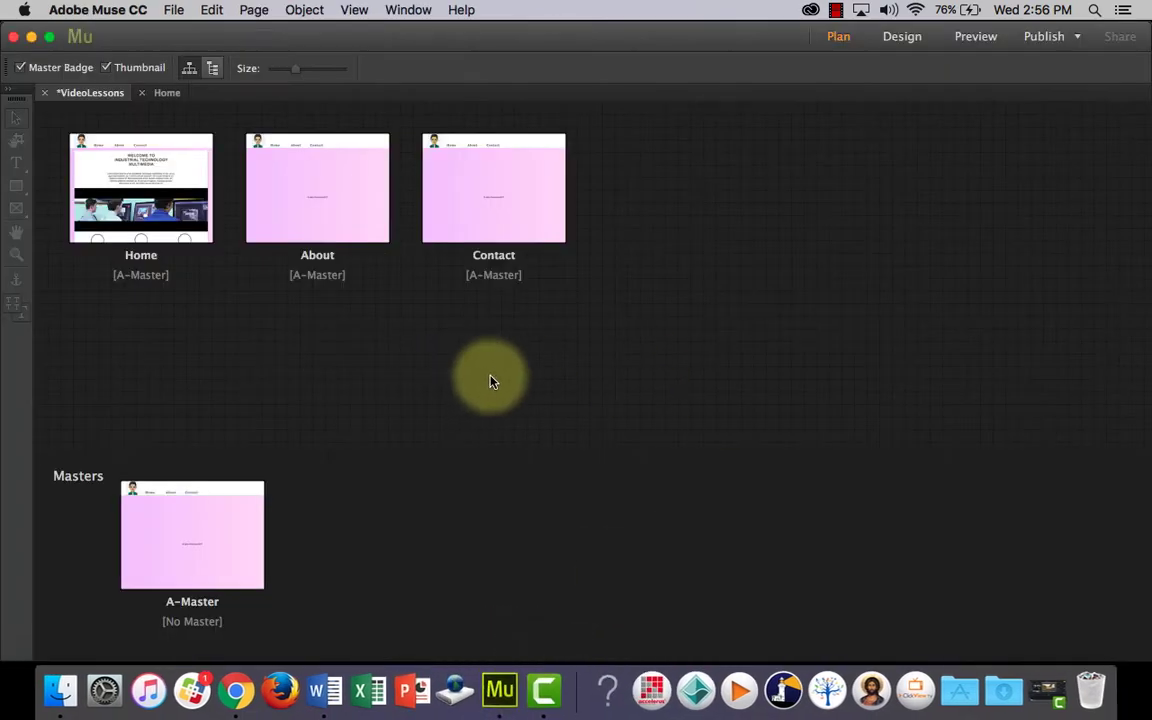
mouse_move(140, 188)
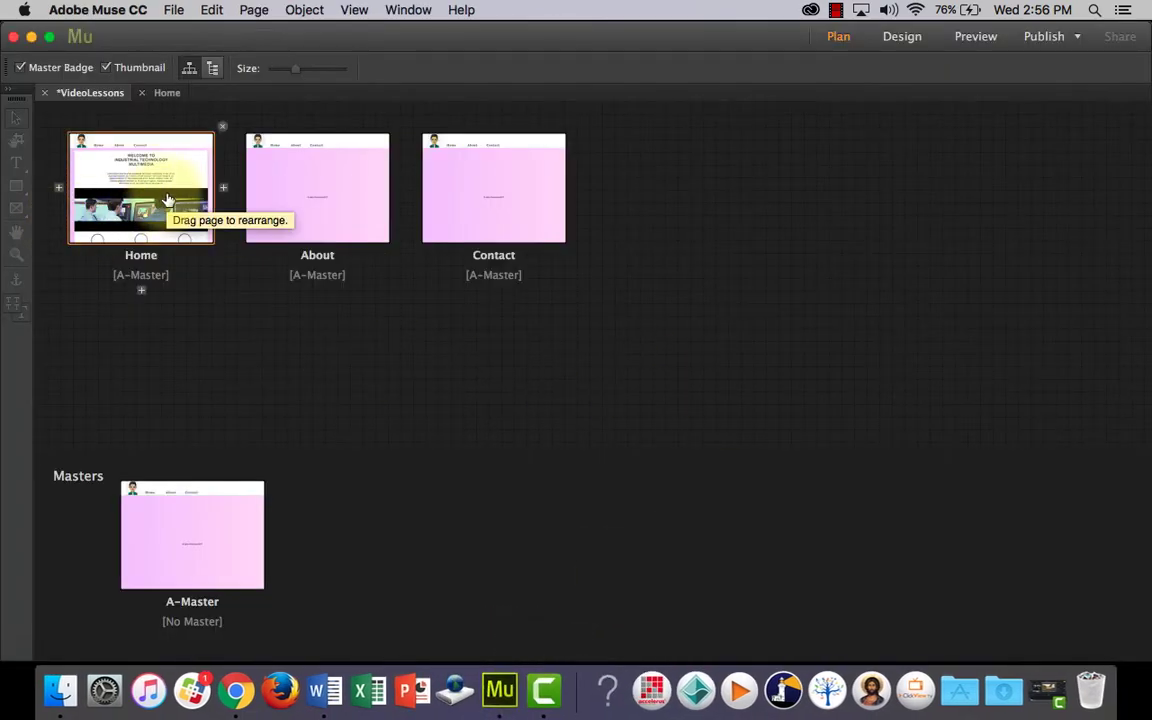
double_click(140, 188)
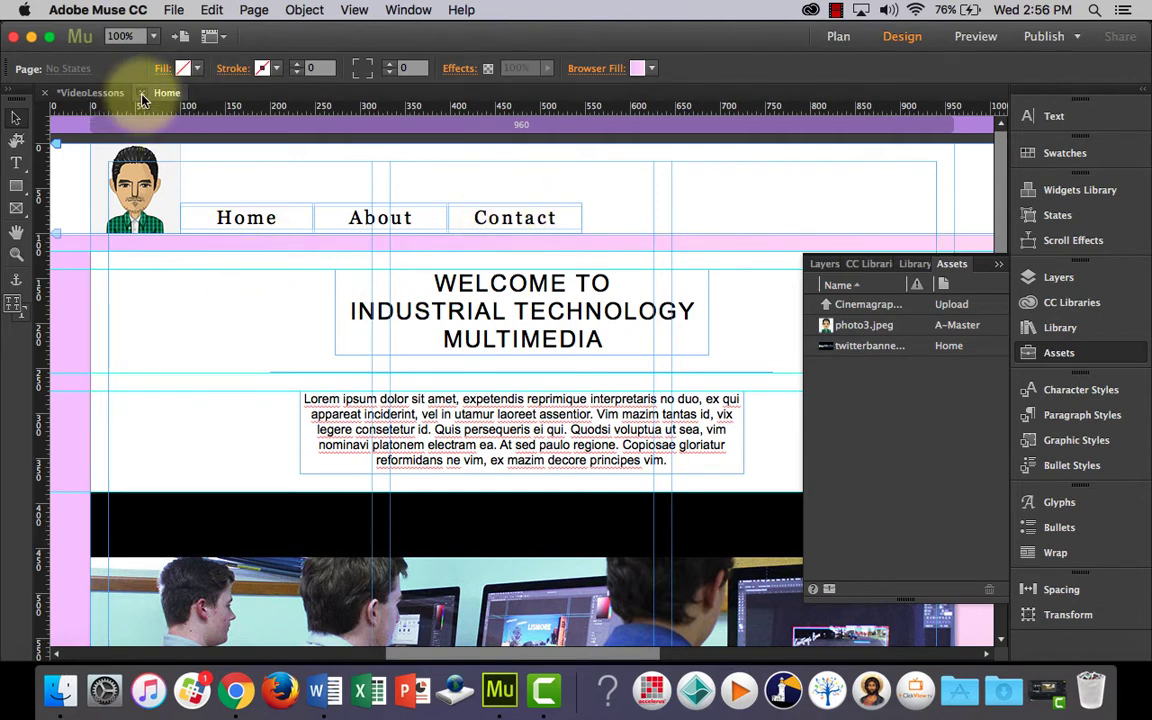
left_click(176, 92)
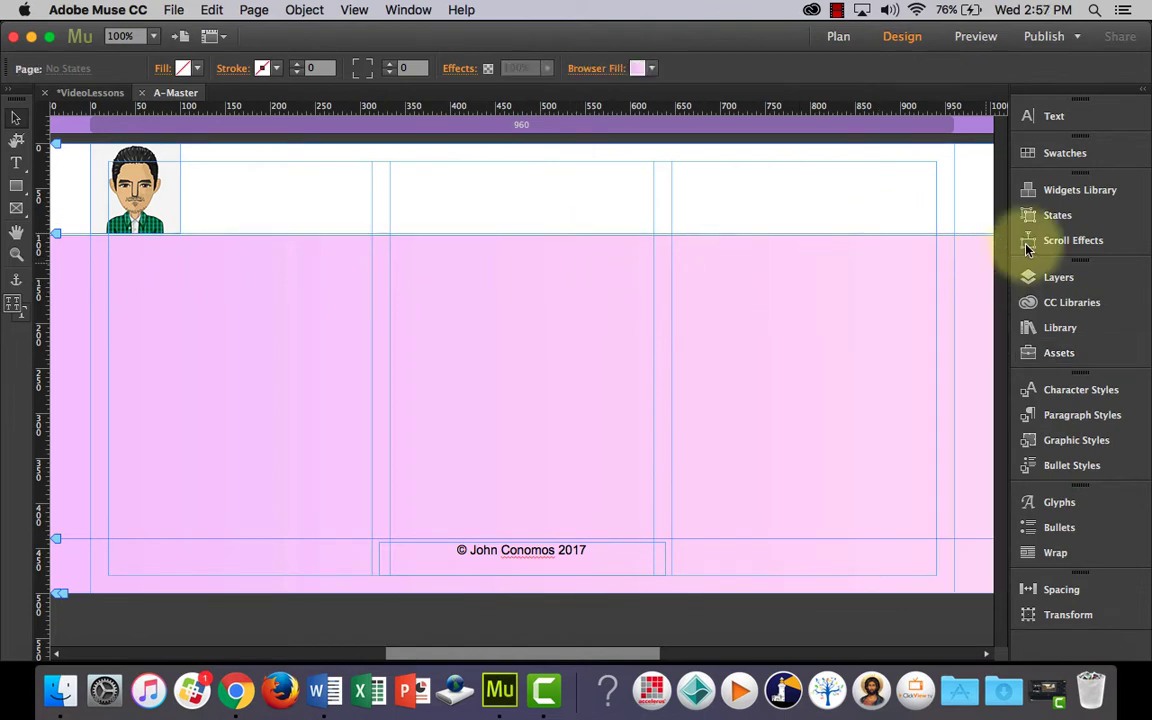
mouse_move(1078, 288)
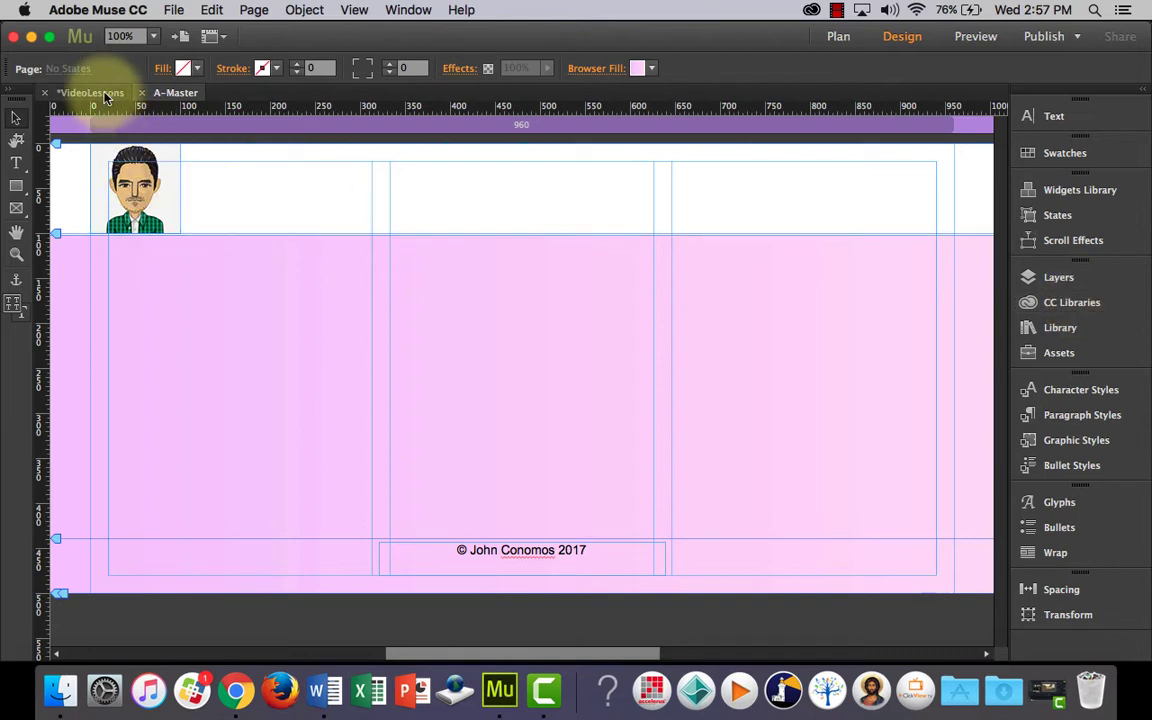
Insert a page named Splash before Home and assign it No Master
left_click(838, 36)
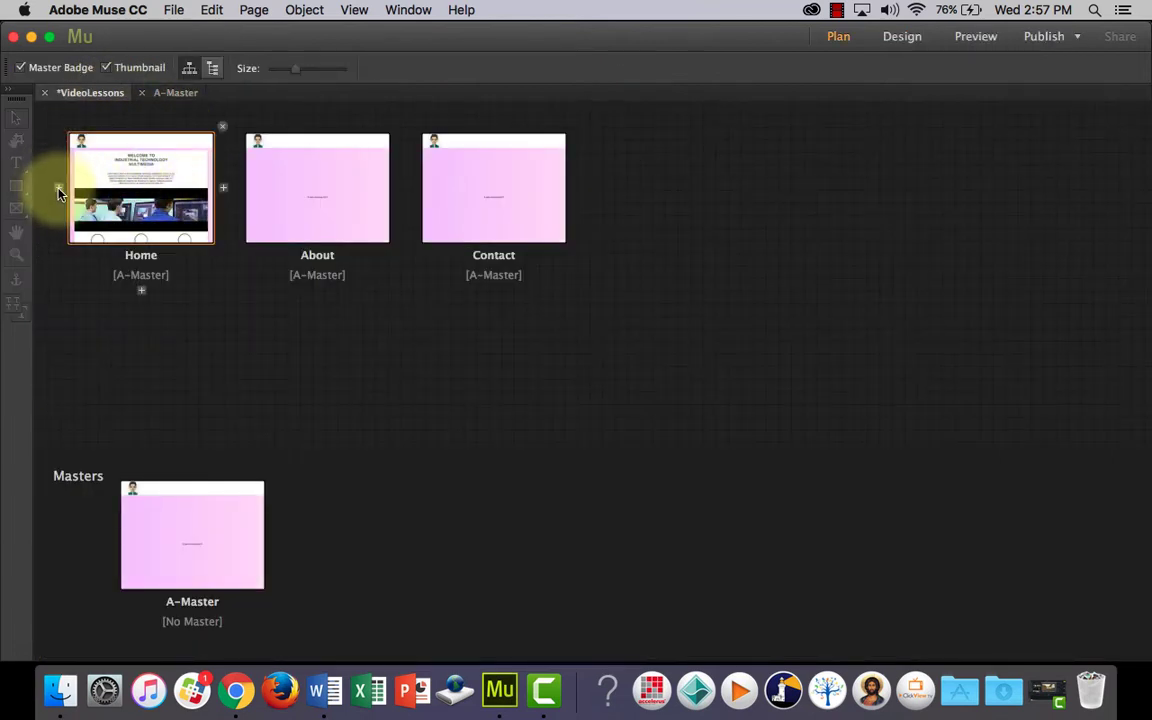
mouse_move(60, 192)
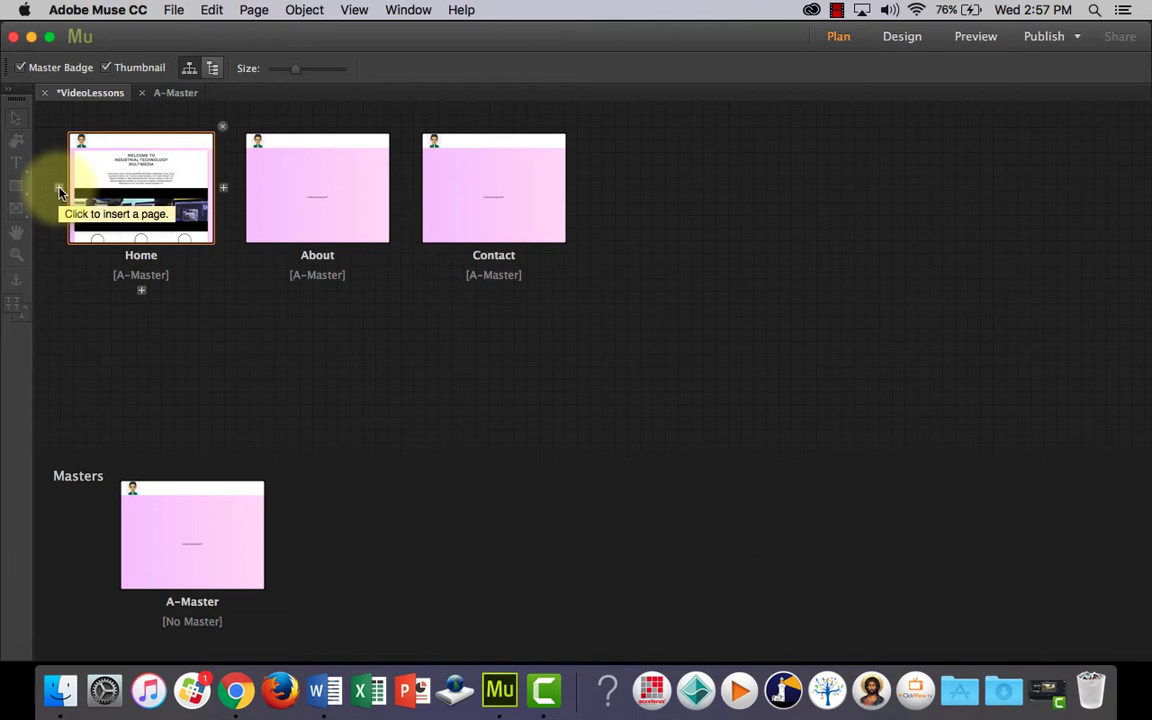
left_click(60, 192)
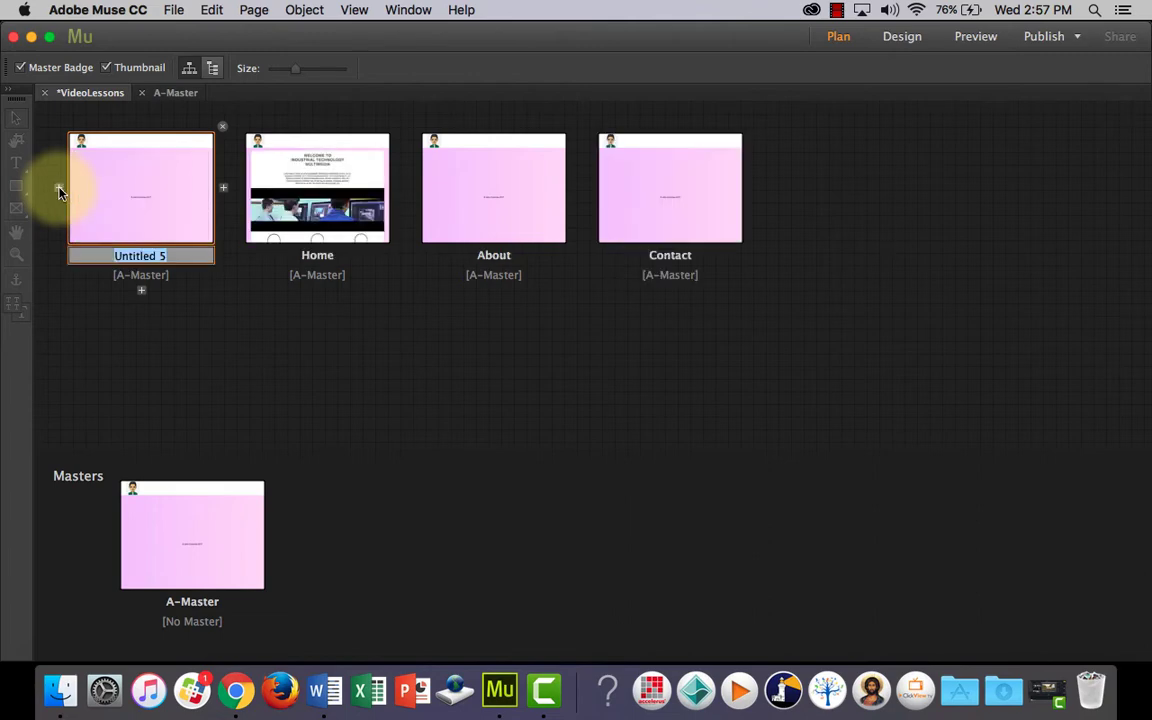
type("Splash")
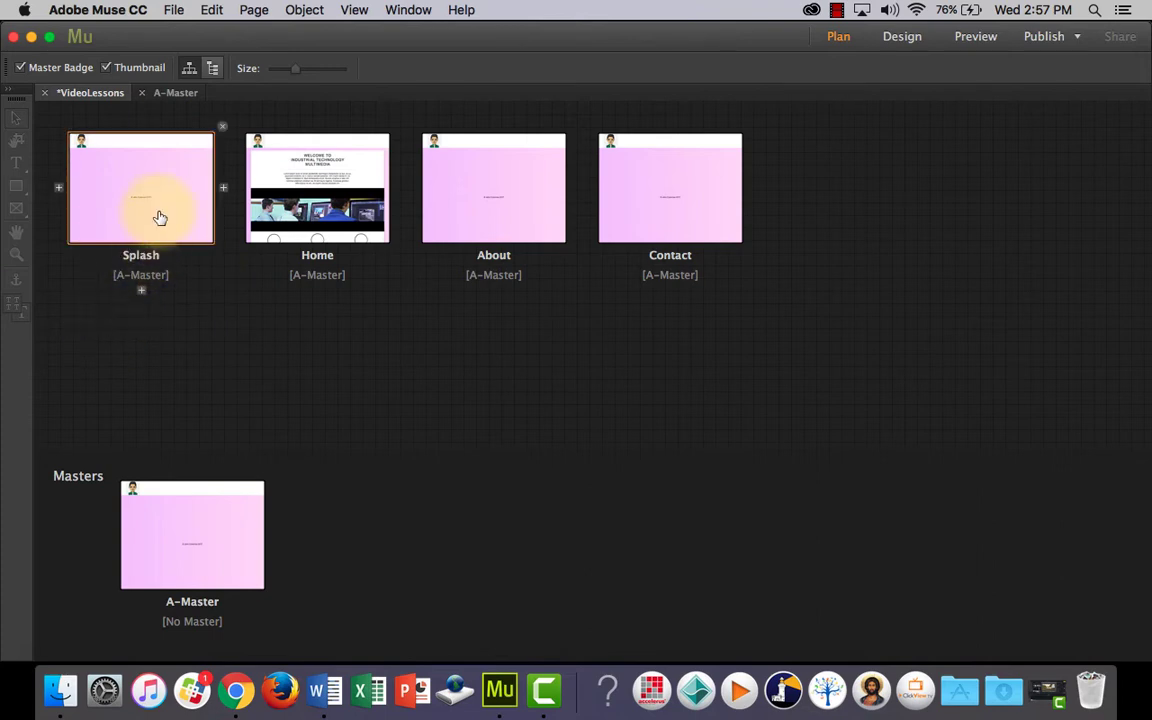
mouse_move(156, 216)
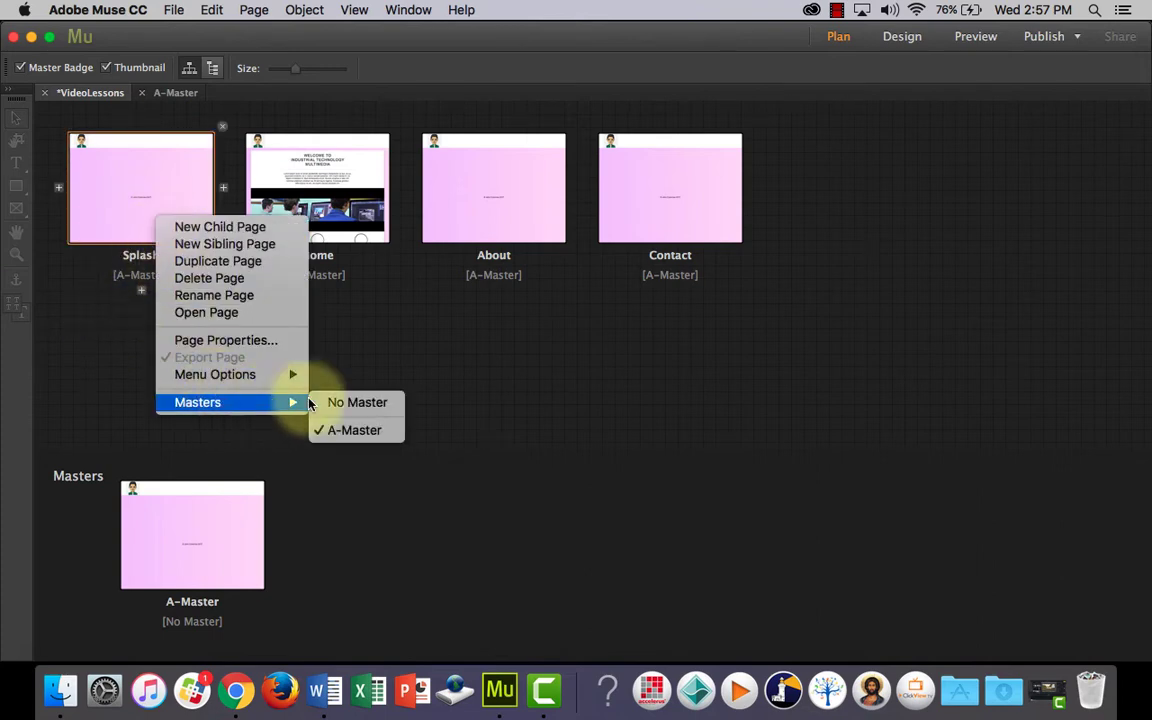
left_click(356, 402)
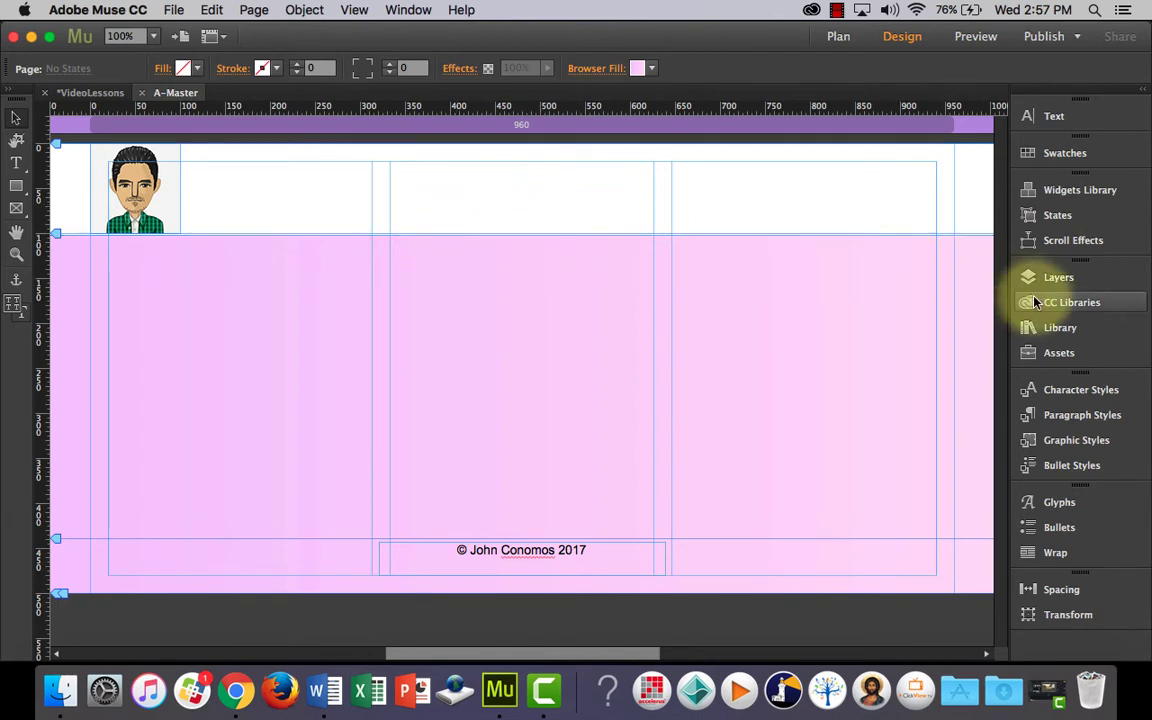
Add a Horizontal Menu widget to the master header with Menu Type set to Manual
left_click(1080, 188)
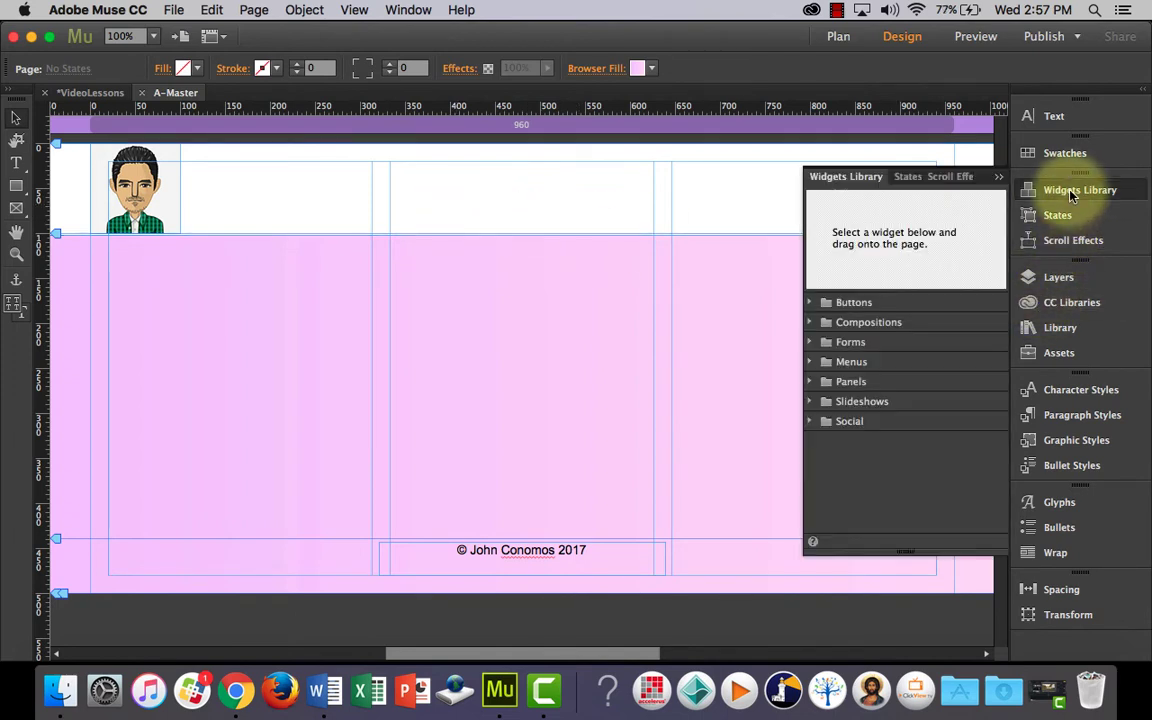
mouse_move(822, 340)
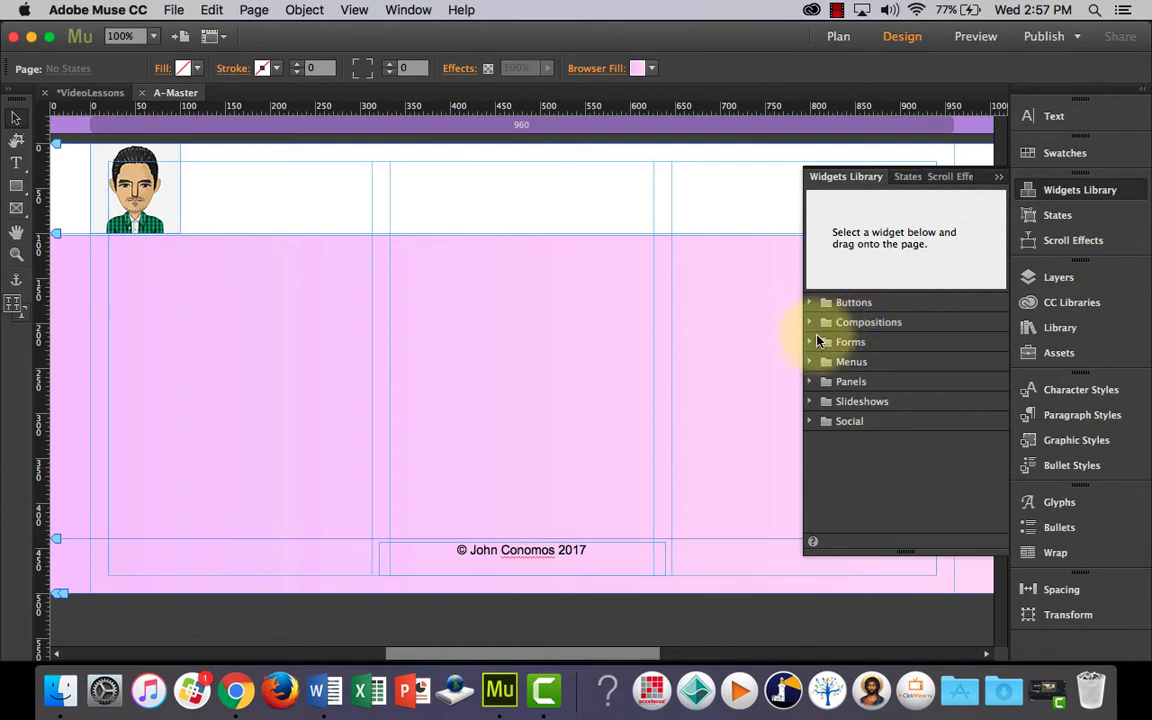
left_click(852, 360)
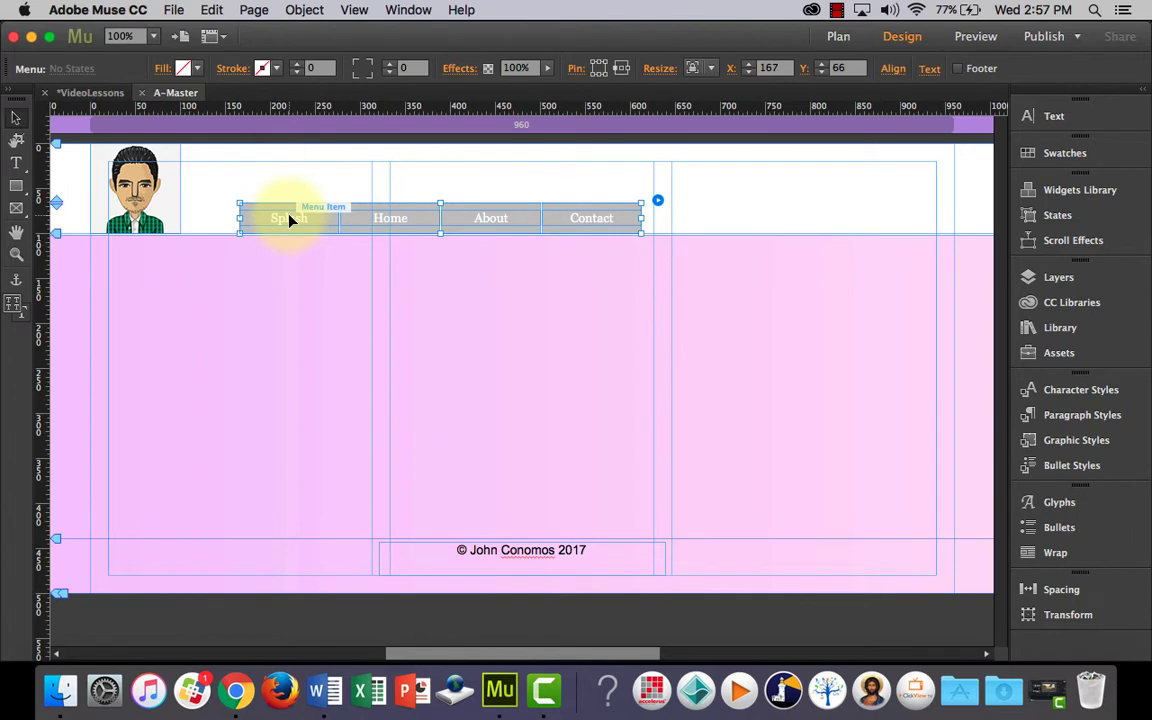
left_click(658, 200)
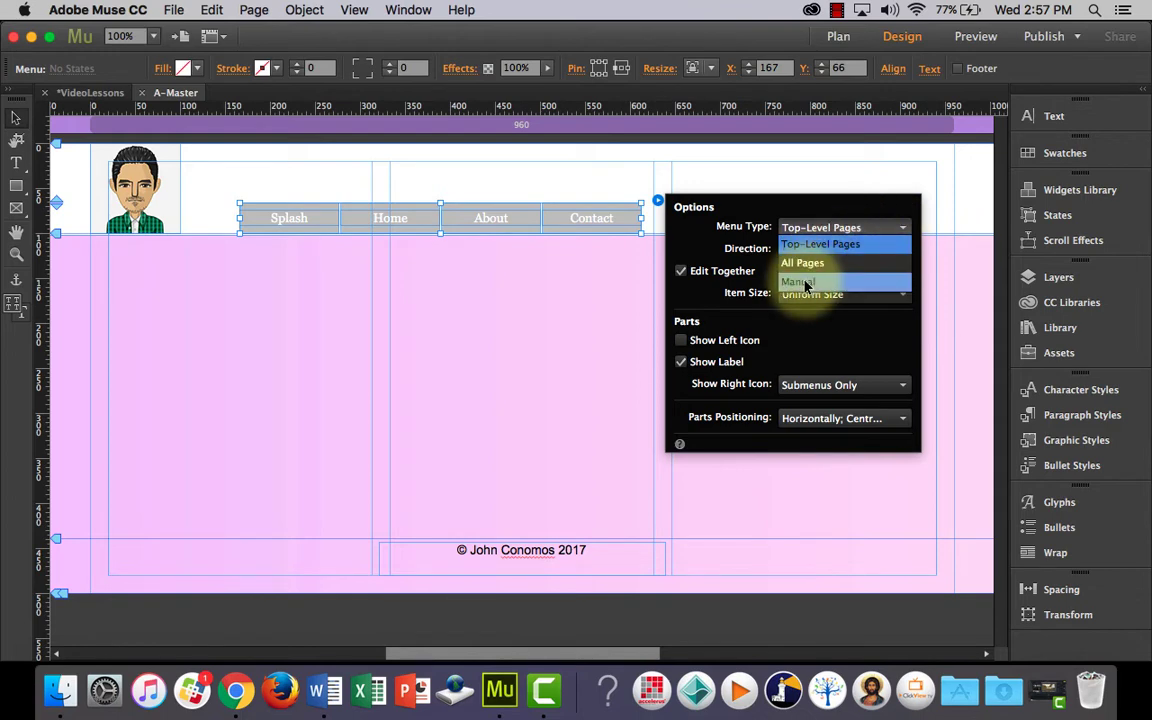
left_click(798, 282)
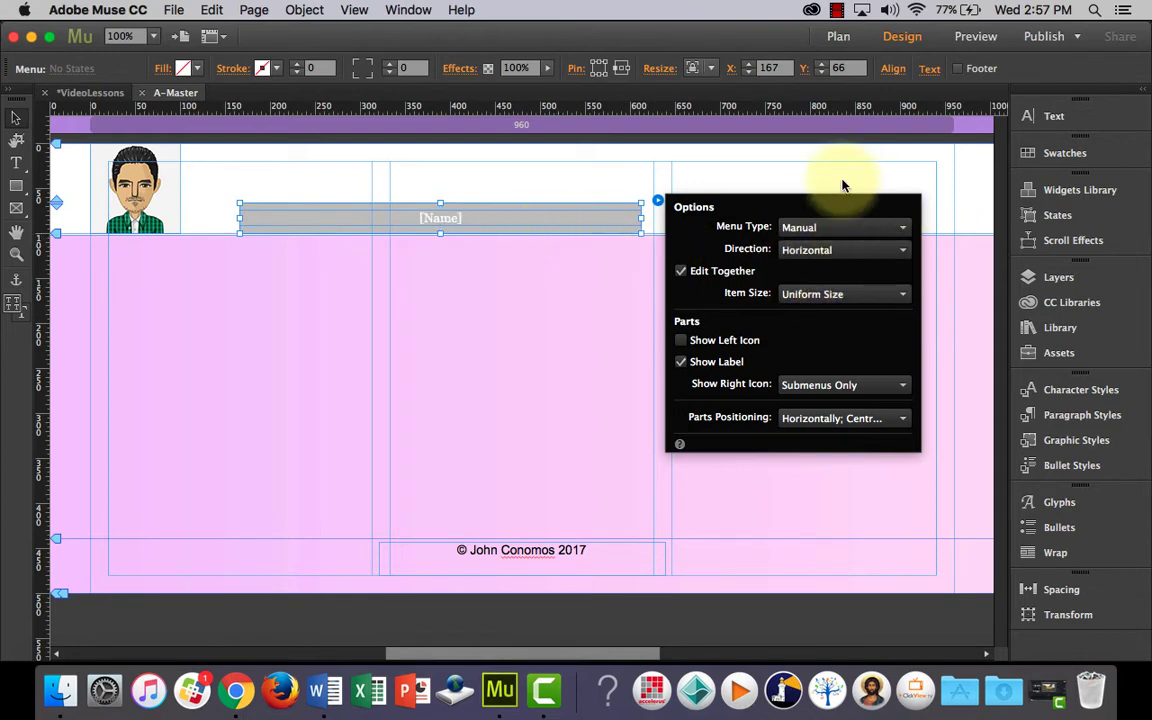
left_click(496, 220)
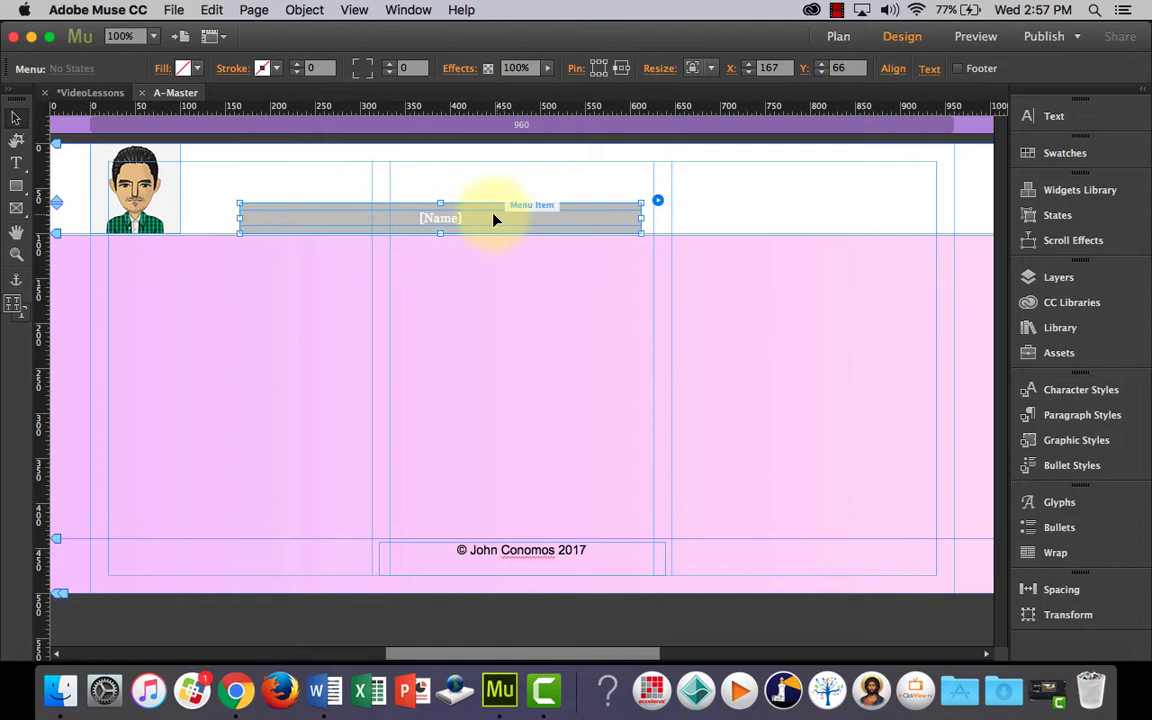
left_click(838, 36)
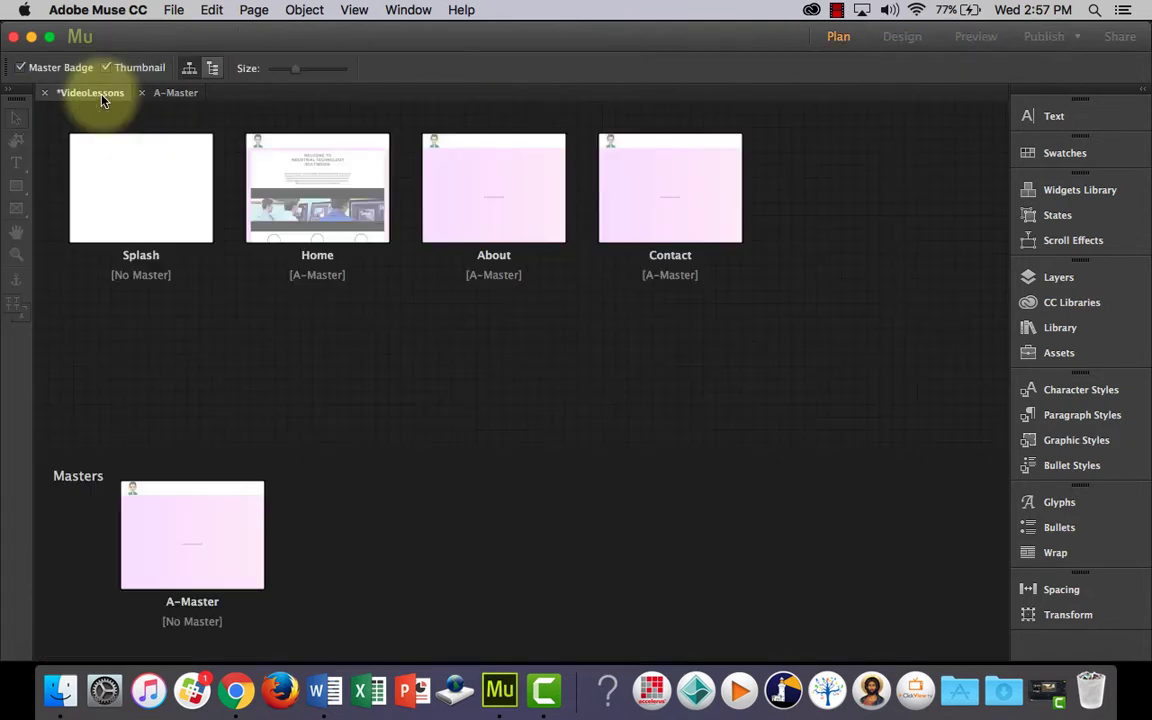
Label the master menu's first two items Home and About
left_click(316, 188)
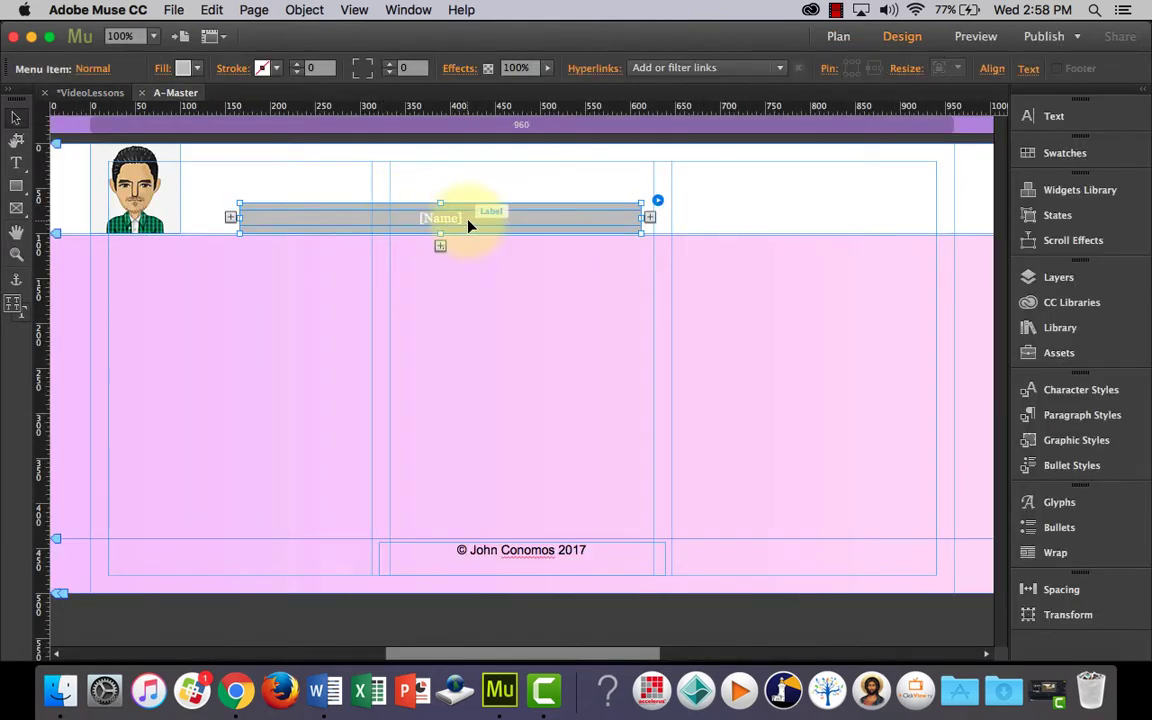
double_click(440, 218)
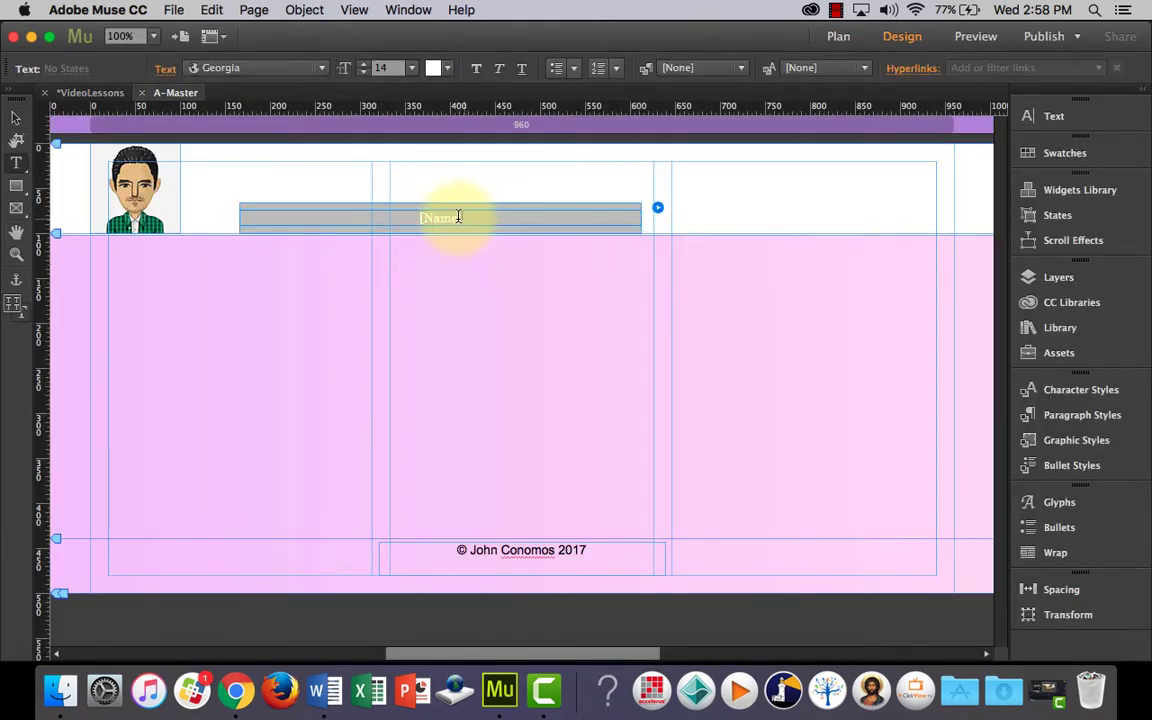
type("Home")
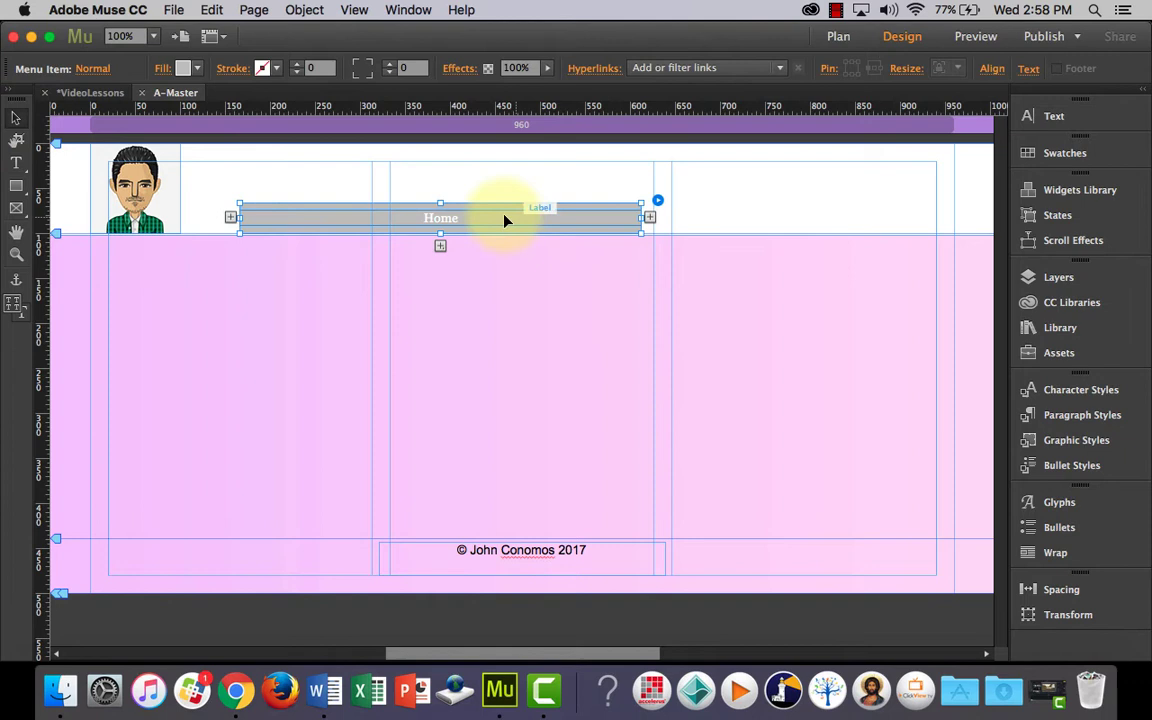
mouse_move(650, 220)
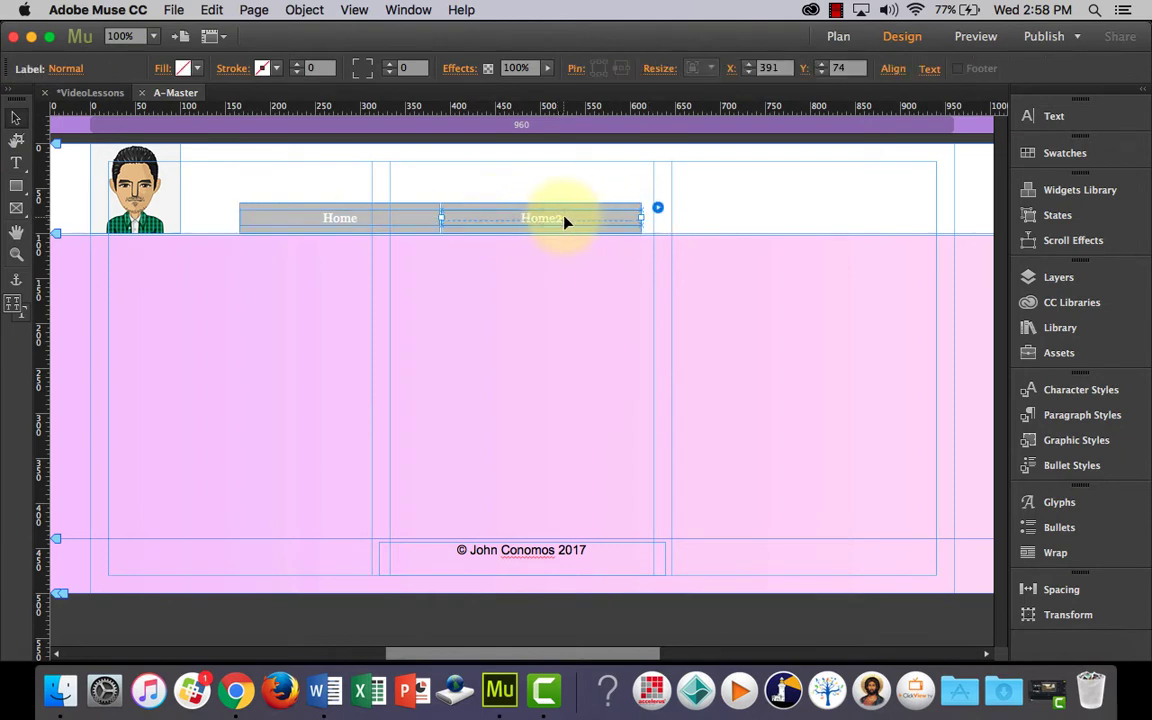
double_click(540, 218)
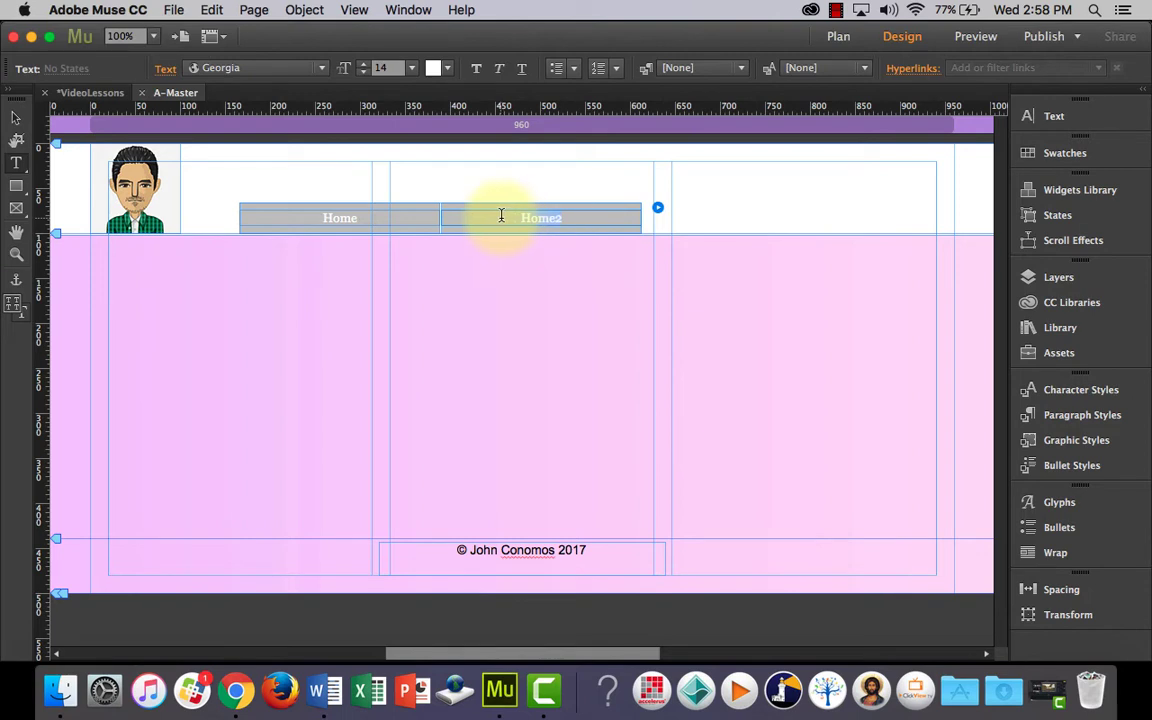
type("About")
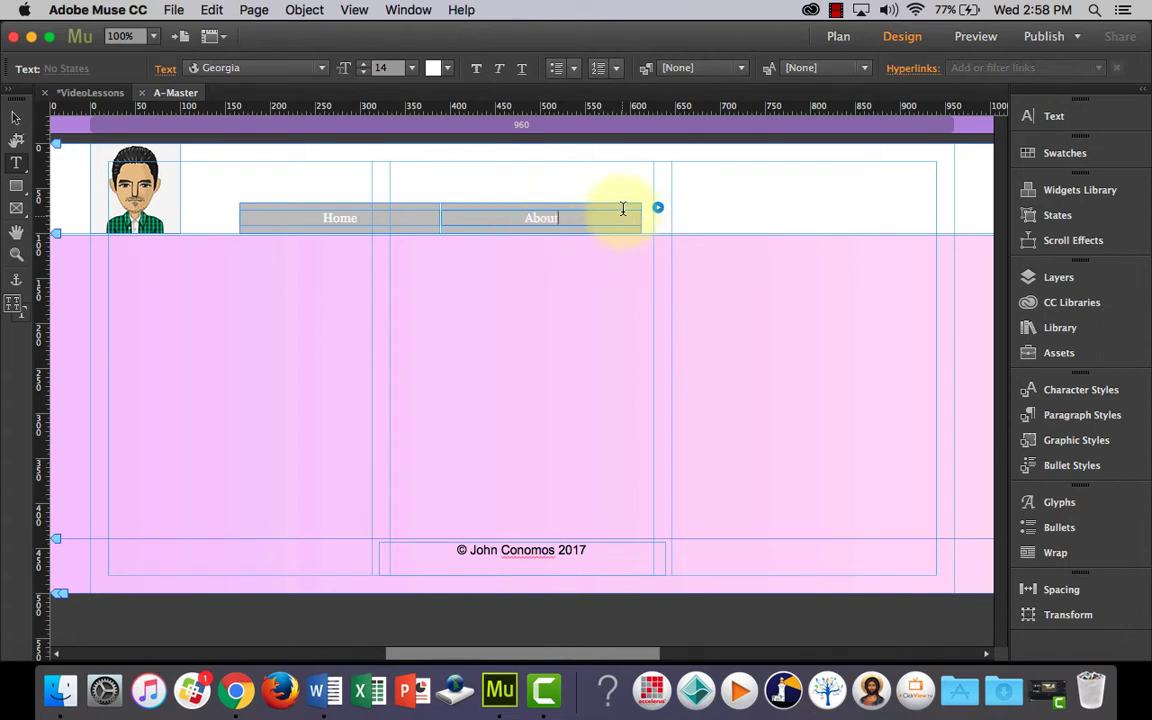
Rename the third menu item to Contact
left_click(540, 218)
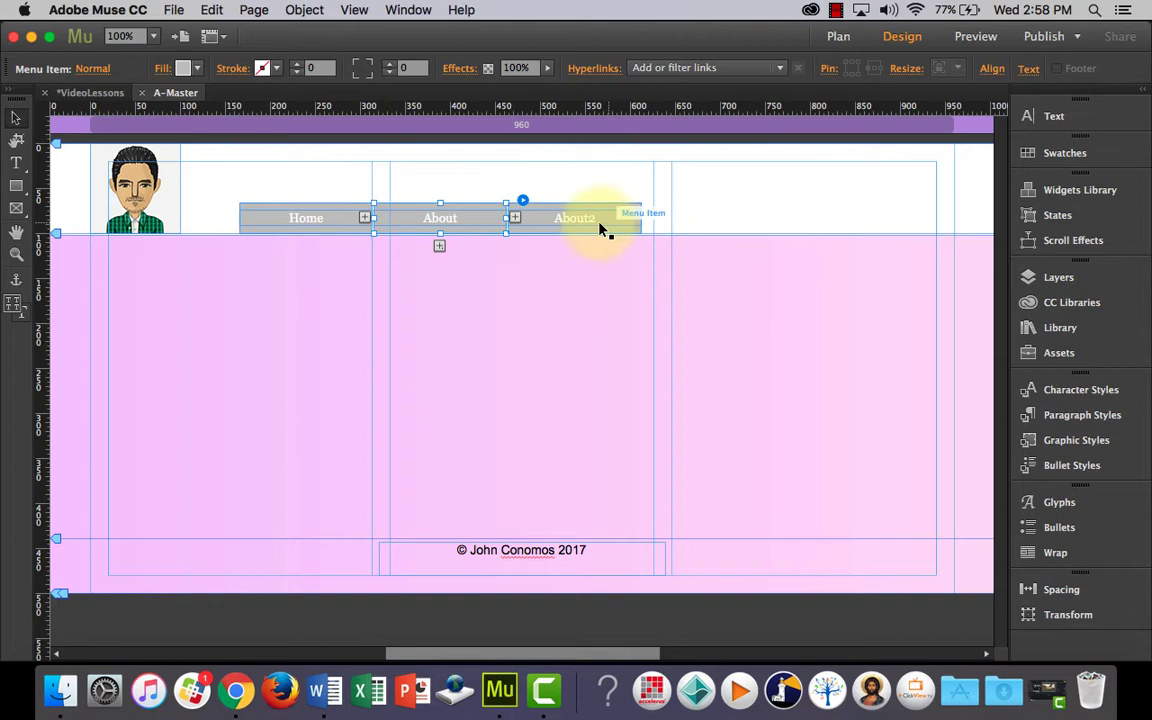
double_click(574, 218)
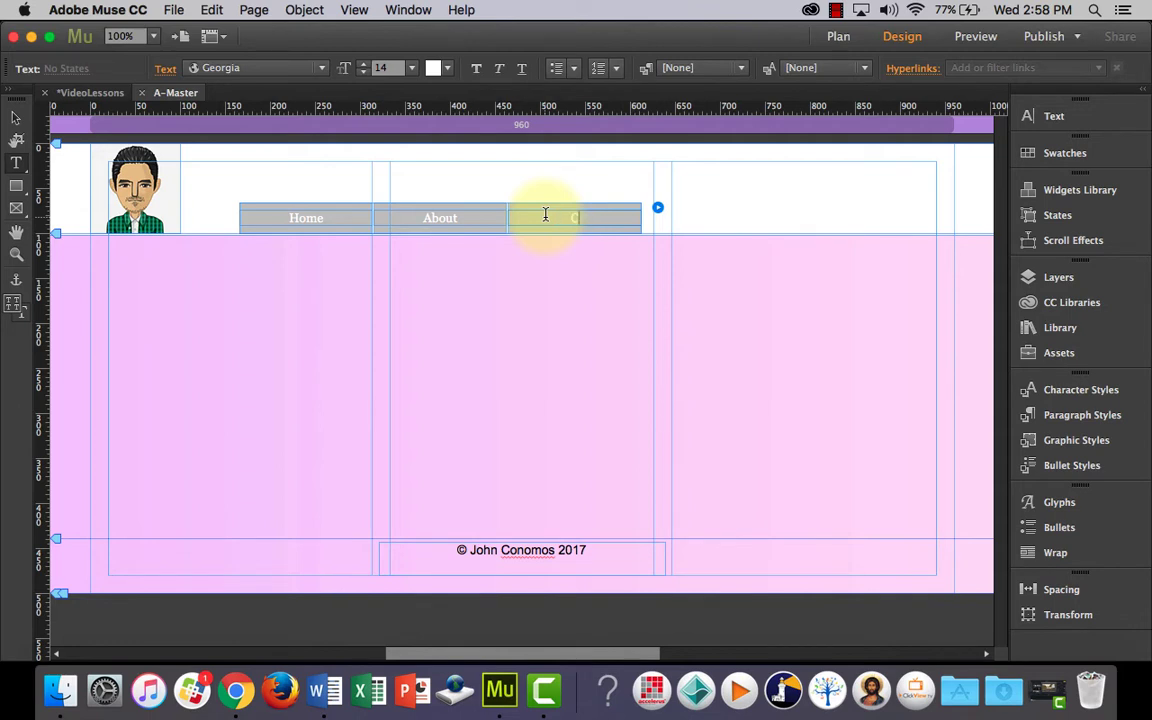
type("Contact")
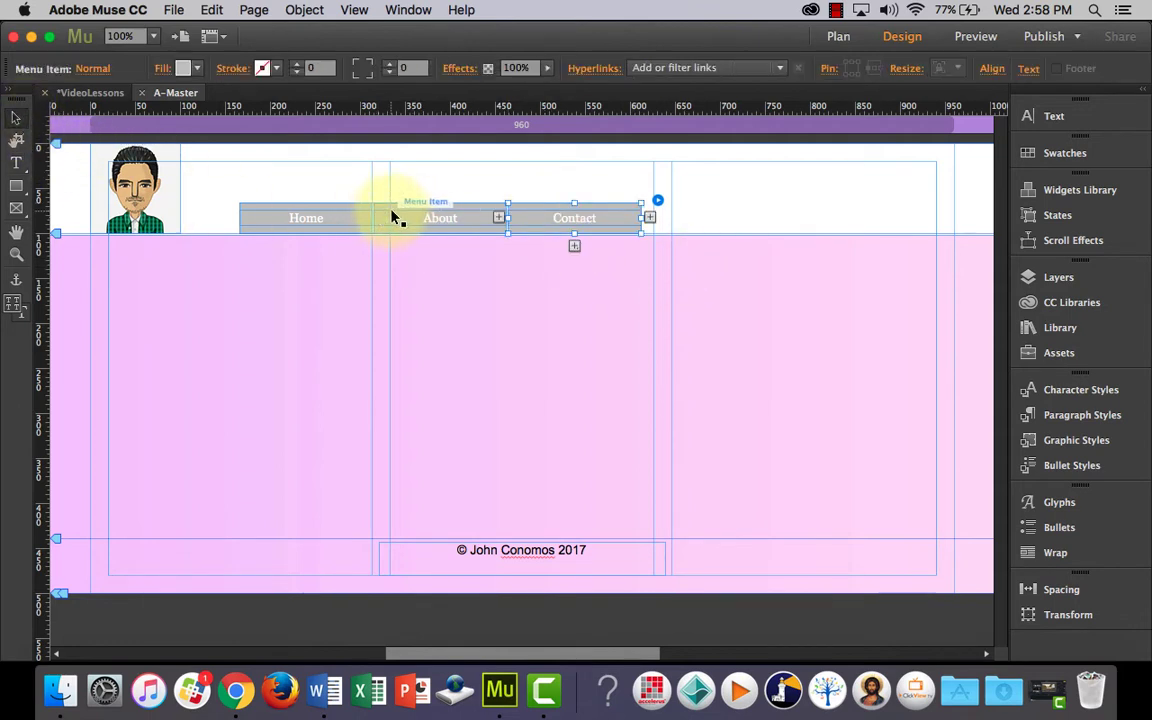
Link the Contact menu item to the site's Contact page
left_click(304, 216)
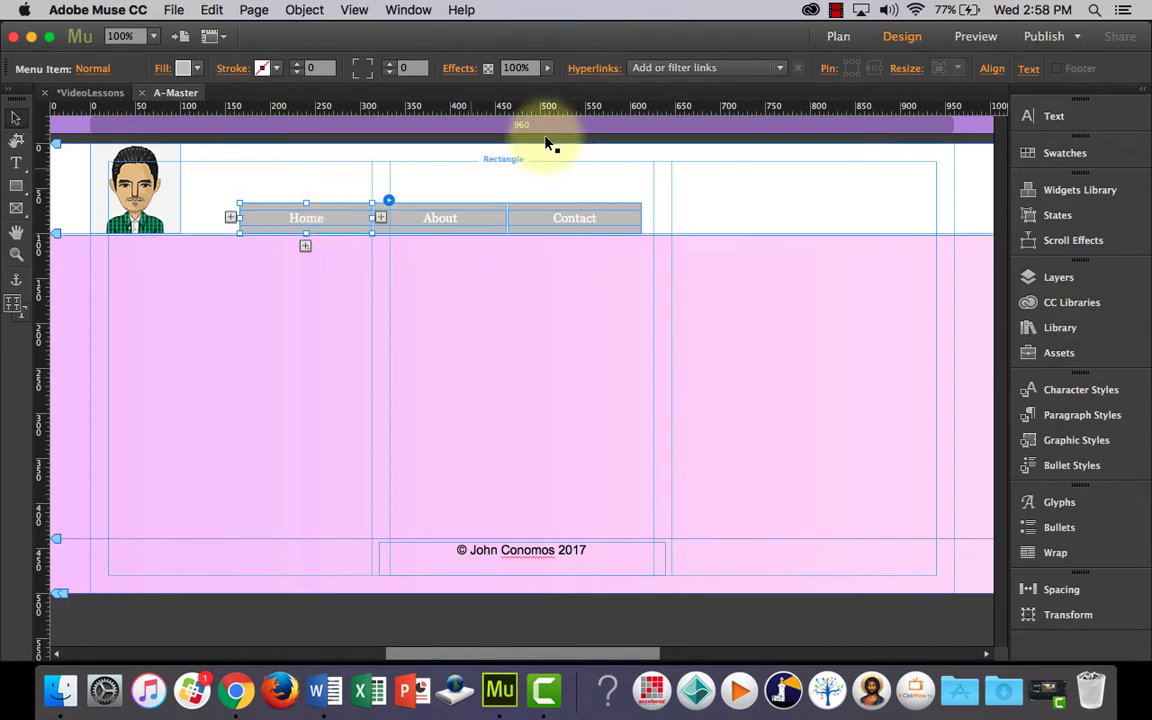
mouse_move(736, 70)
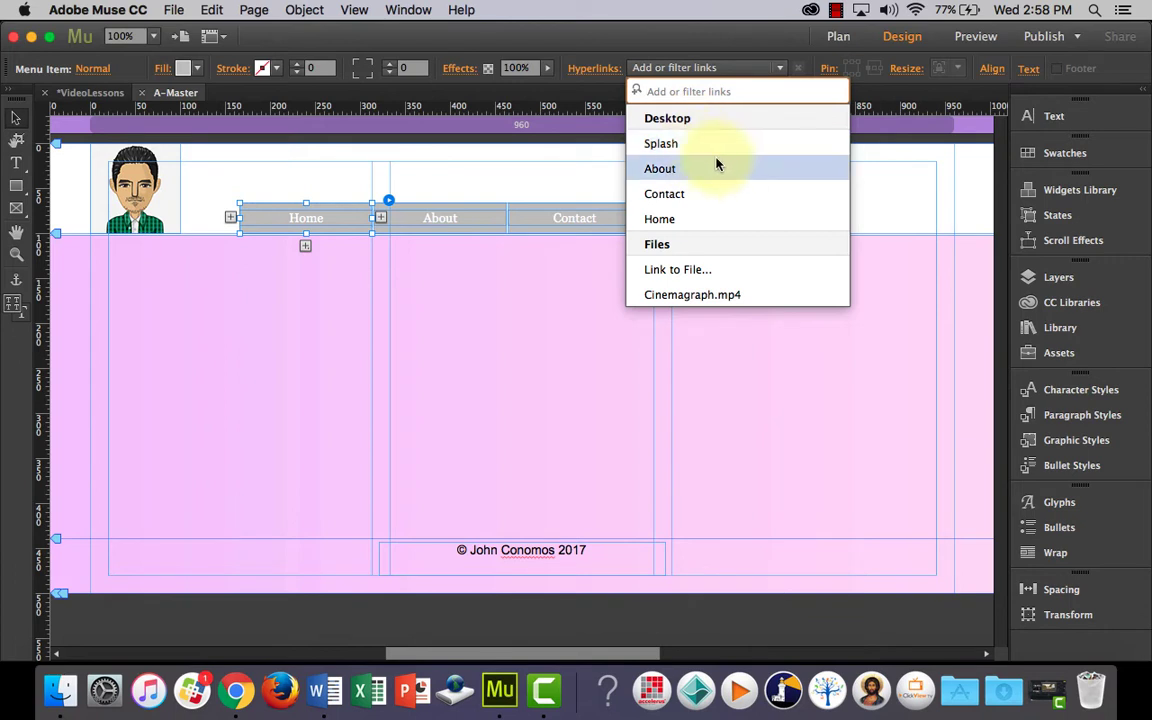
left_click(660, 218)
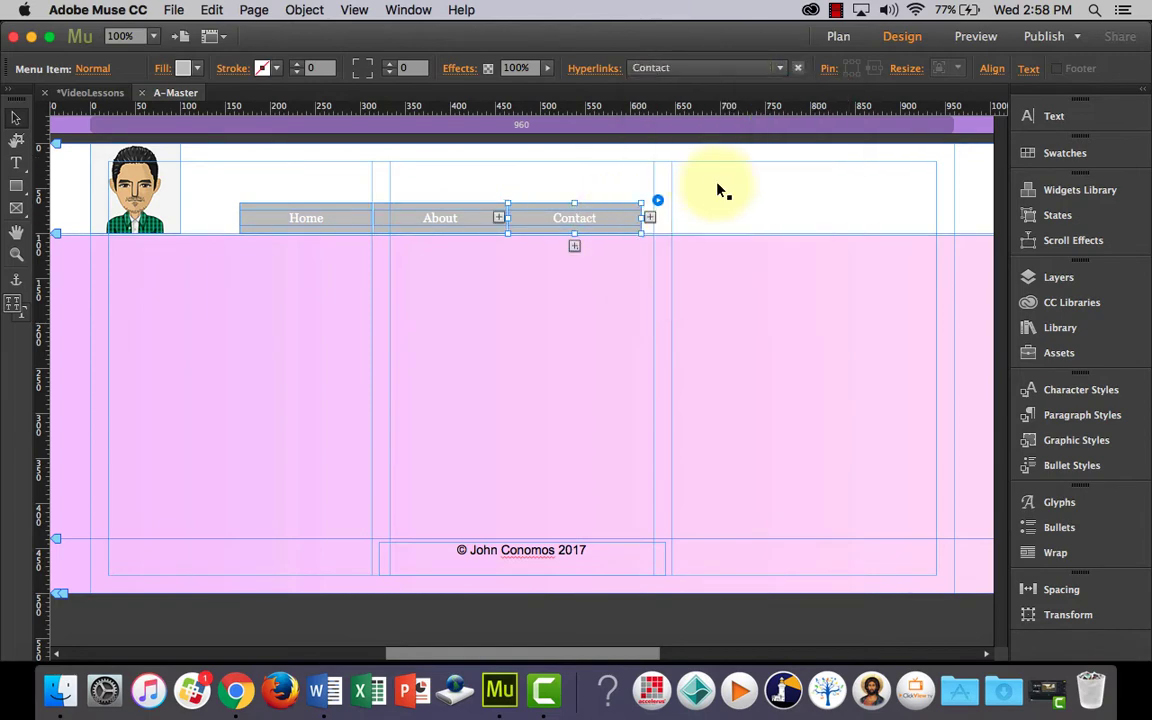
mouse_move(650, 222)
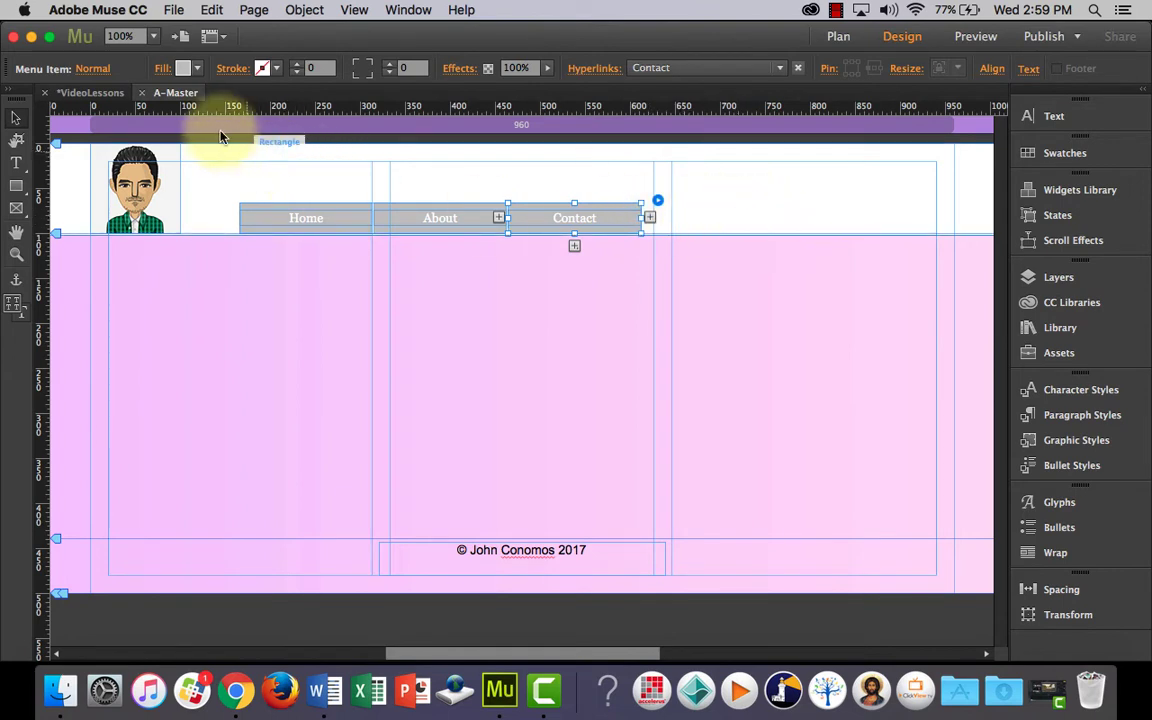
Give the Splash page clouds.jpg as a browser fill set to Scale to Fill
left_click(838, 36)
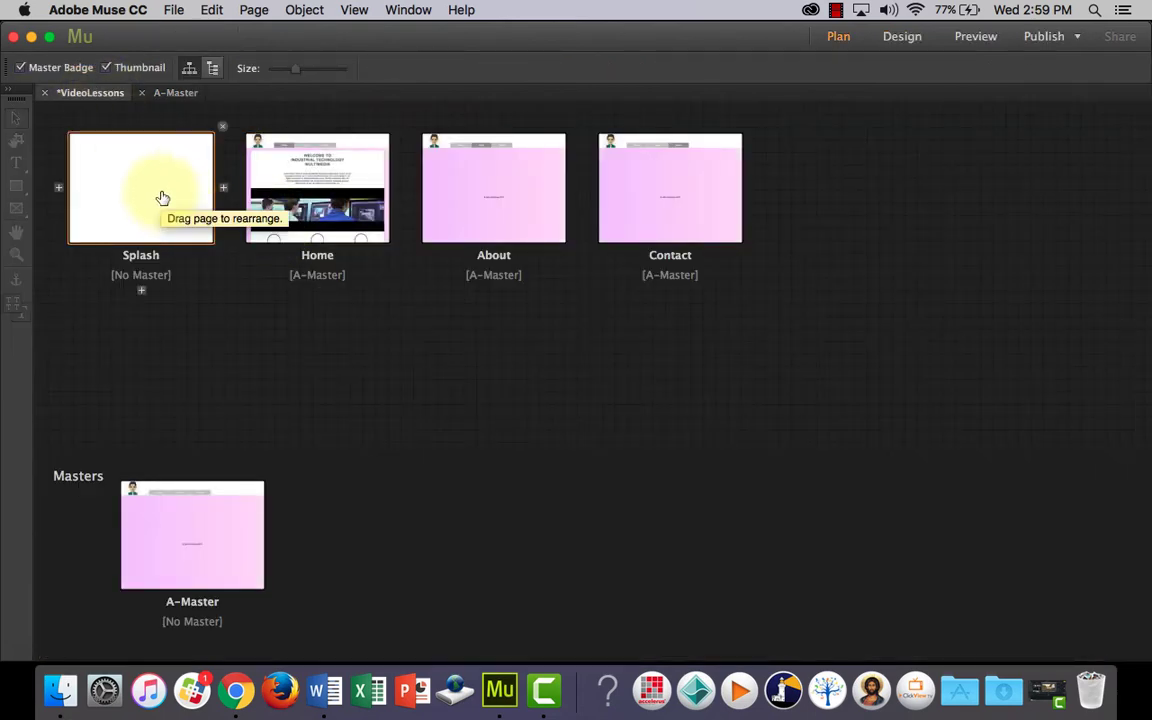
double_click(140, 188)
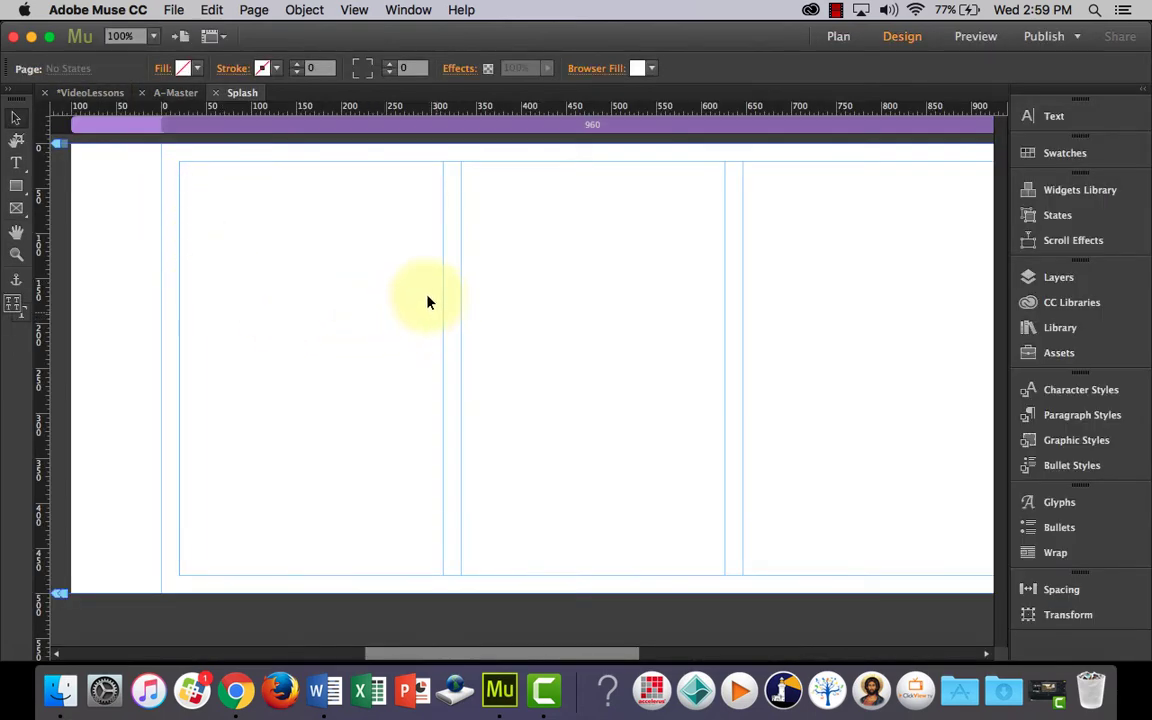
mouse_move(64, 220)
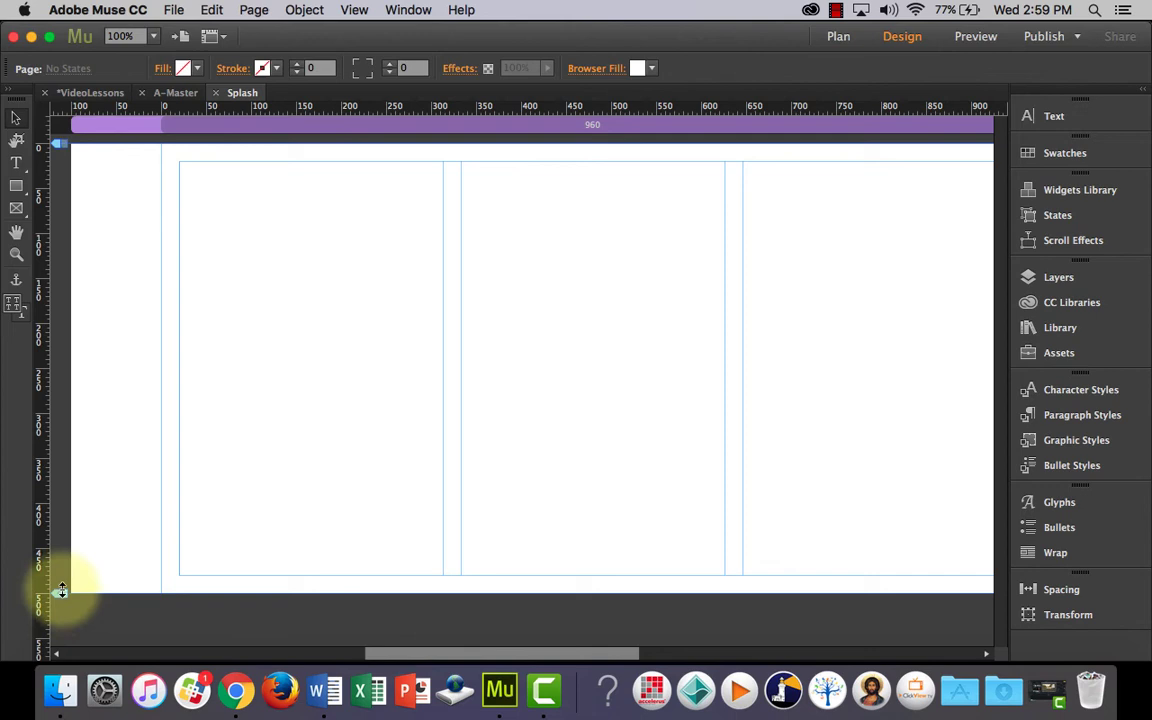
mouse_move(208, 536)
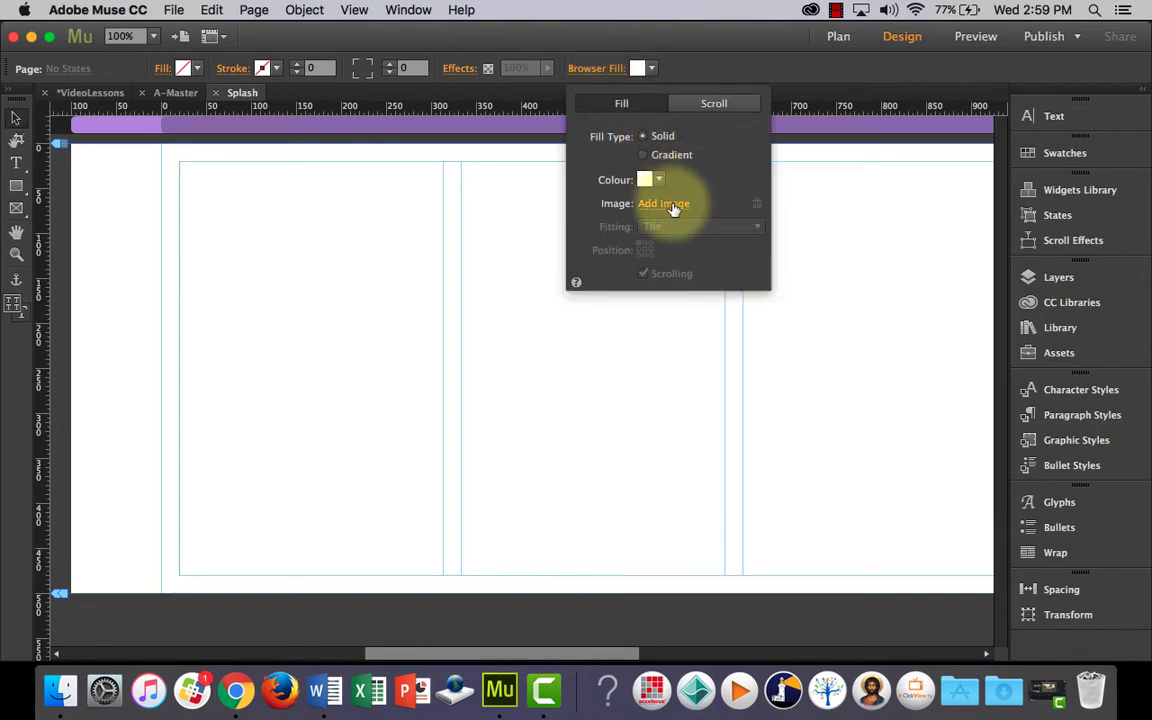
left_click(664, 204)
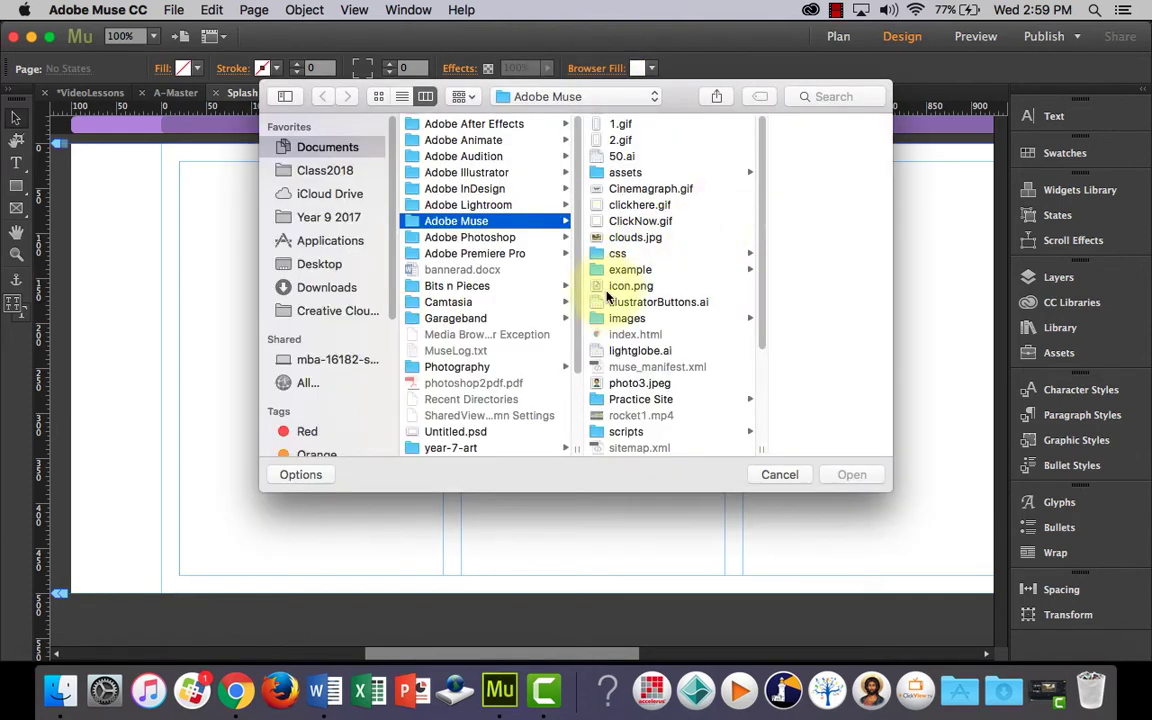
left_click(636, 236)
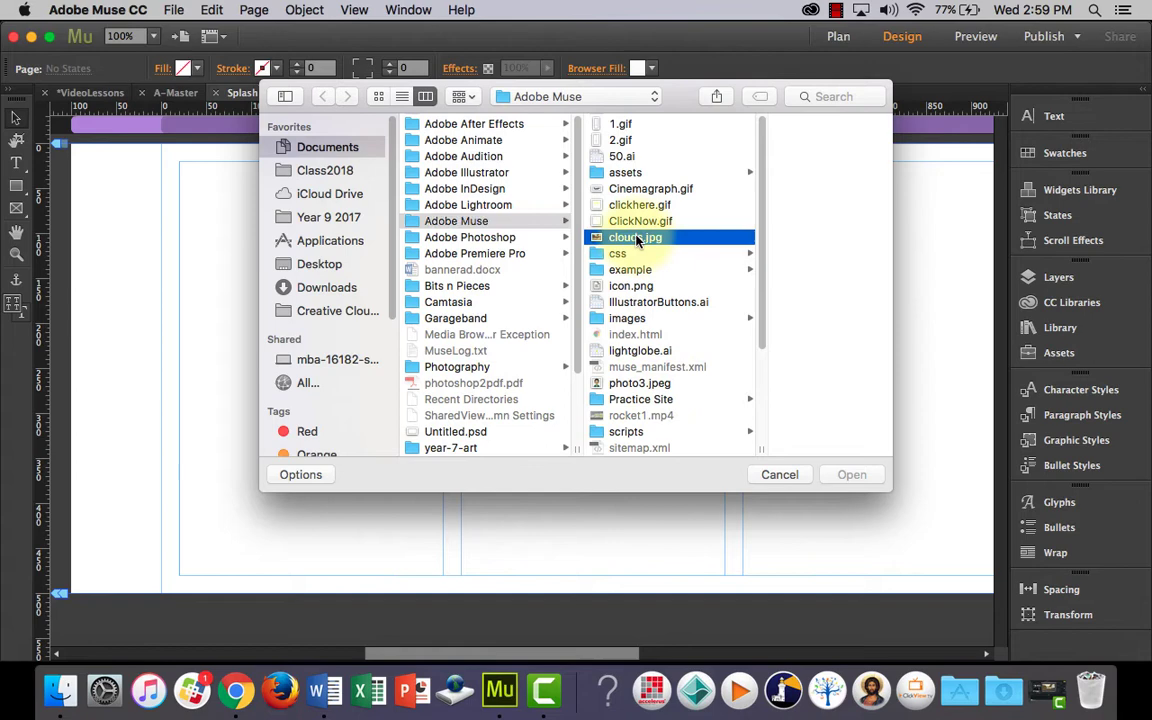
left_click(852, 474)
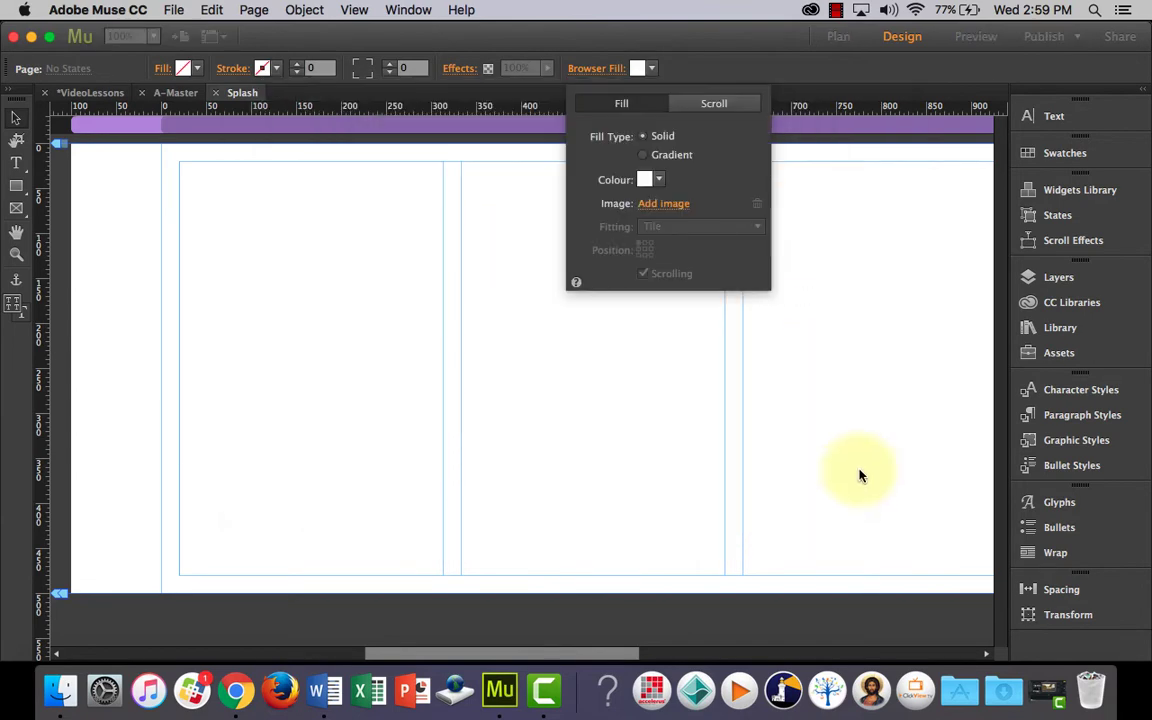
left_click(664, 204)
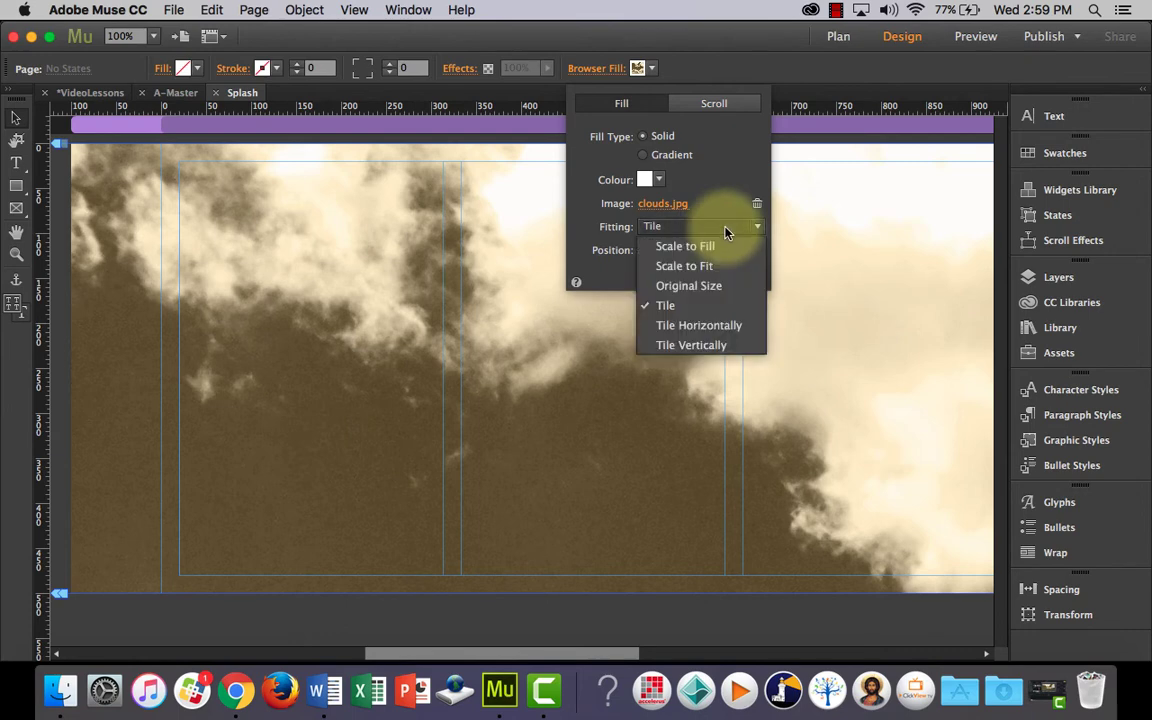
left_click(684, 246)
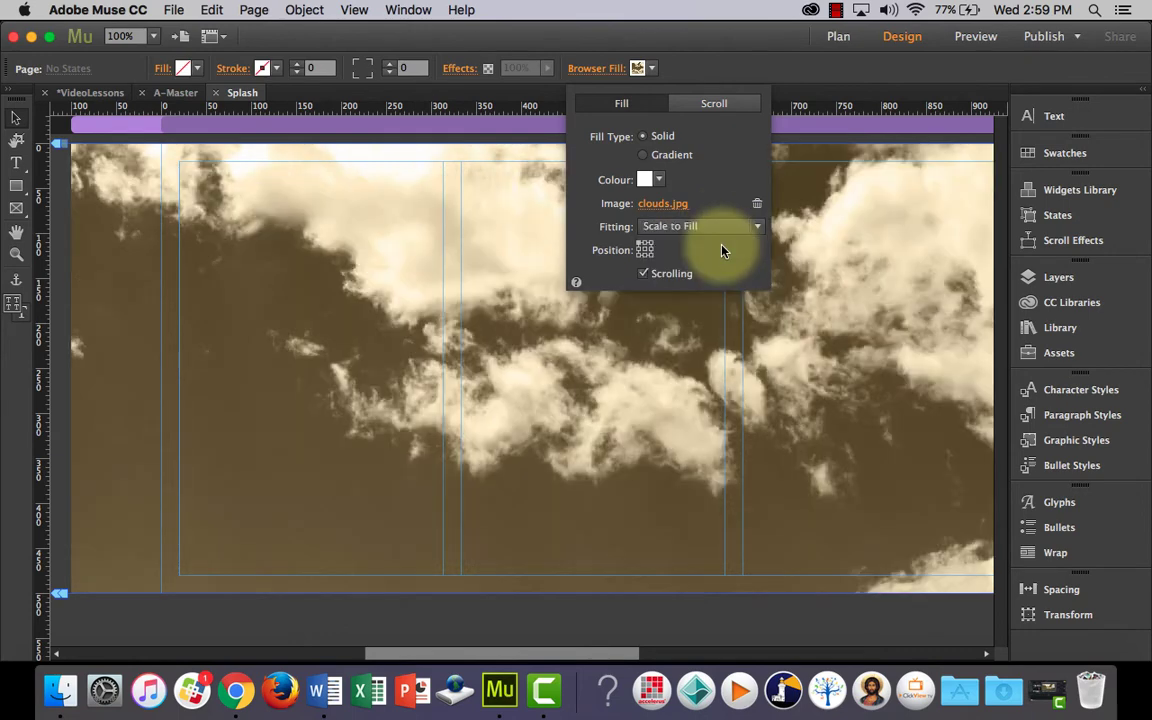
mouse_move(730, 424)
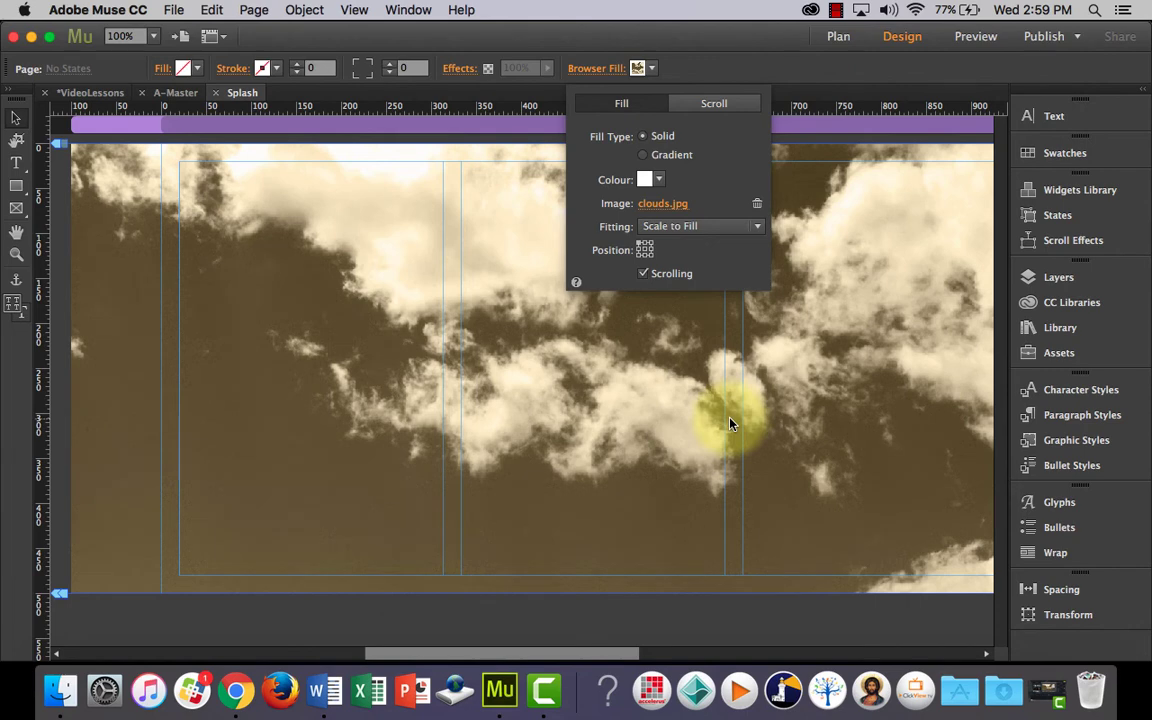
mouse_move(724, 348)
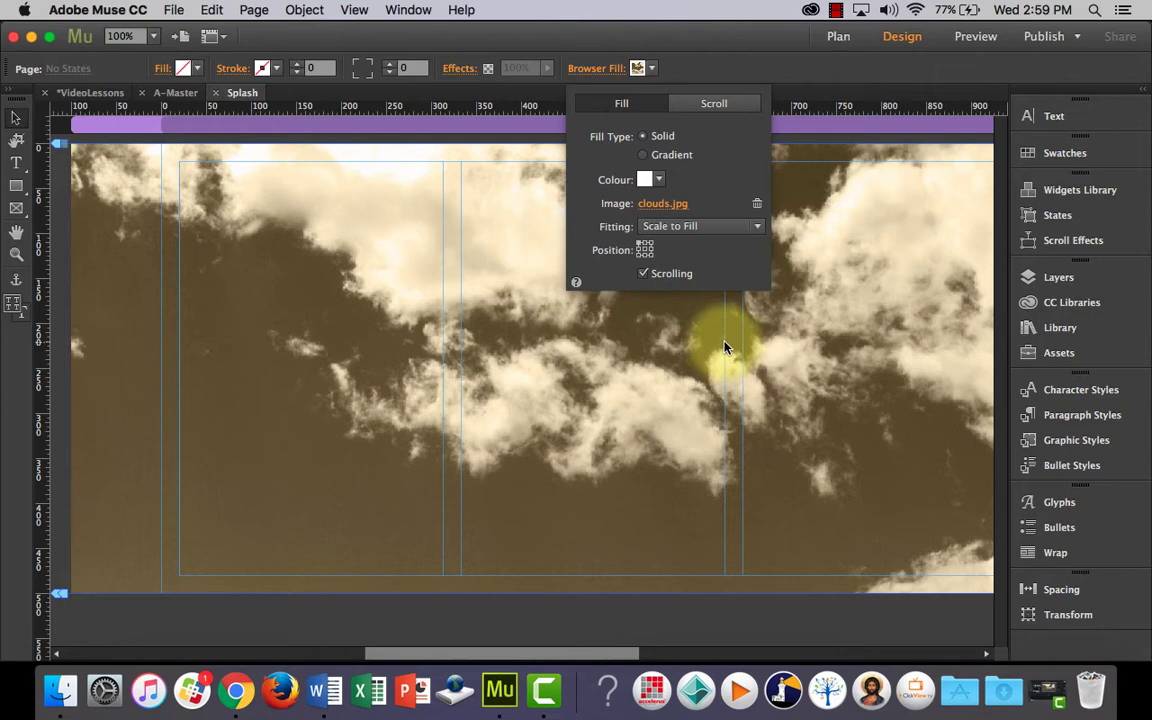
mouse_move(724, 336)
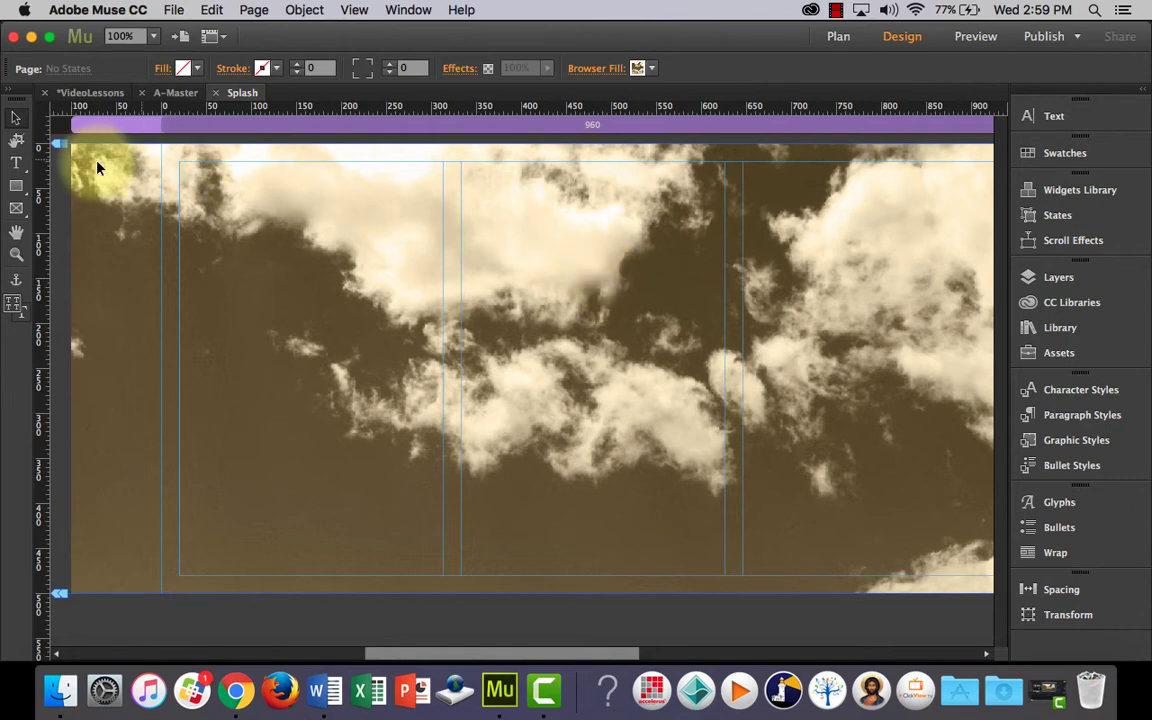
mouse_move(480, 312)
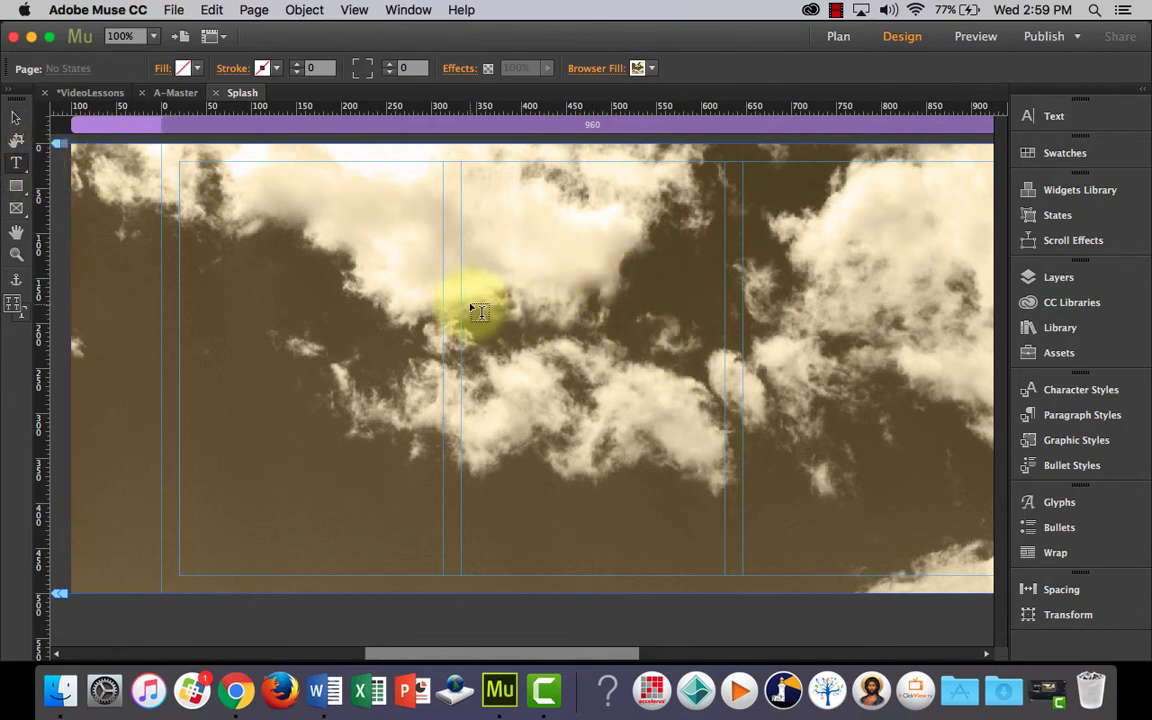
Add a centred text frame reading 'SITE NAME or LOGO' in a larger font size
left_click_drag(476, 296, 730, 340)
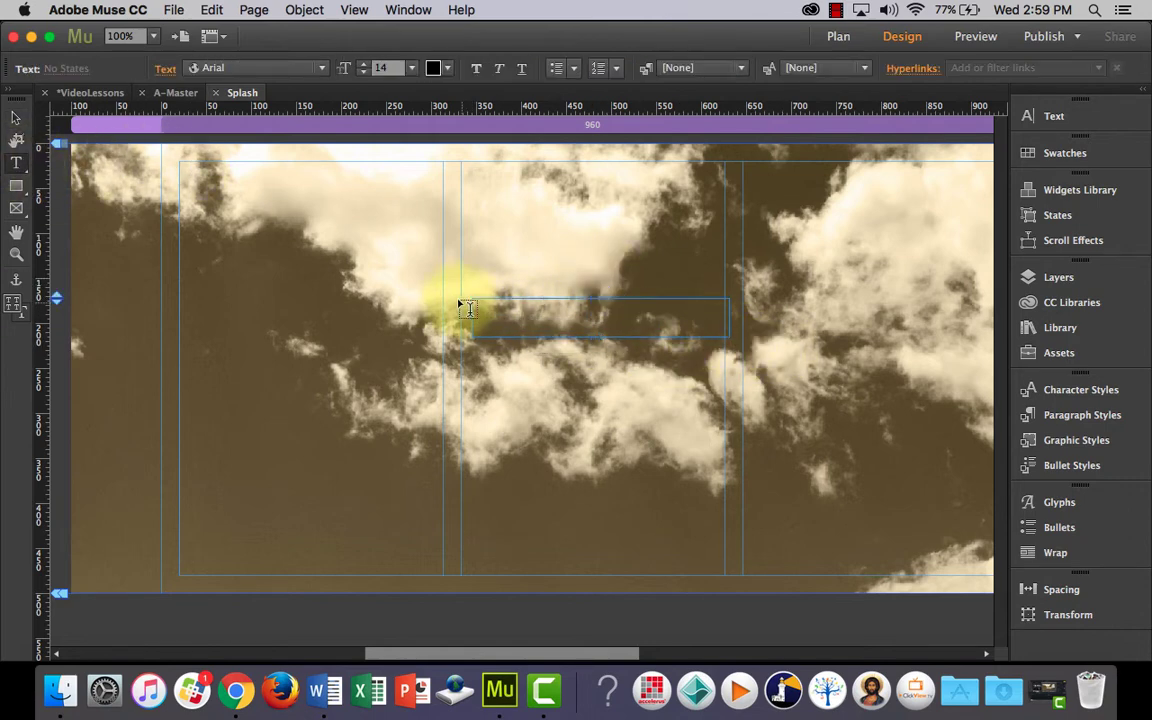
mouse_move(648, 302)
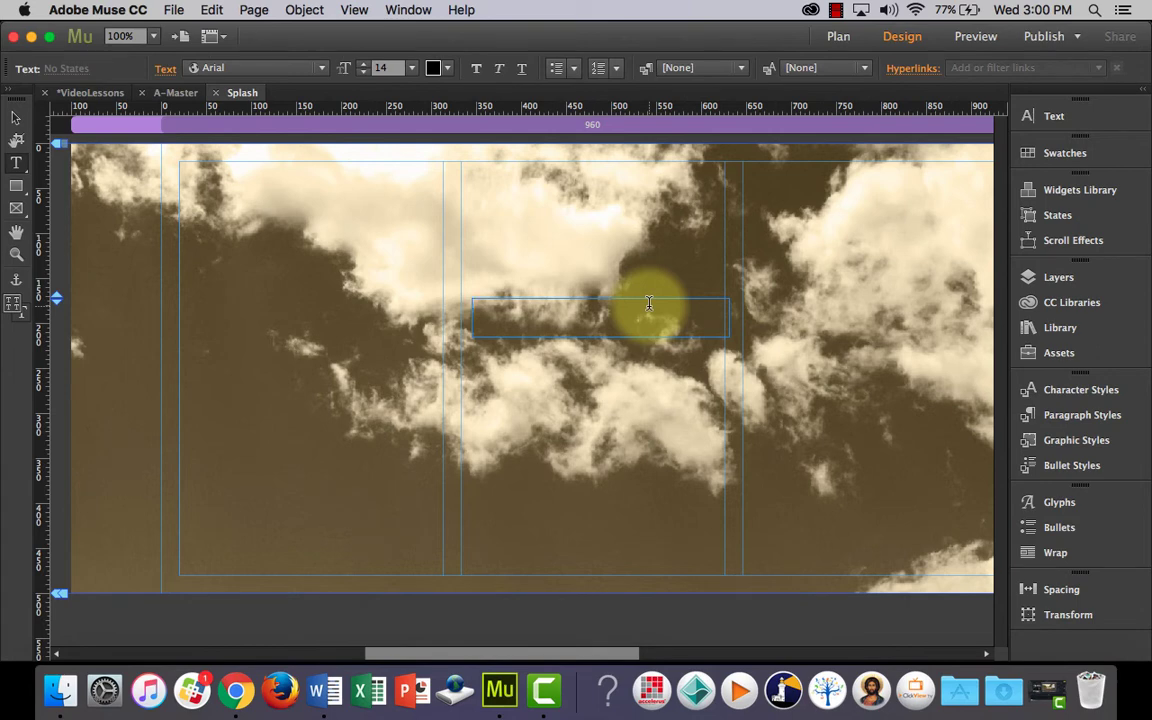
type("SITE NAM")
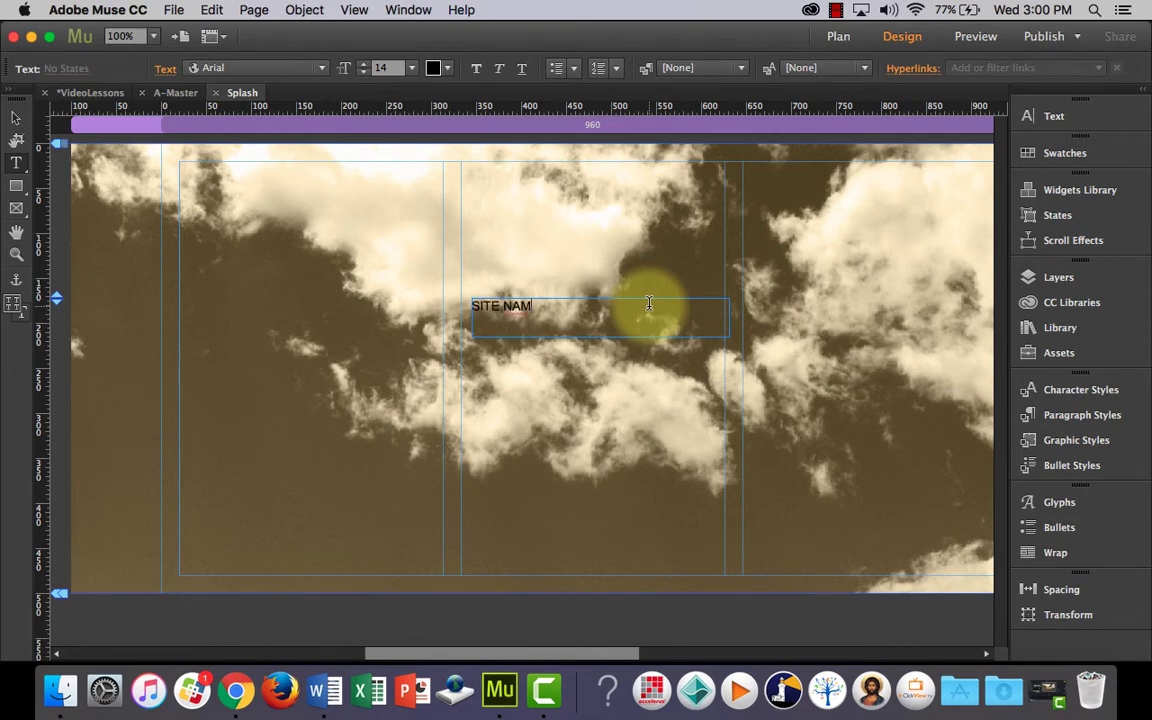
type("E or LO")
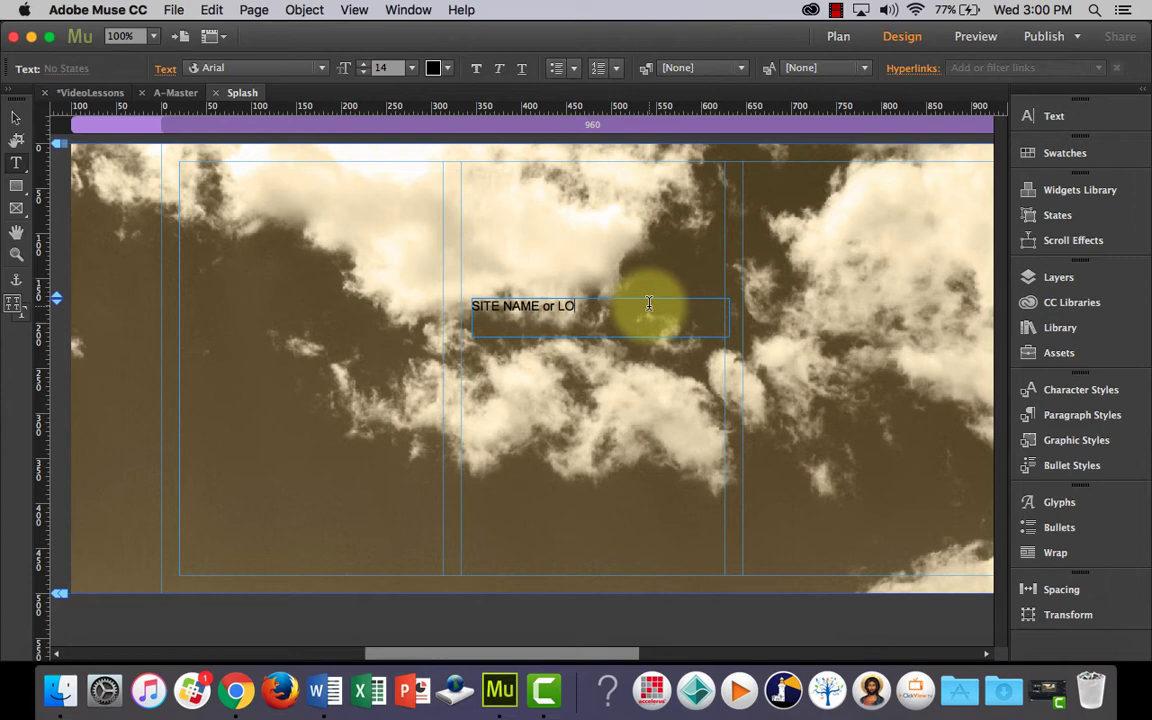
type("GO")
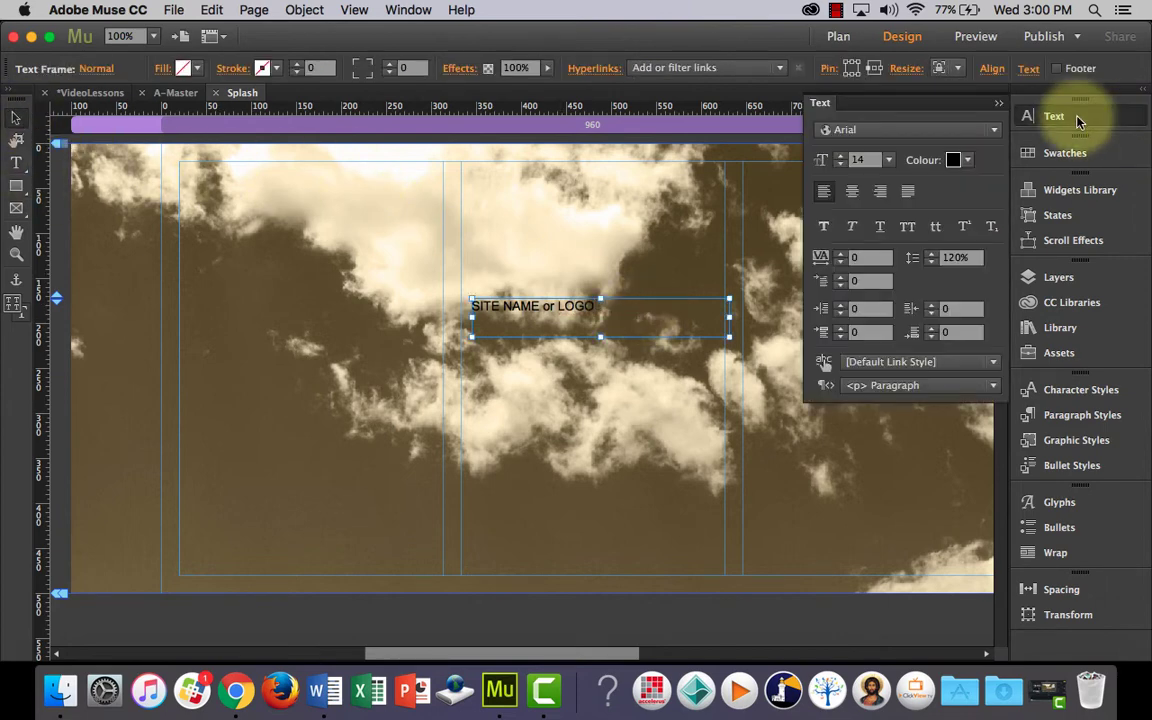
left_click(858, 160)
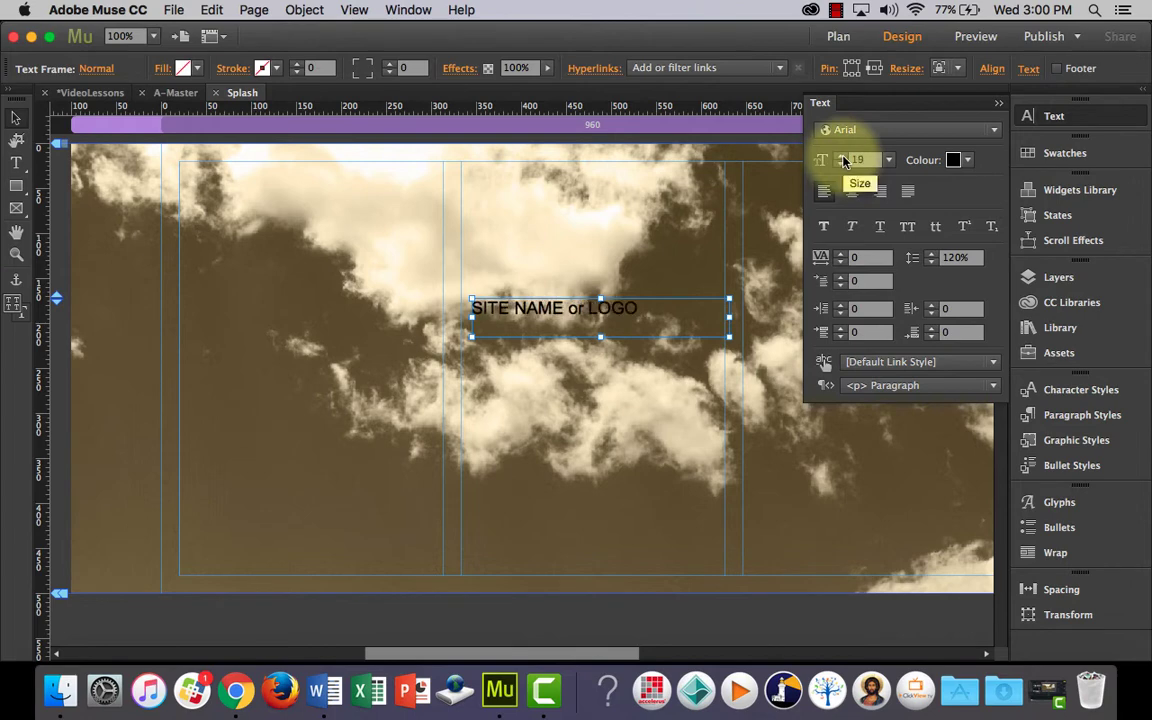
left_click(844, 160)
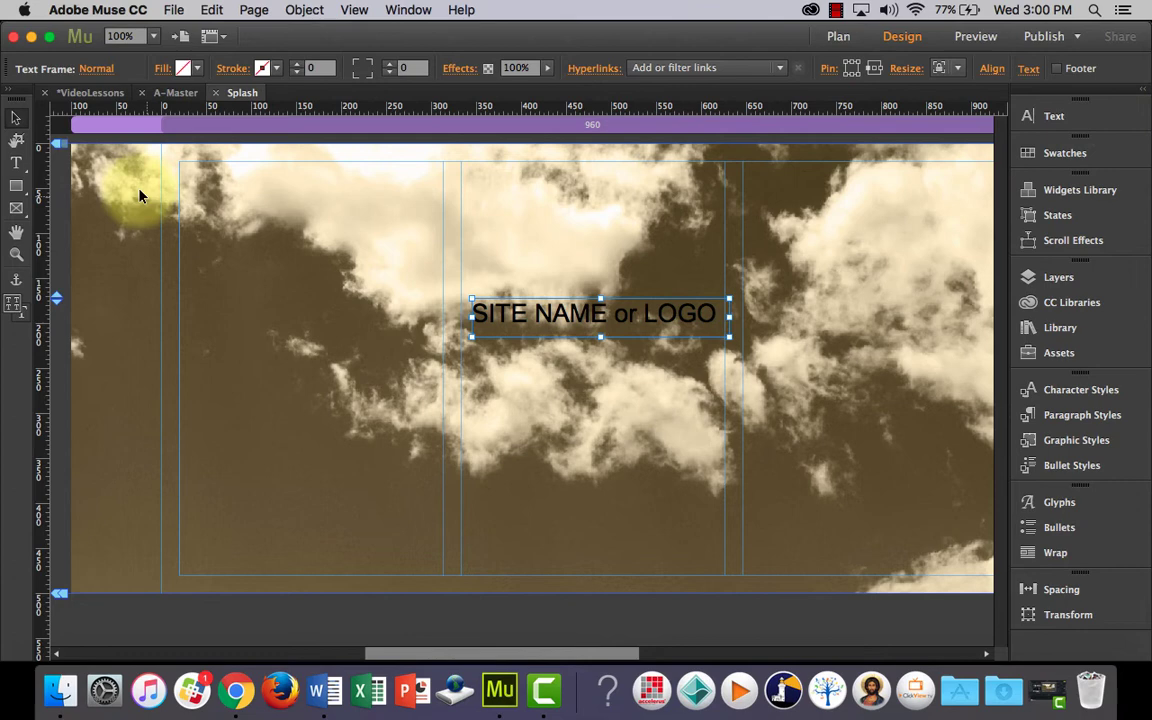
Add a compact ENTER text frame just below the site name
double_click(516, 378)
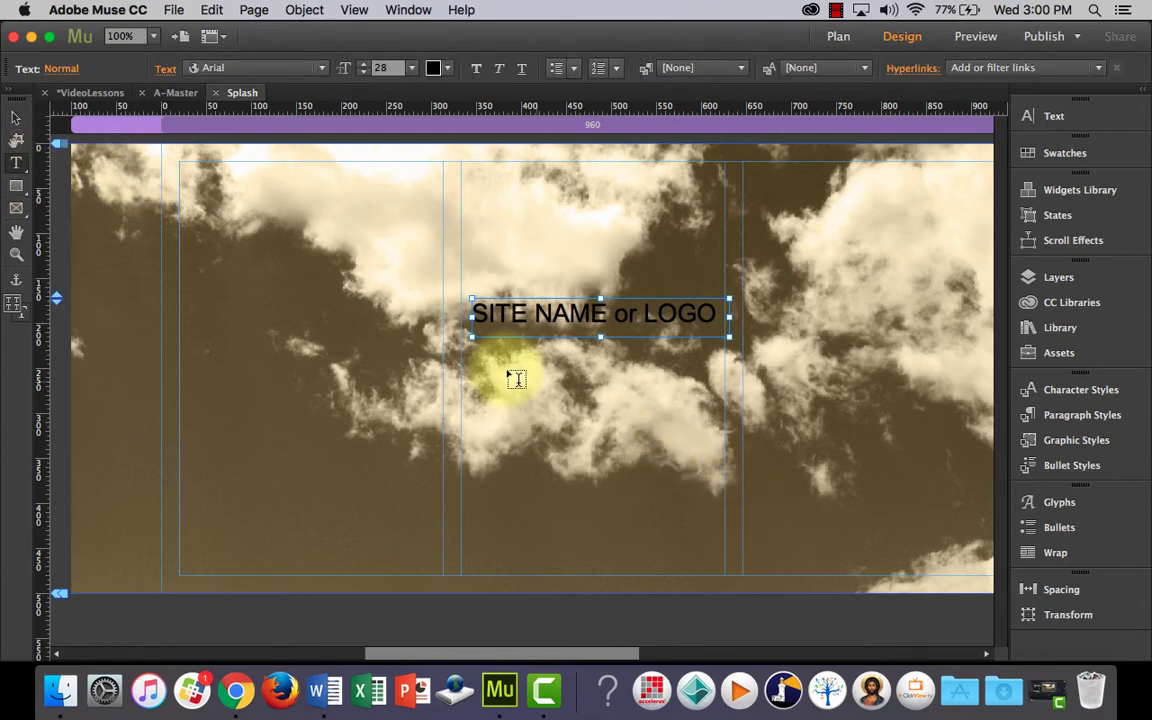
left_click_drag(524, 378, 684, 418)
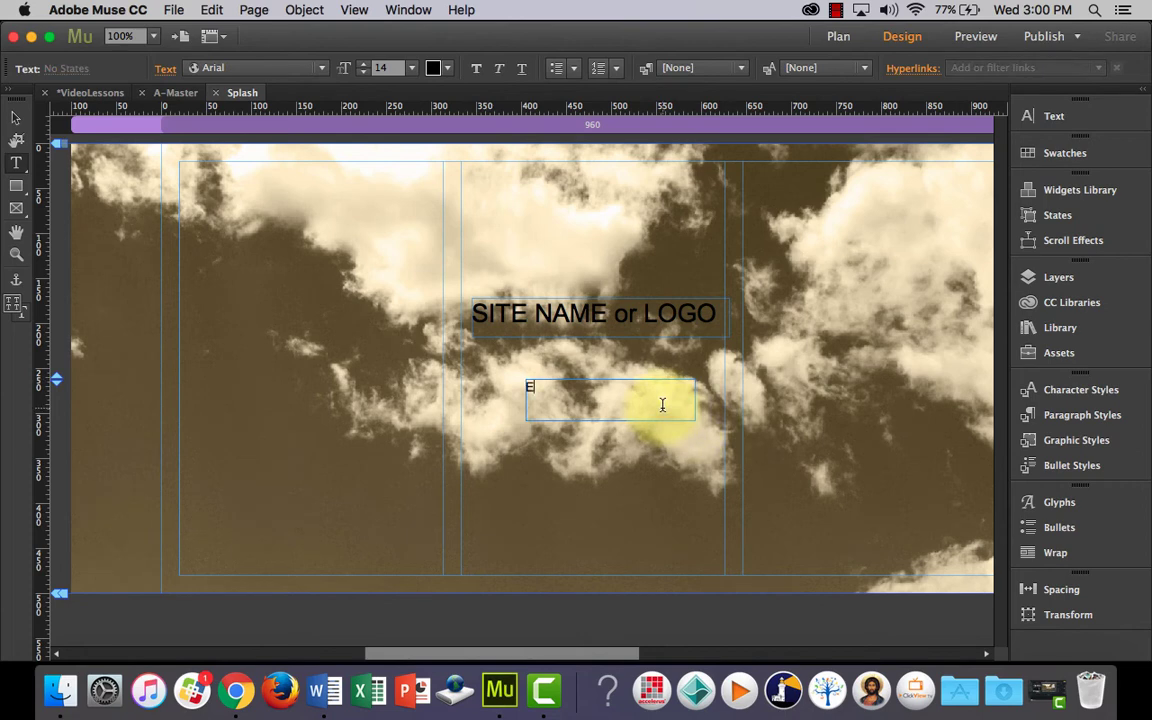
type("NTER")
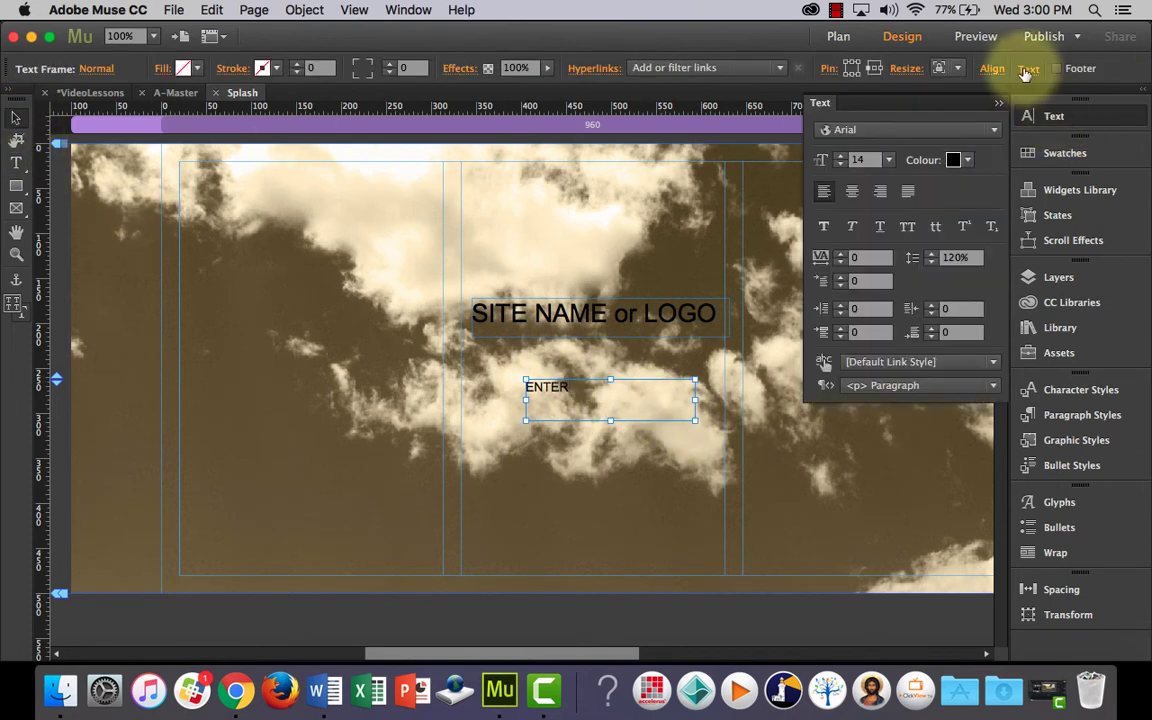
left_click(1028, 68)
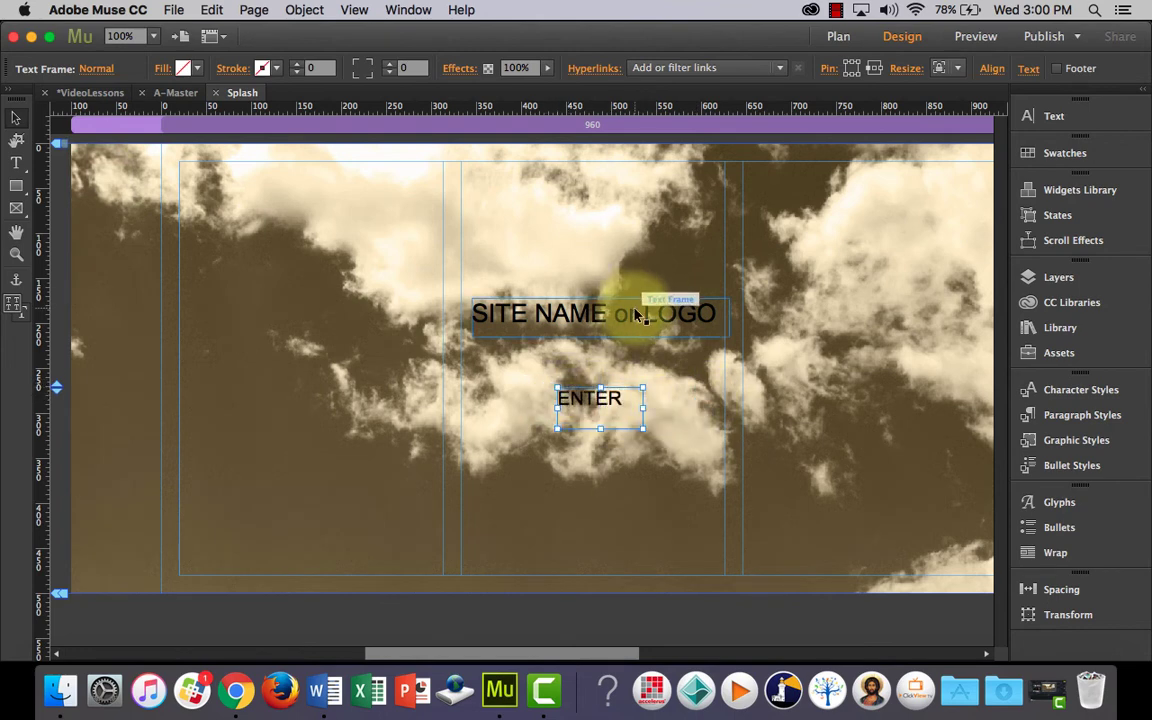
Centre the site name horizontally and vertically relative to the Content Area, then select ENTER
left_click(600, 312)
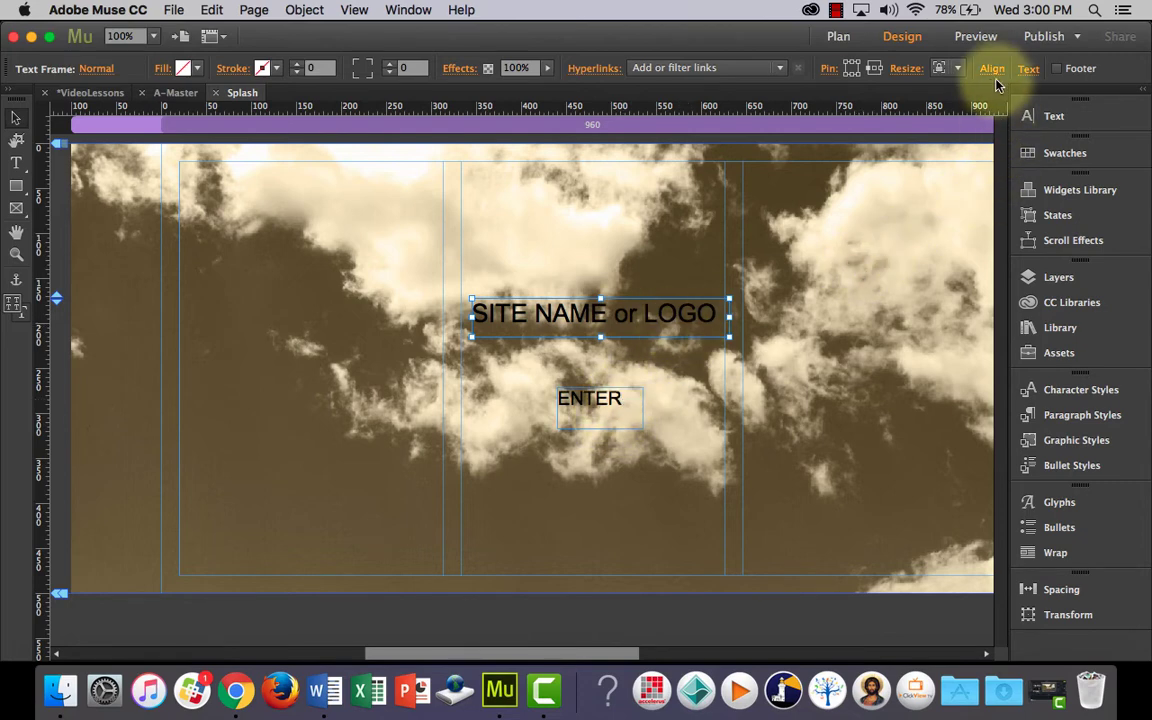
left_click(992, 68)
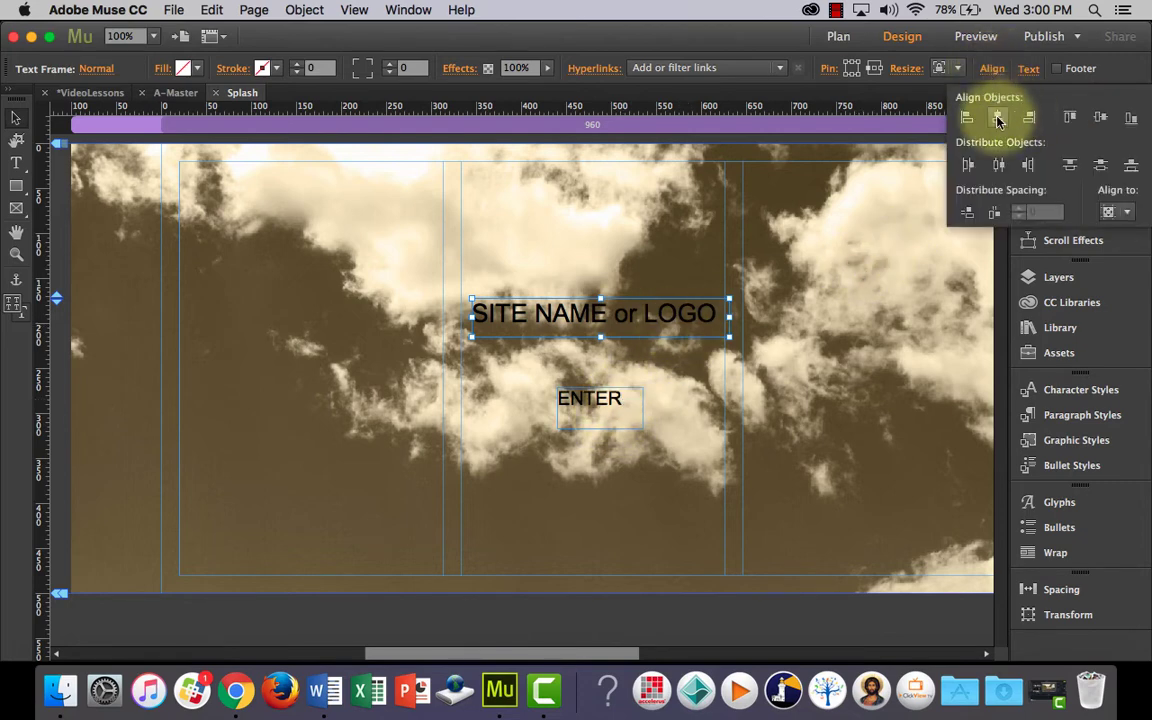
left_click(1070, 116)
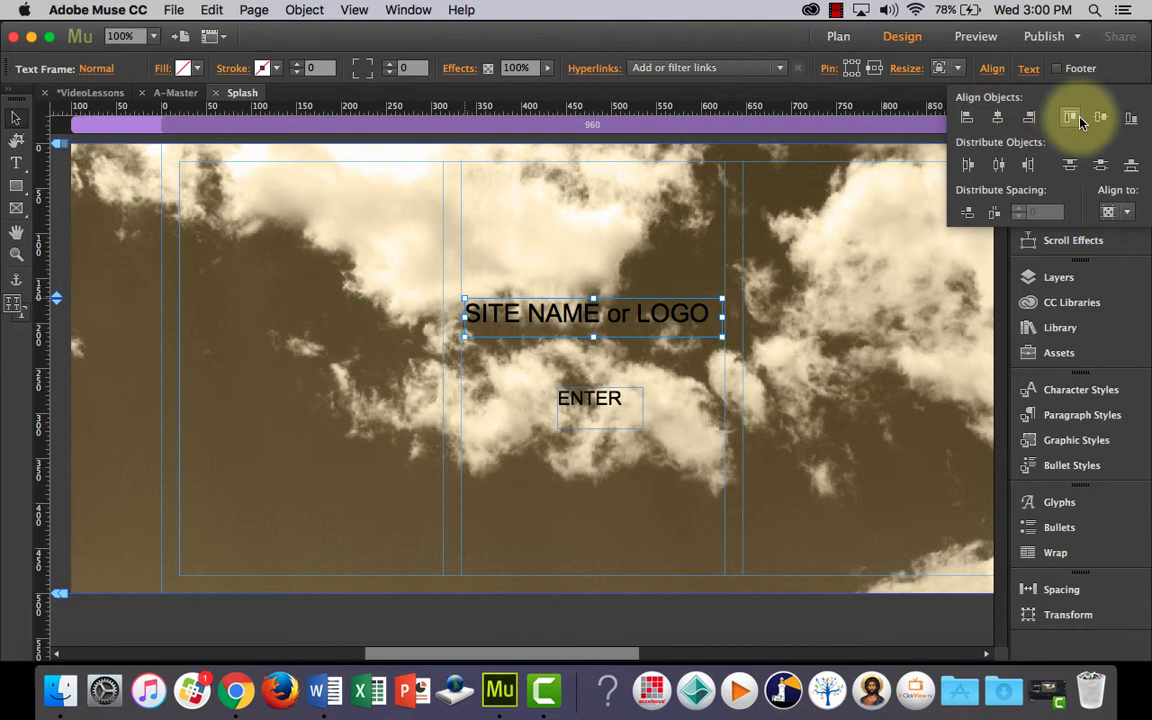
left_click(996, 116)
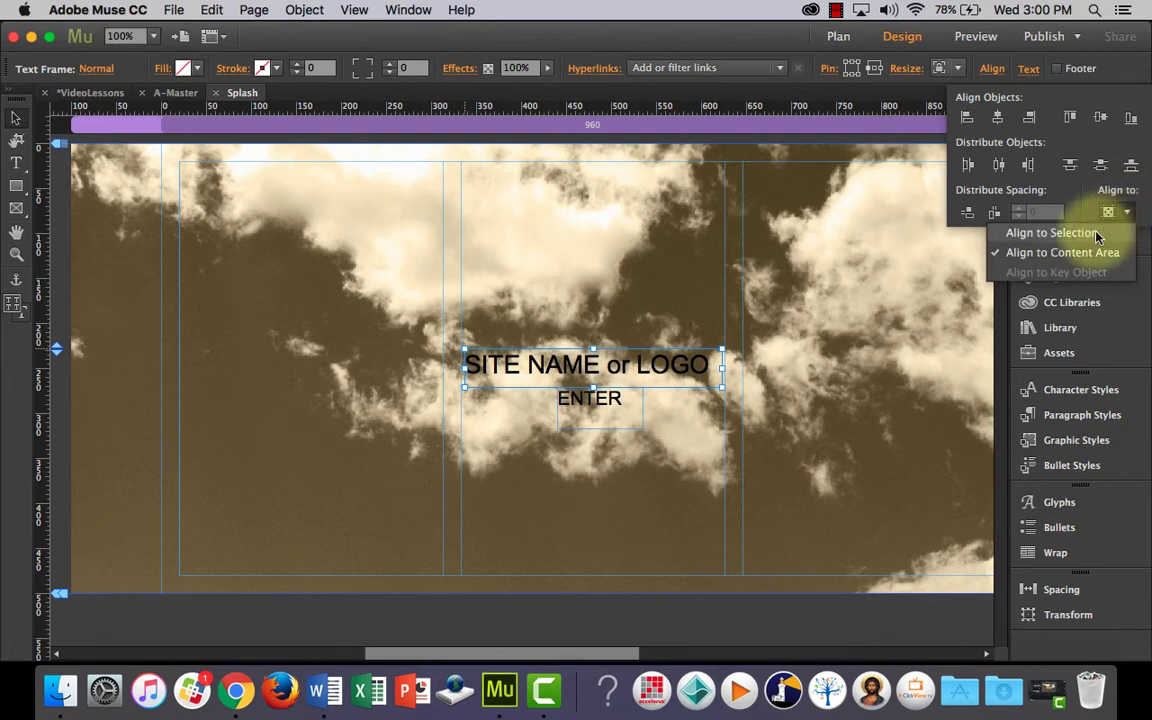
left_click(1108, 212)
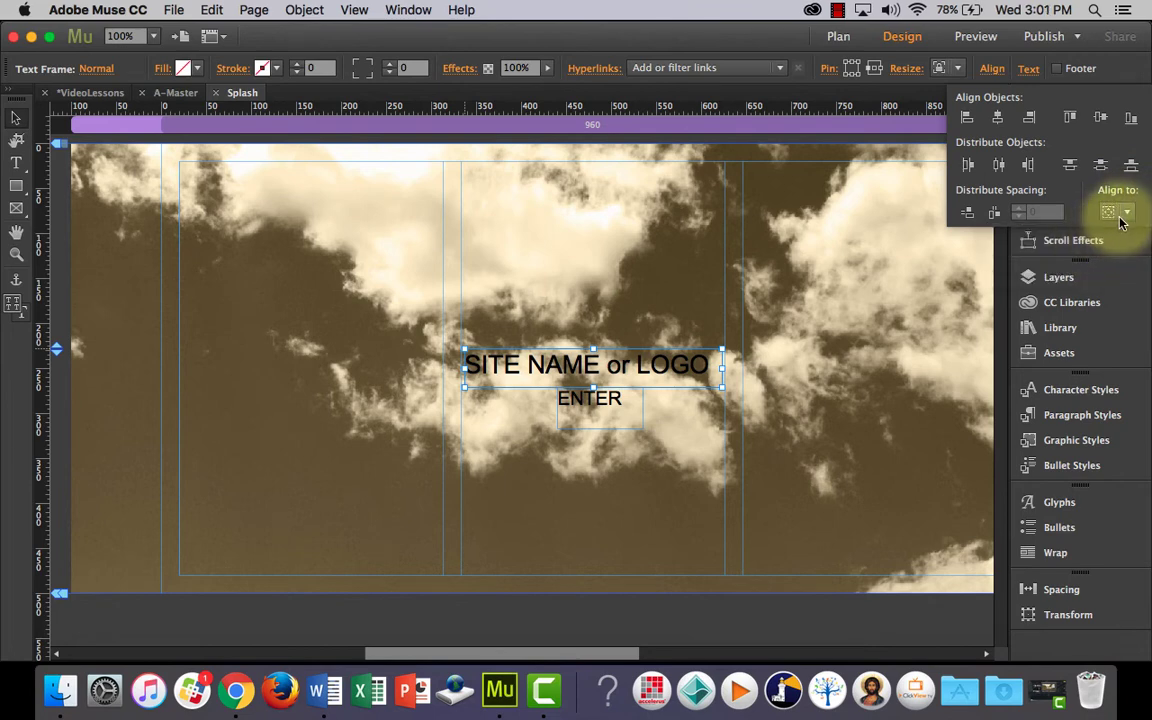
left_click(1126, 212)
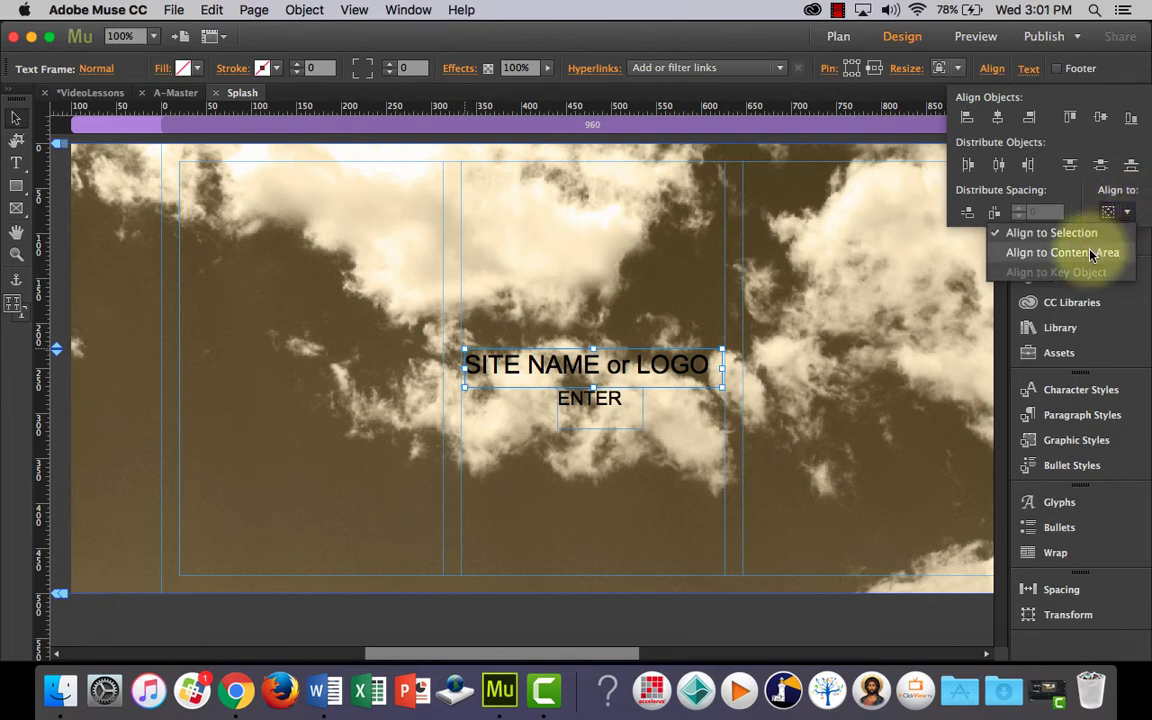
left_click(1062, 252)
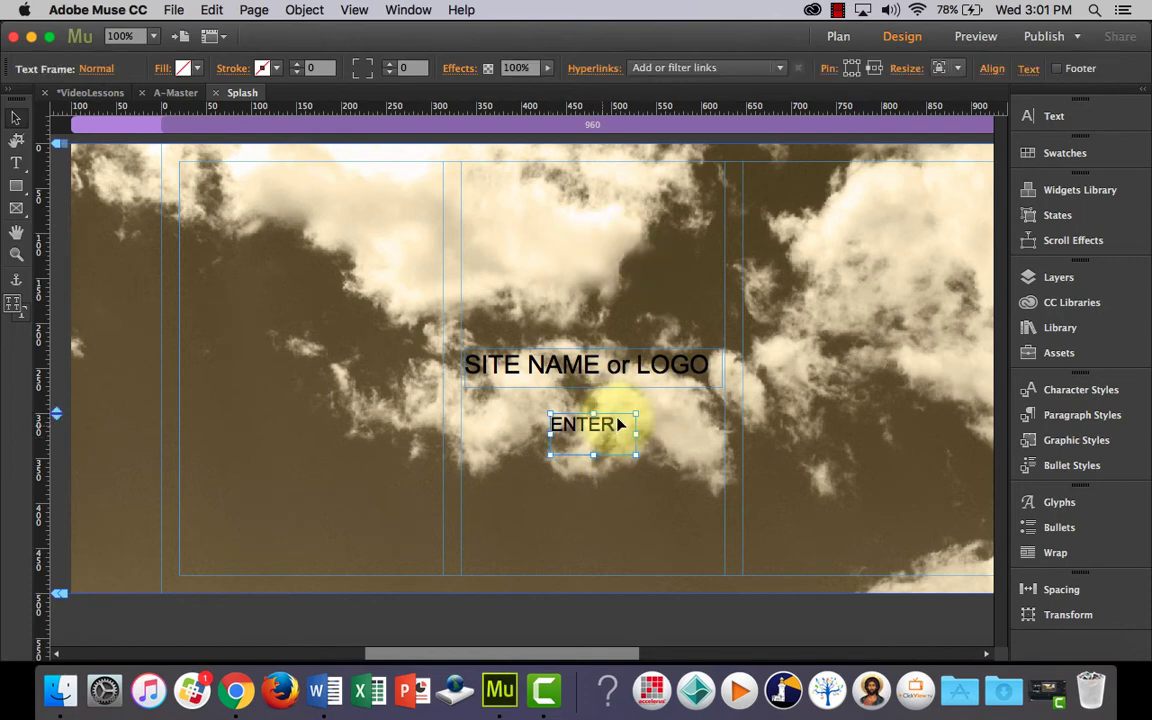
left_click(700, 68)
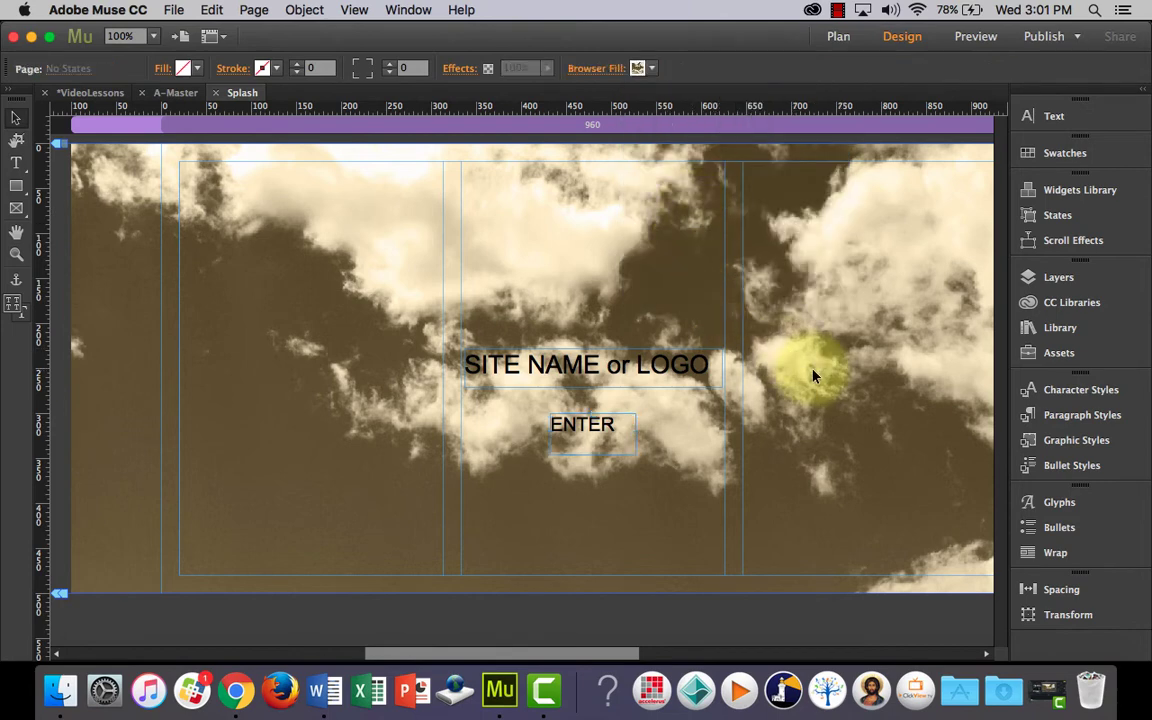
Preview the splash page in Chrome and follow ENTER to home.html
left_click(976, 36)
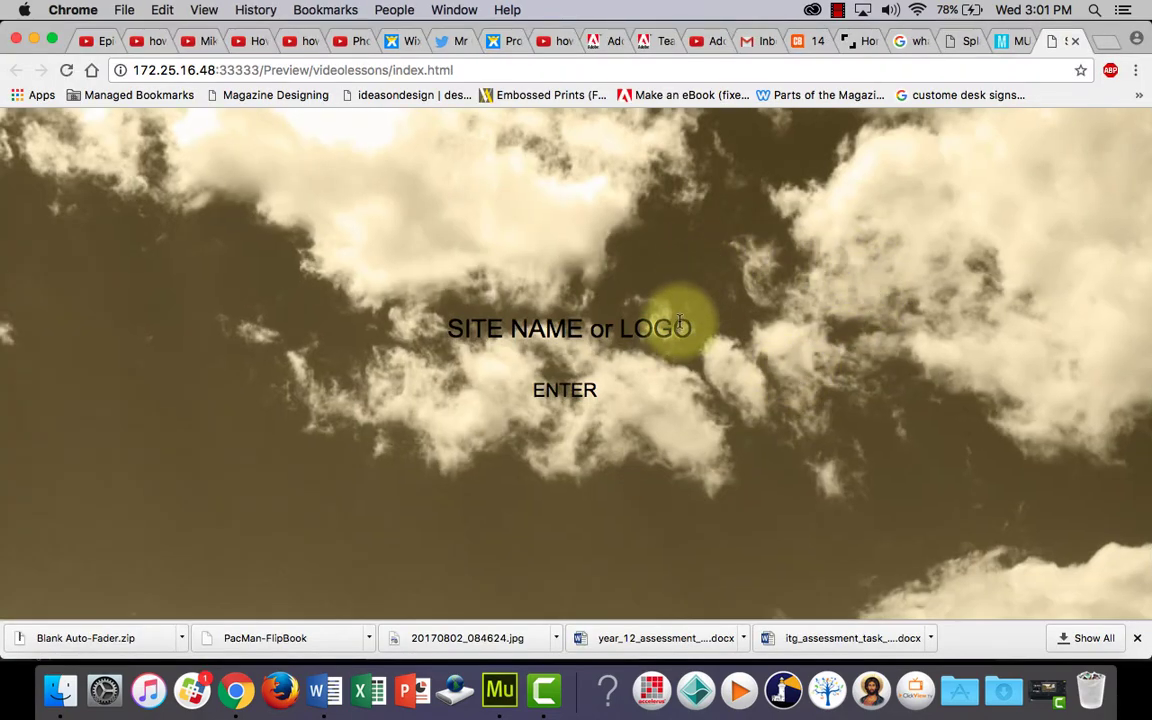
left_click(564, 390)
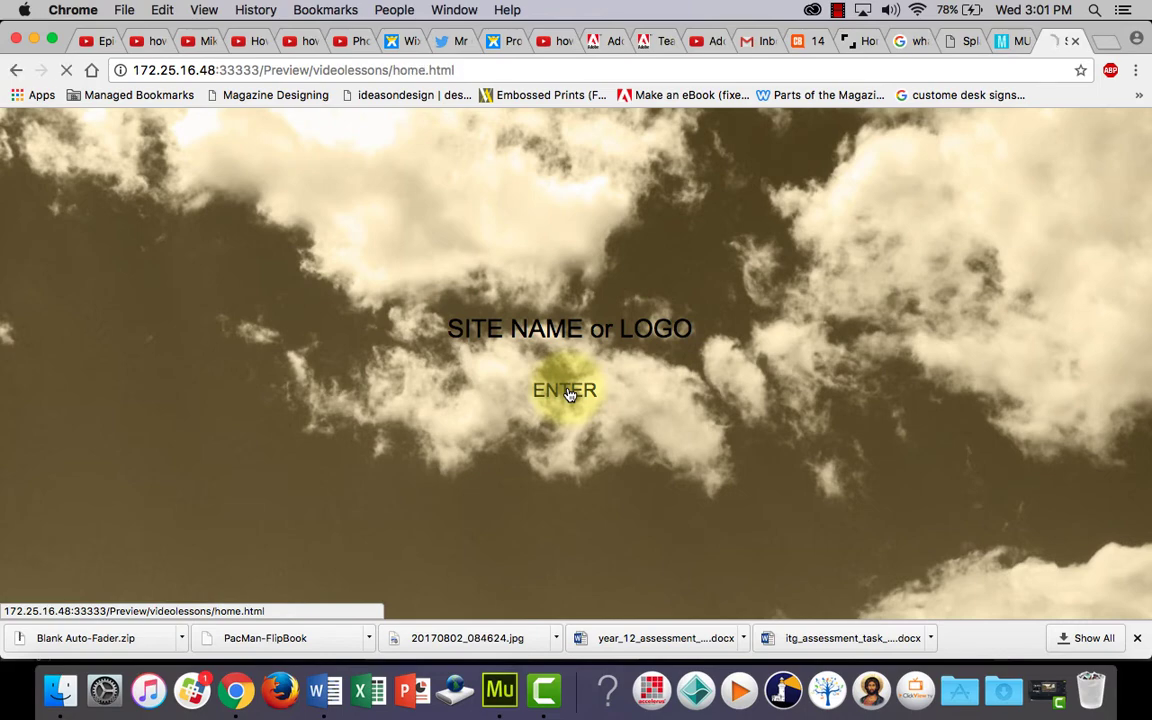
left_click(564, 390)
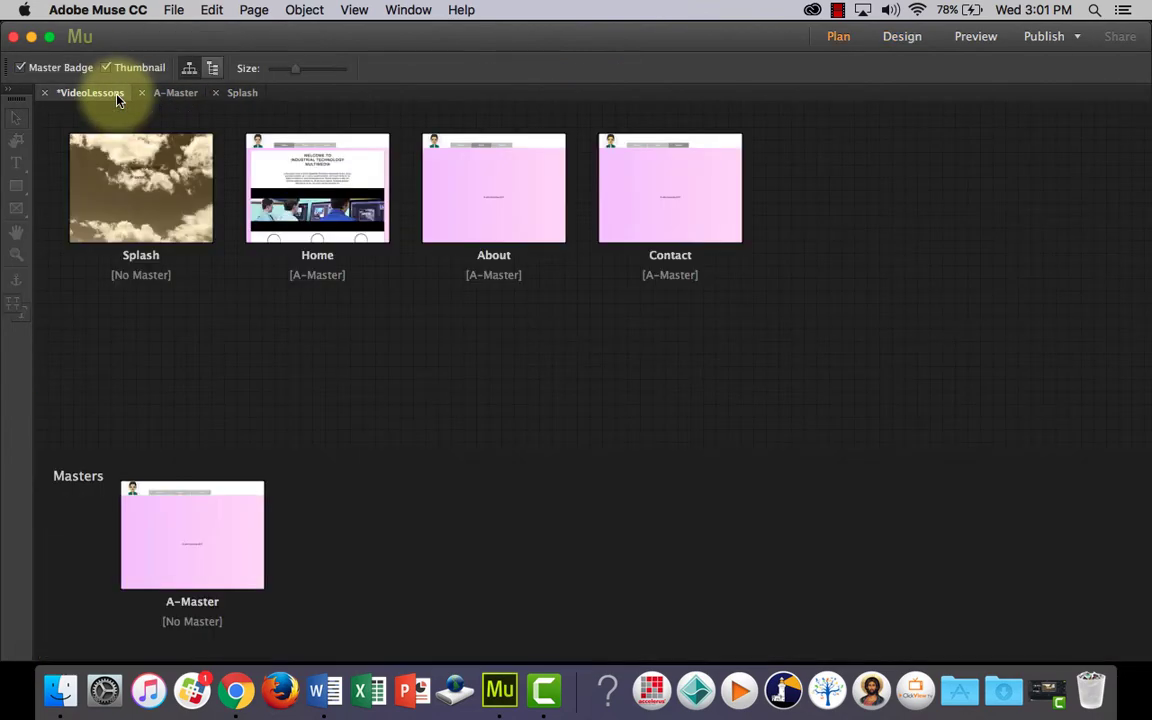
Open the Splash page from Plan view into Design view
double_click(316, 188)
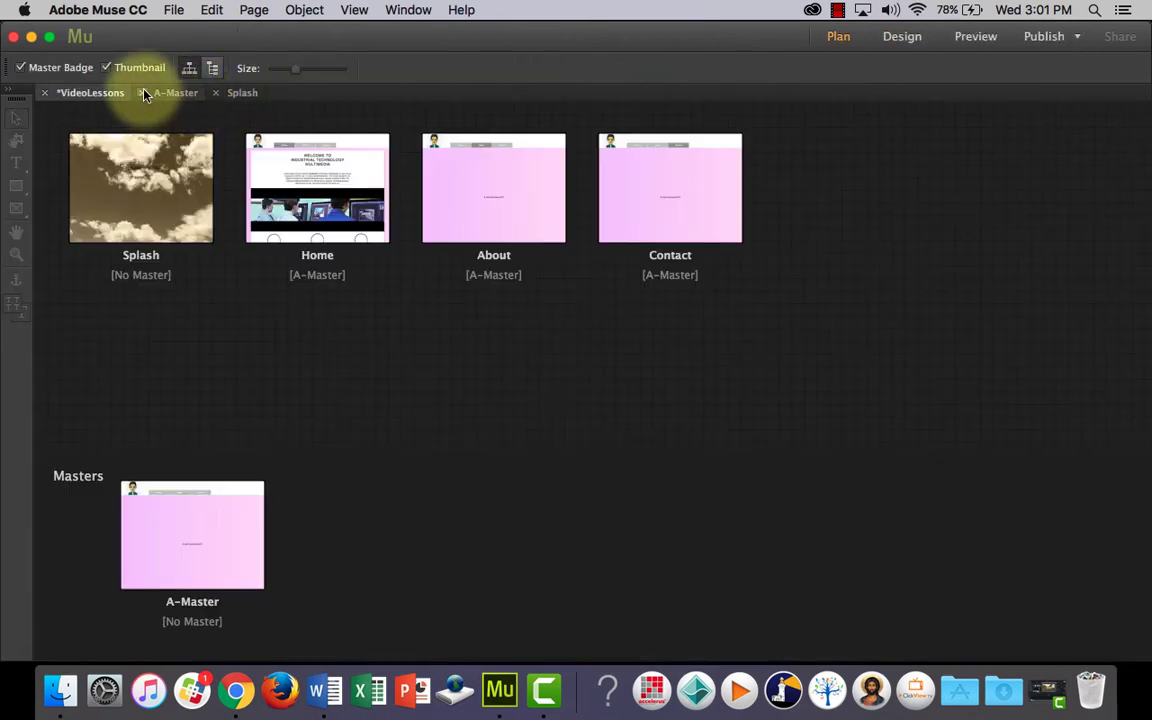
double_click(140, 188)
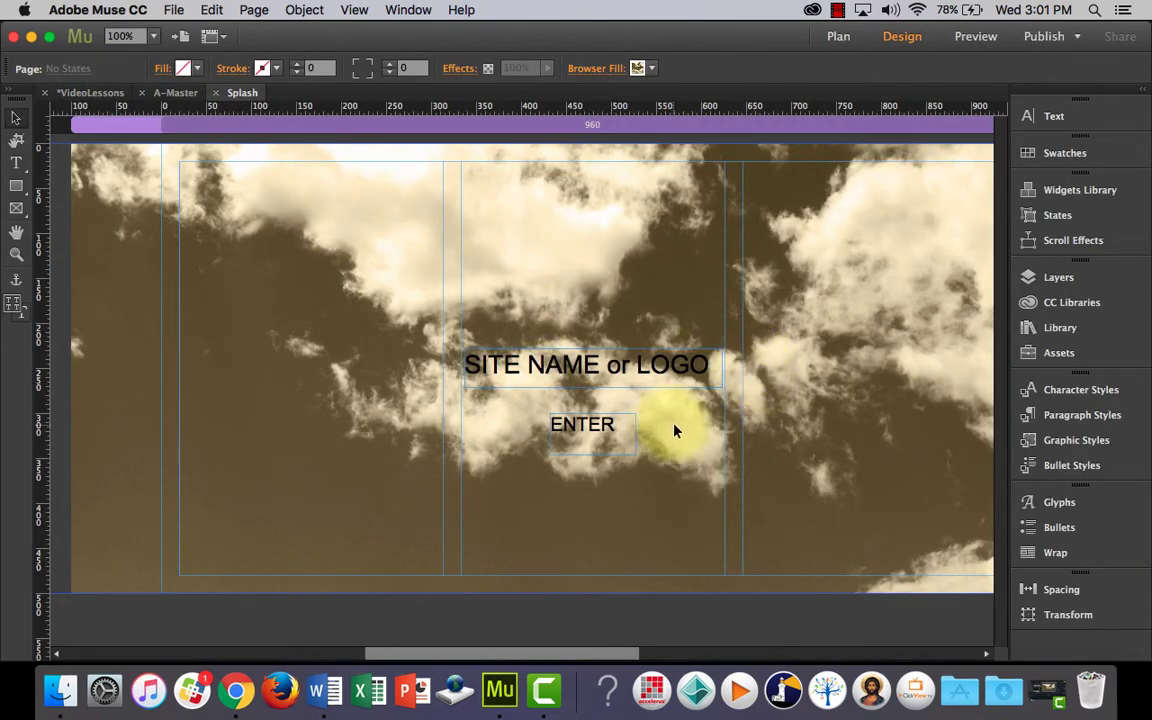
mouse_move(236, 690)
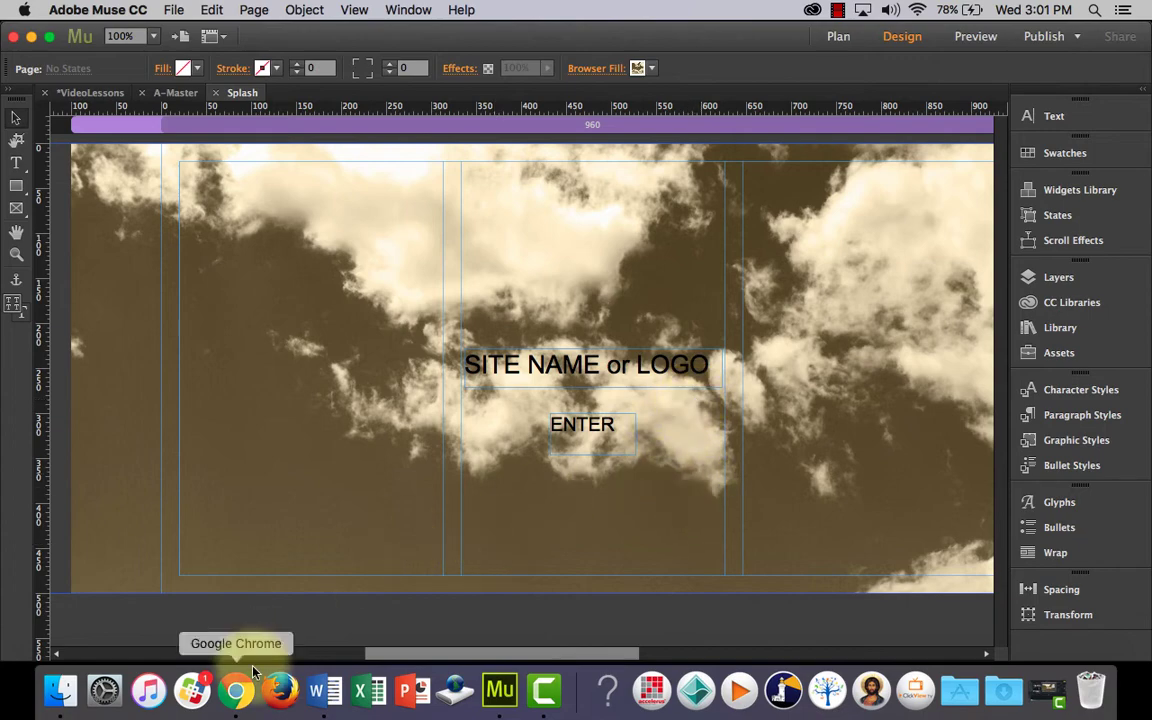
Browse museresources.com's Library Widgets down to the Blank Auto-Fader card
left_click(236, 690)
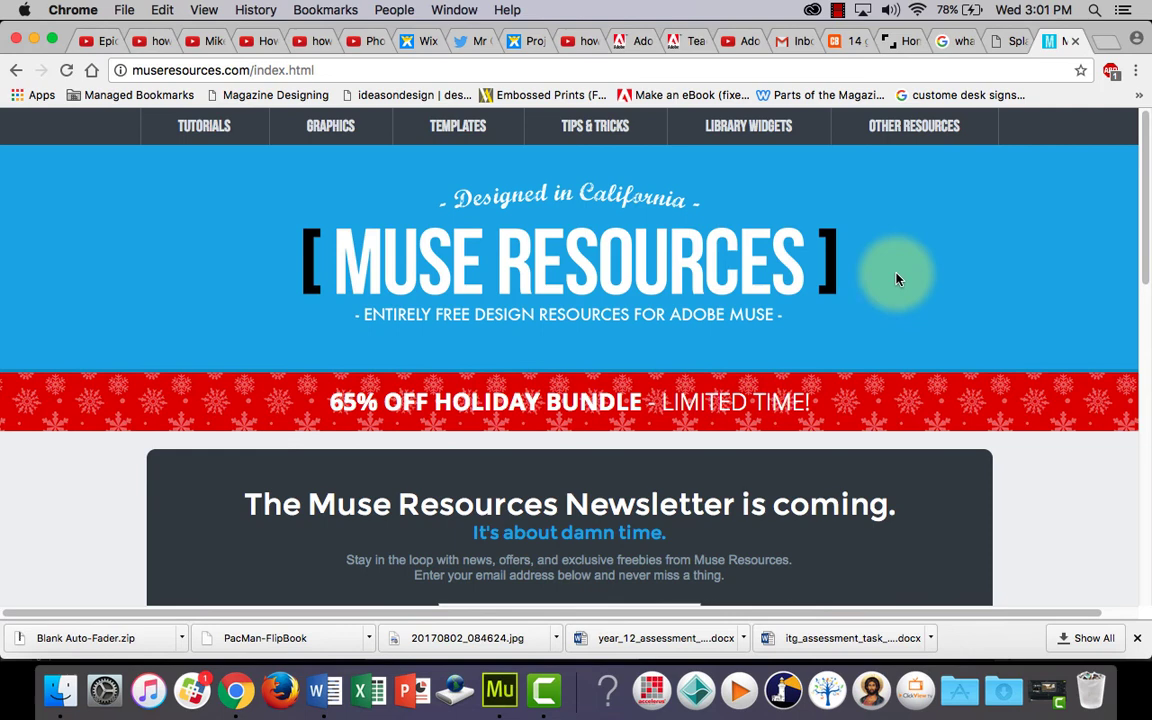
mouse_move(896, 270)
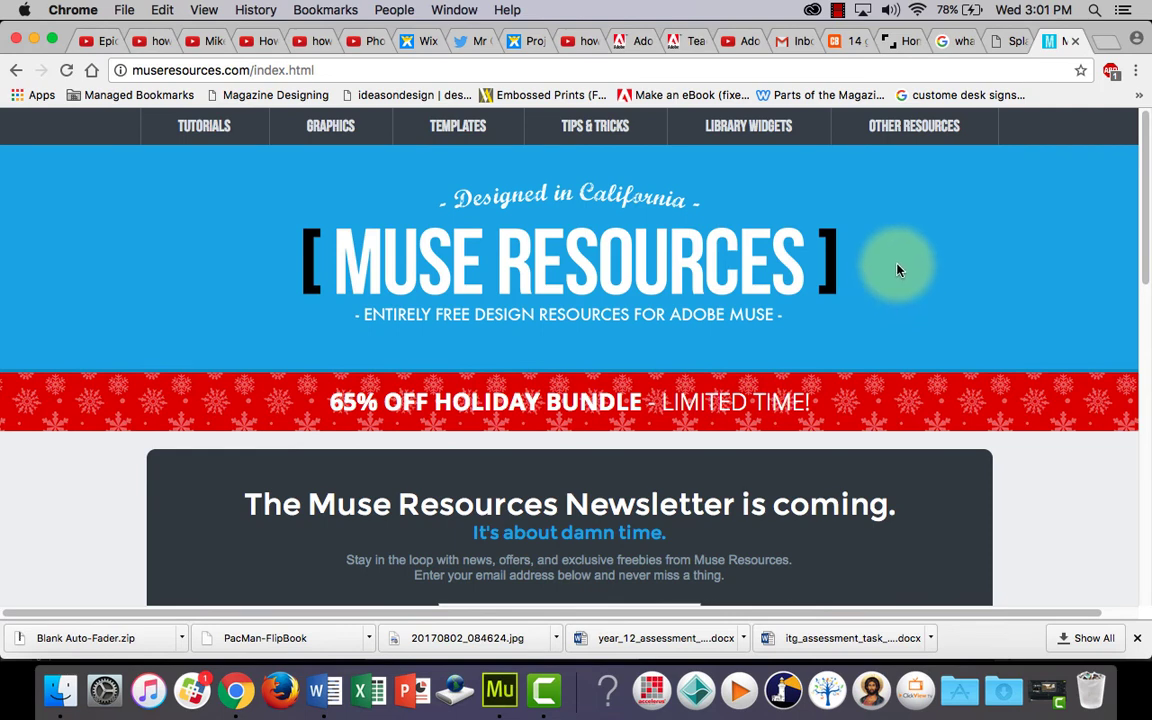
mouse_move(840, 198)
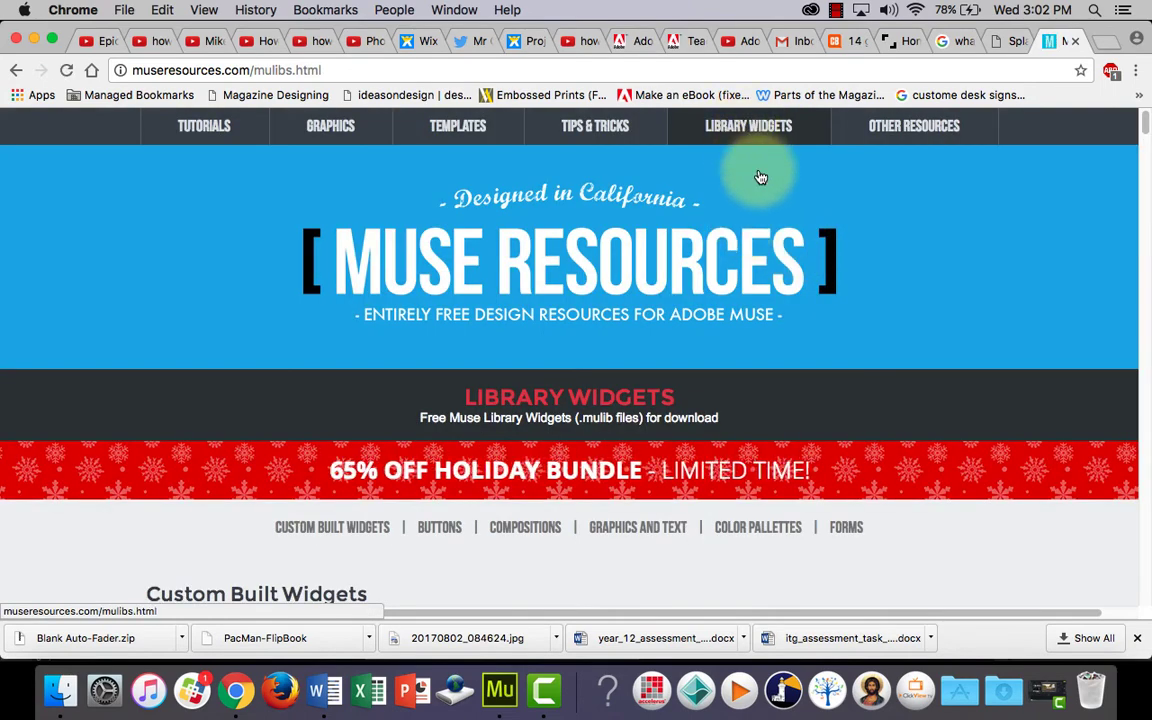
scroll("down", 3)
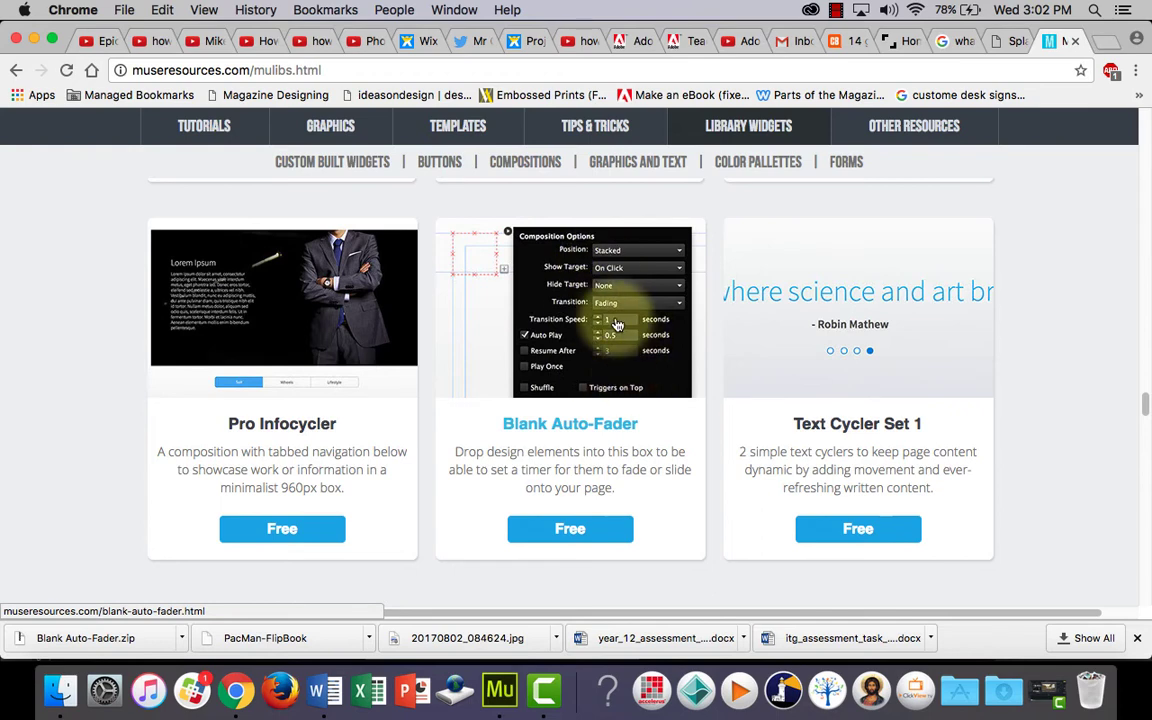
mouse_move(610, 318)
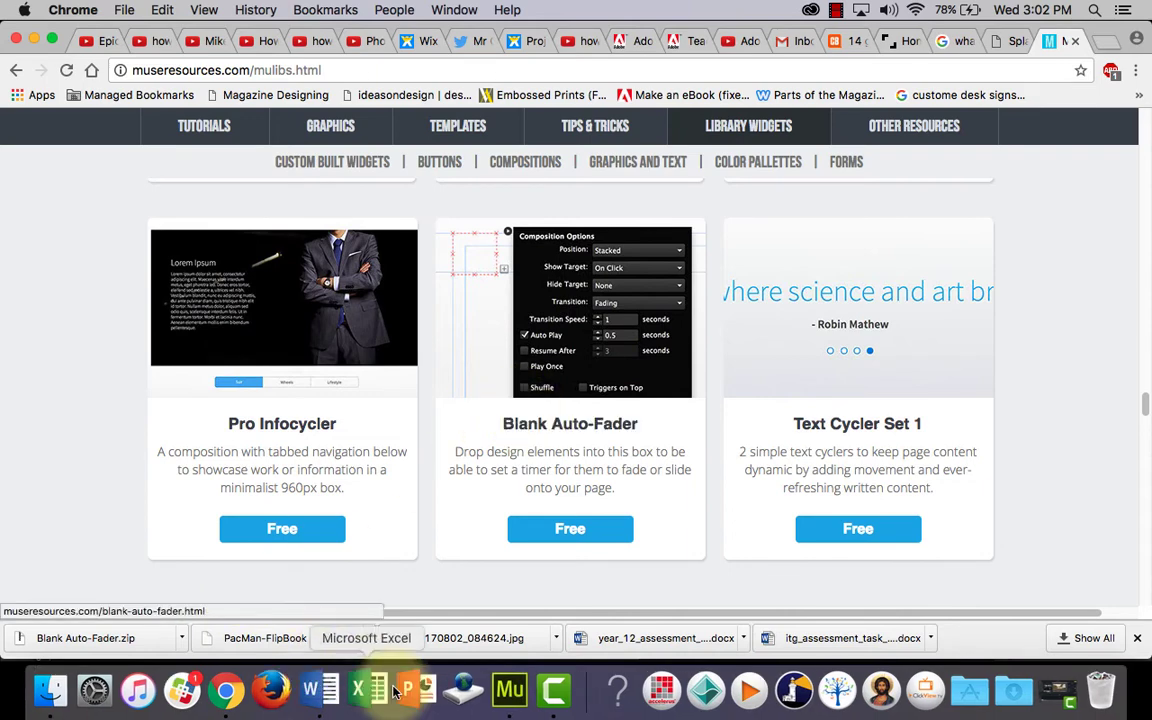
Drop the Blank Auto-Fader composition from the Library panel onto the Splash page
left_click(508, 688)
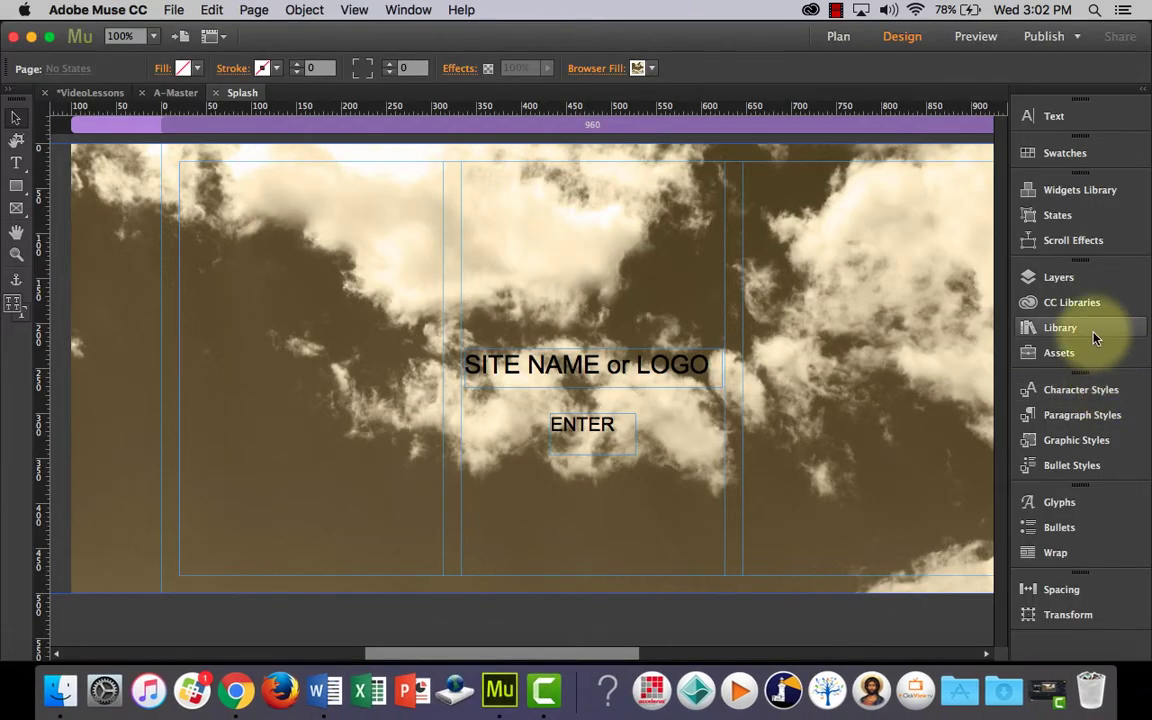
left_click(1060, 328)
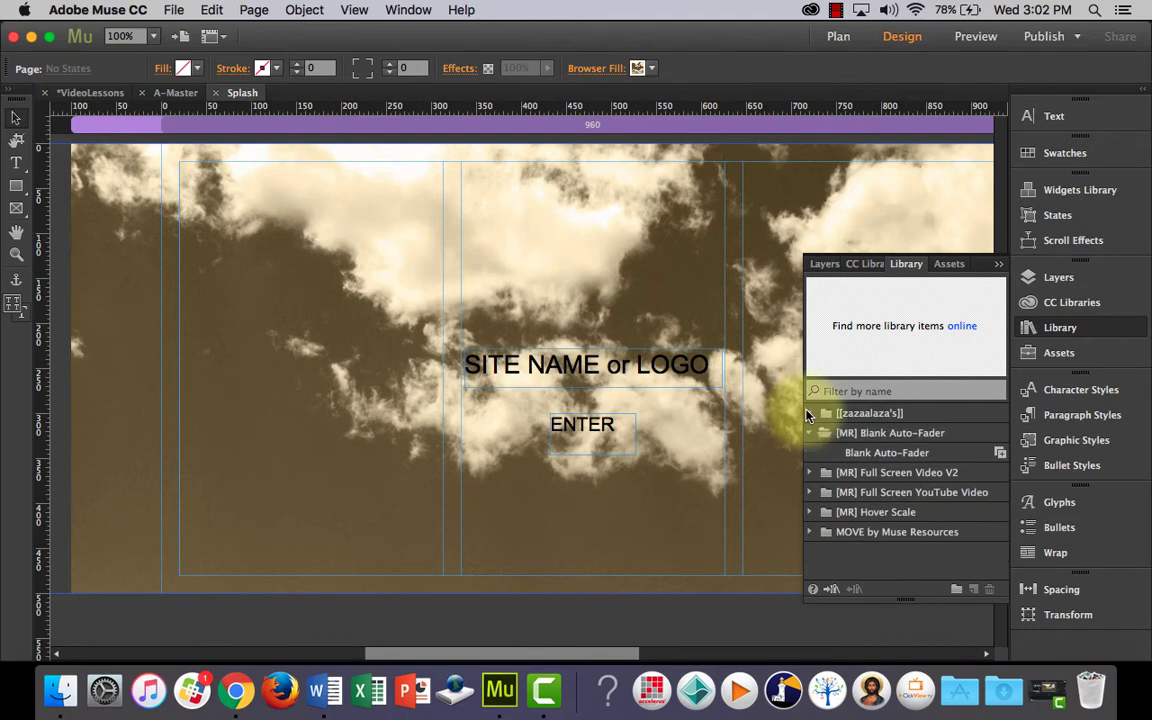
left_click(810, 432)
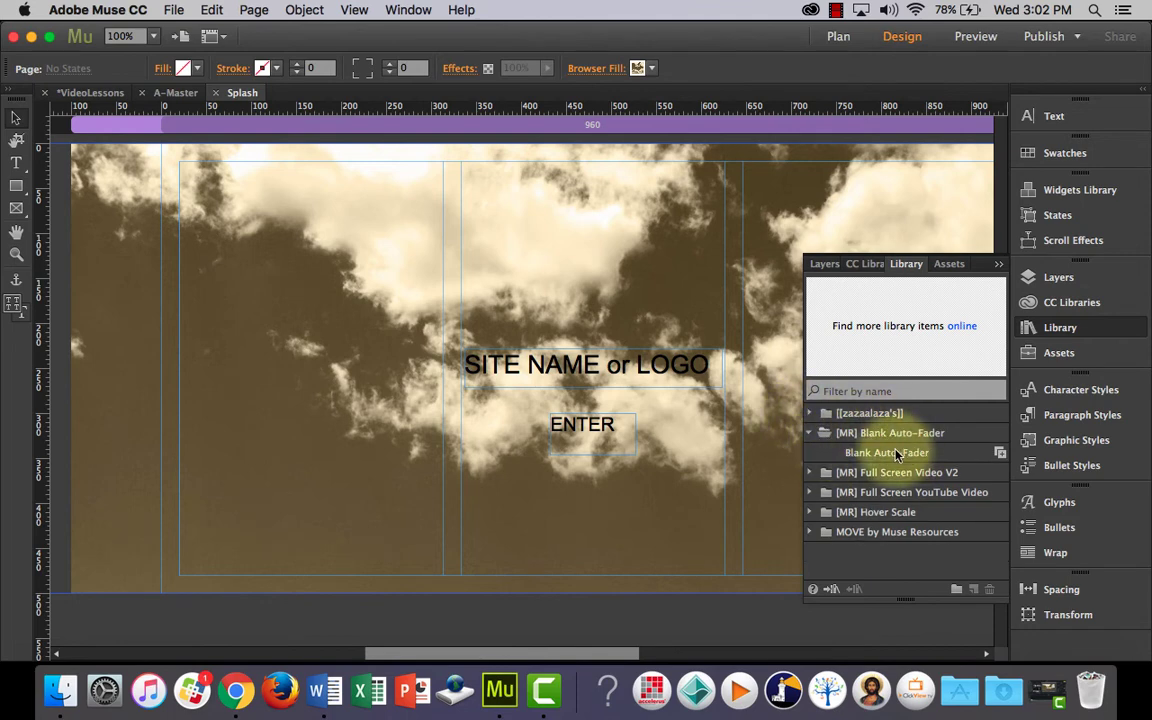
left_click(886, 452)
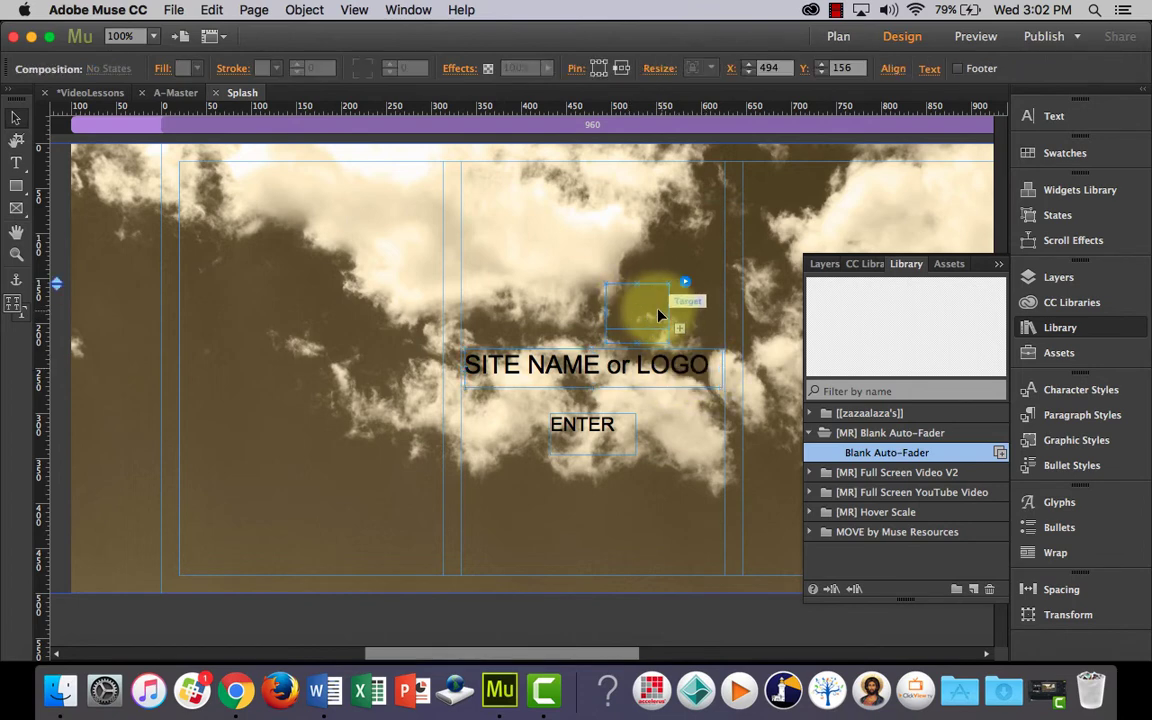
Put SITE NAME or LOGO in the auto-fader's target and preview the page in the browser
left_click(586, 364)
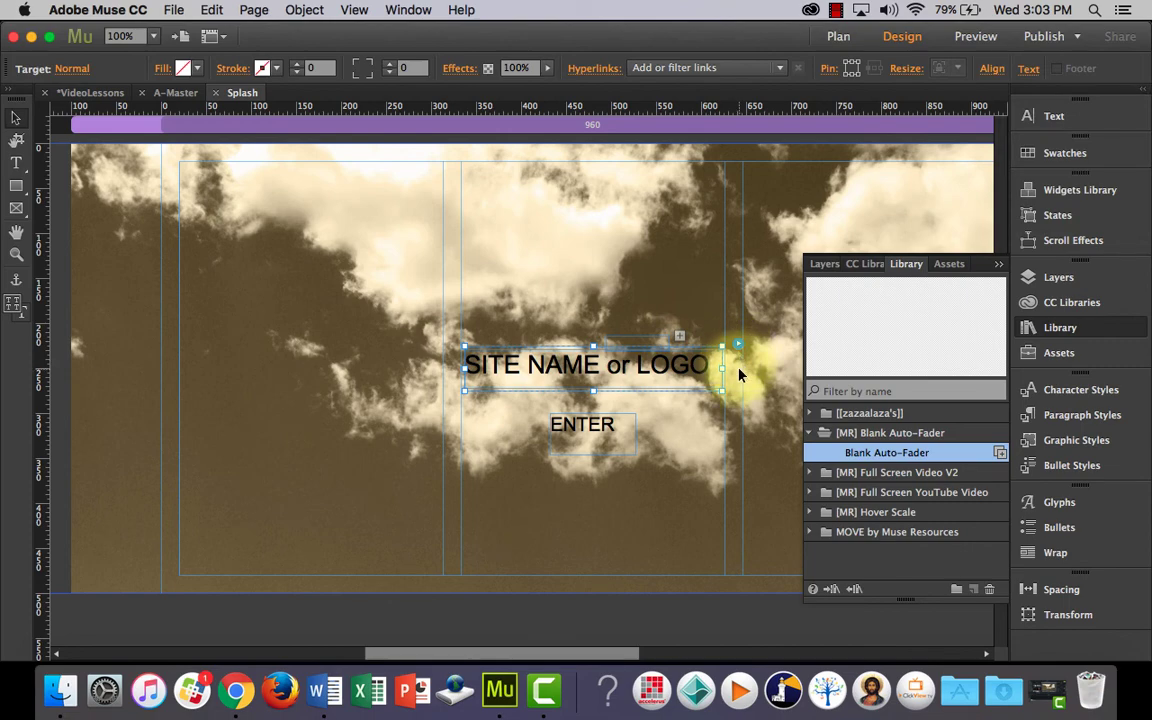
left_click(974, 36)
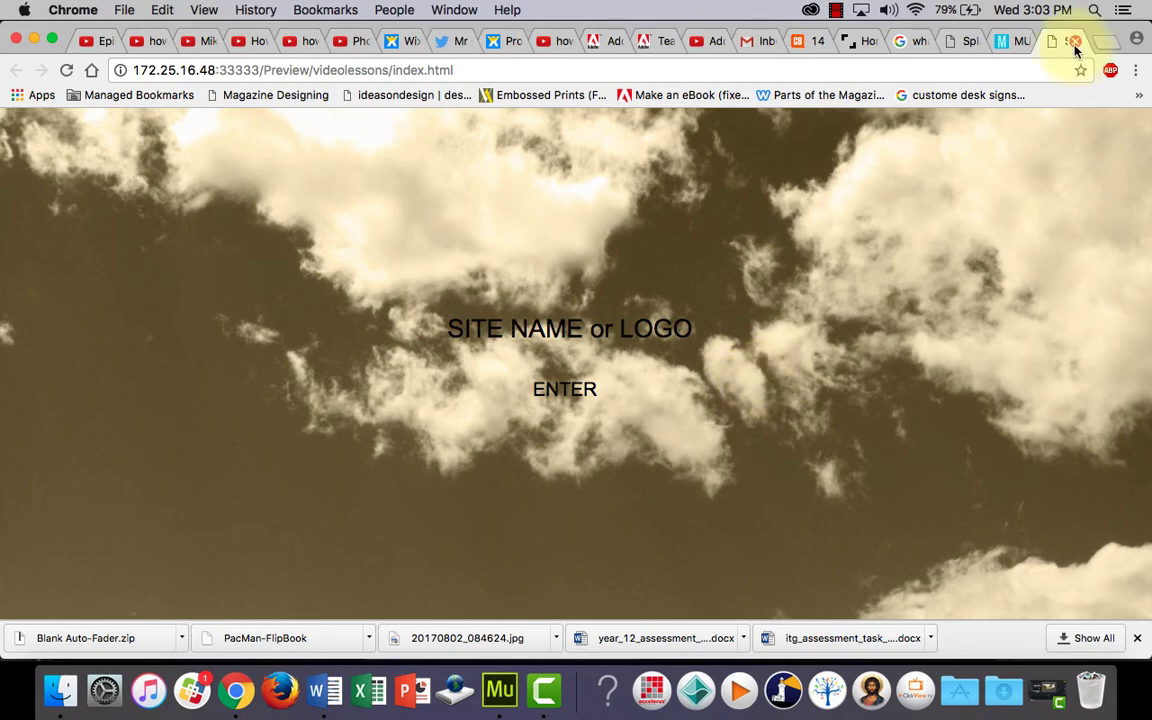
left_click(500, 688)
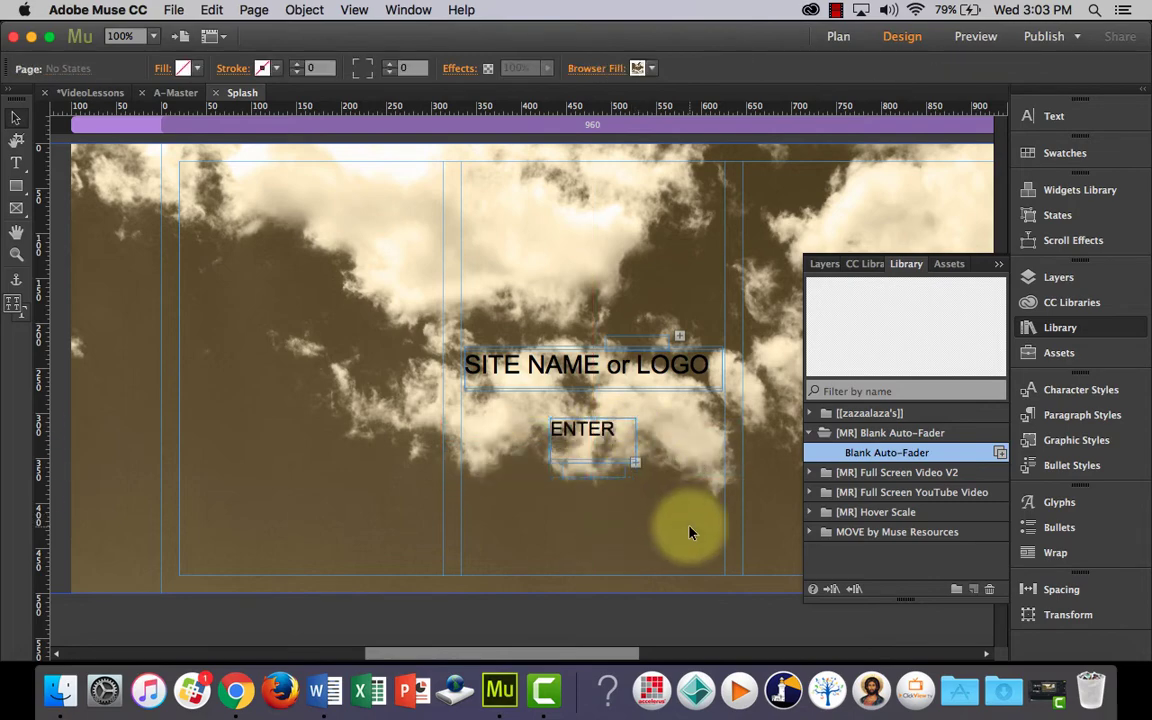
left_click(974, 36)
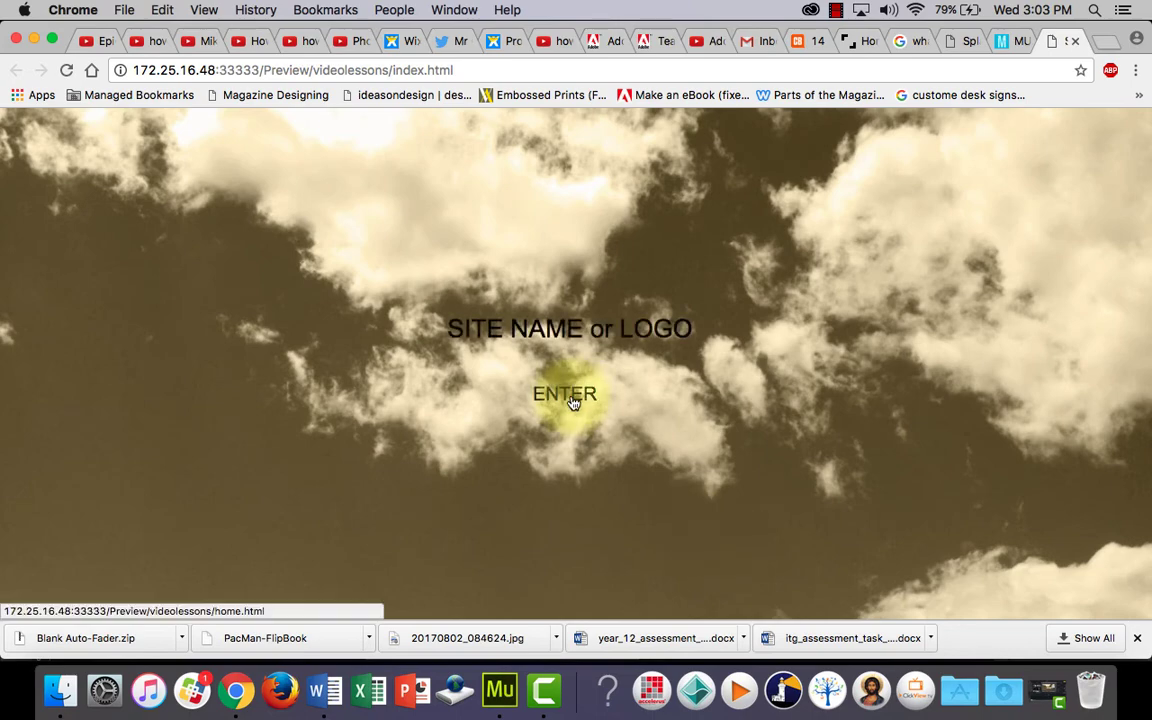
left_click(564, 392)
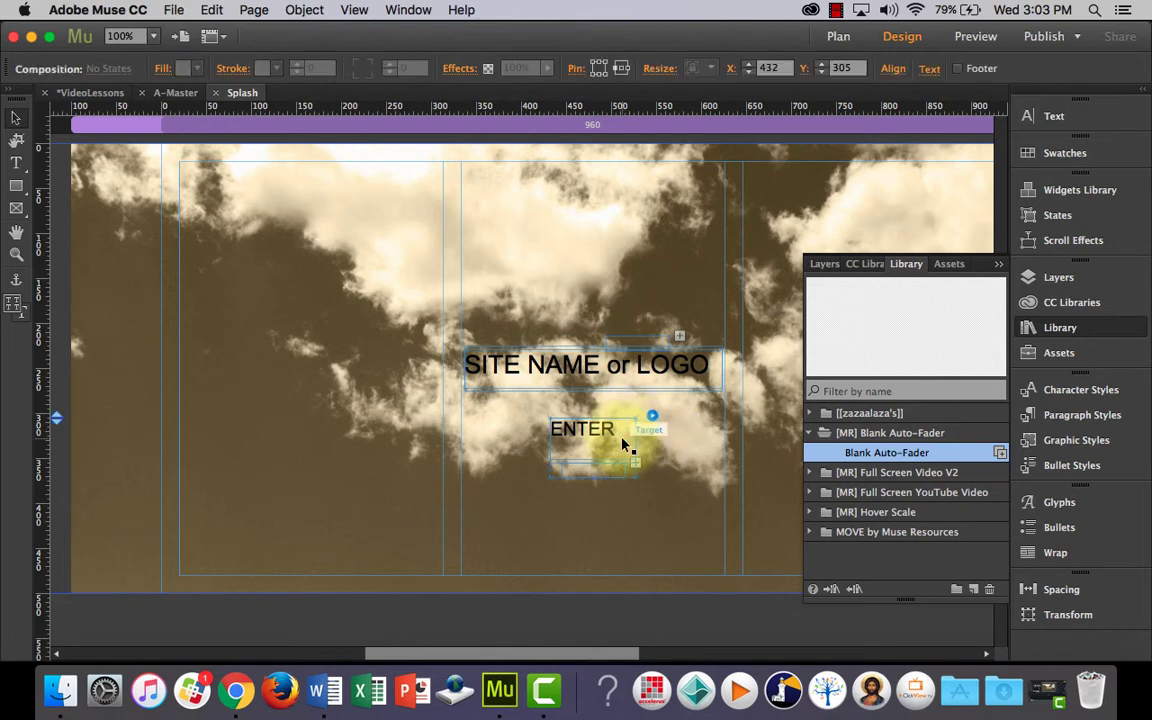
left_click(652, 414)
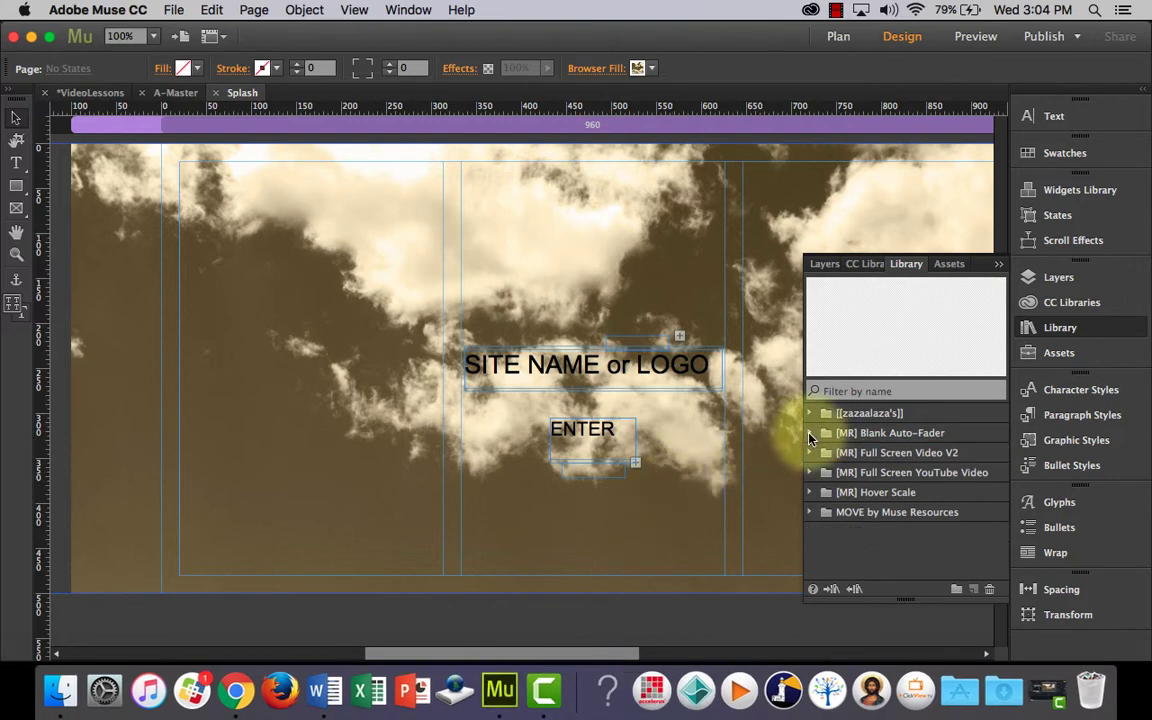
mouse_move(782, 446)
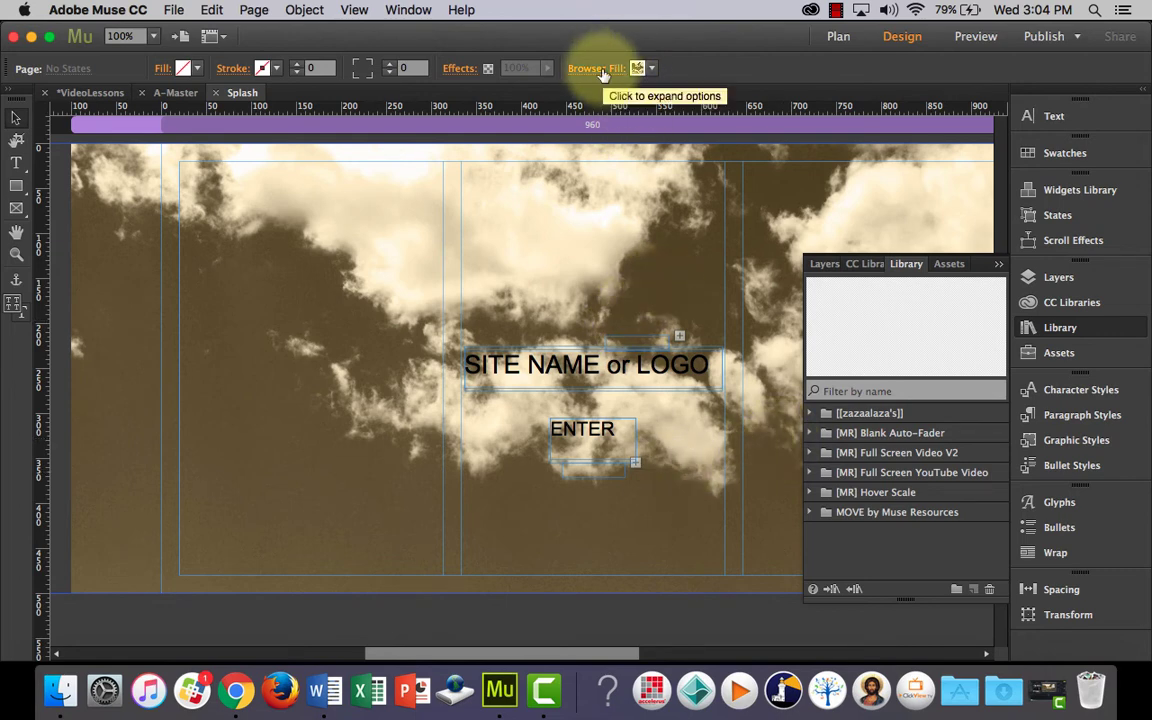
Remove the clouds.jpg image from the page's Browser Fill background
left_click(638, 68)
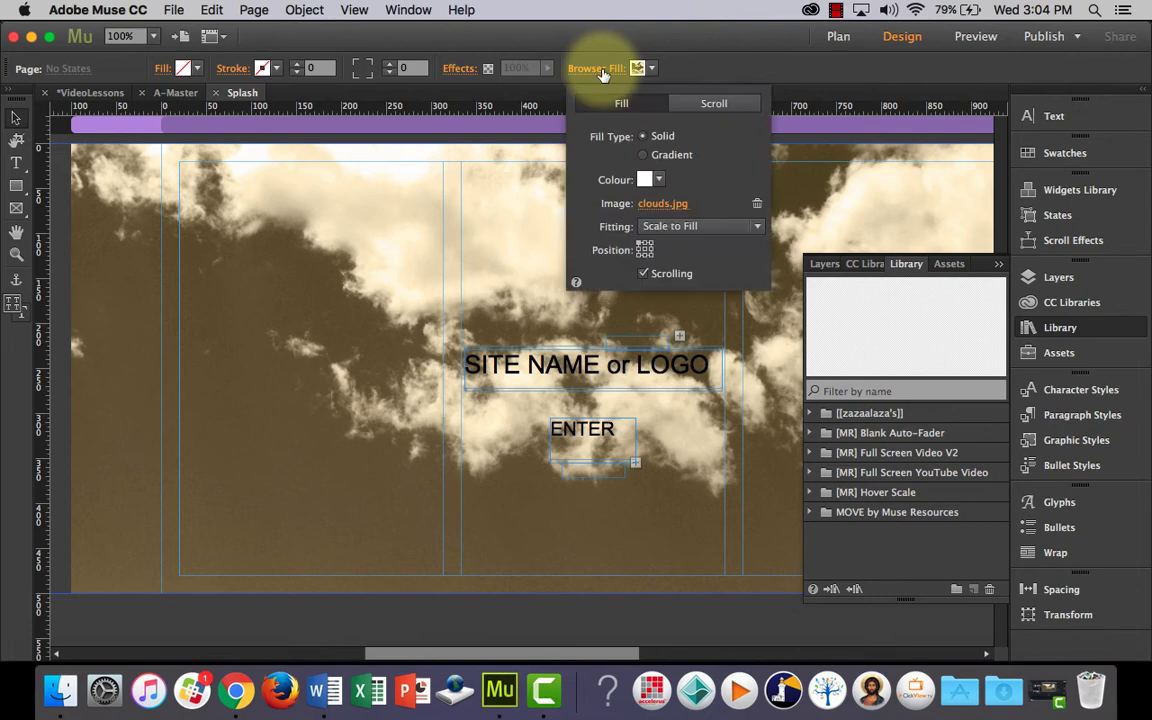
left_click(756, 204)
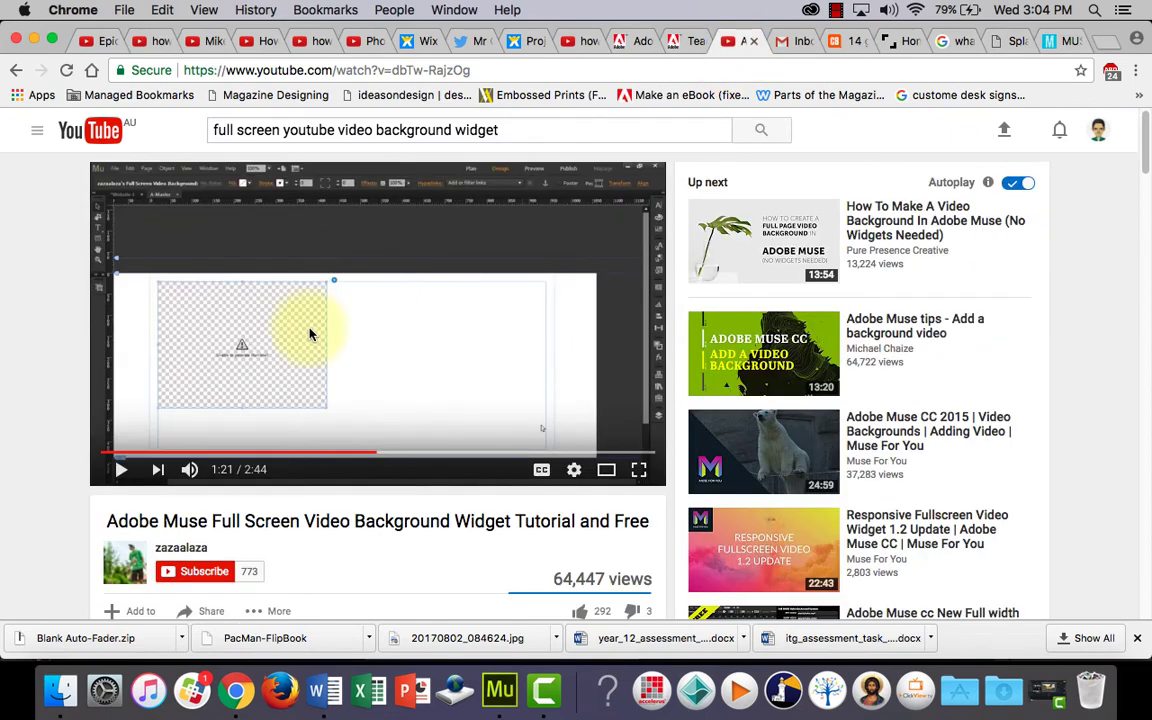
Scroll the YouTube page to the description with the widget download links
scroll("down", 3)
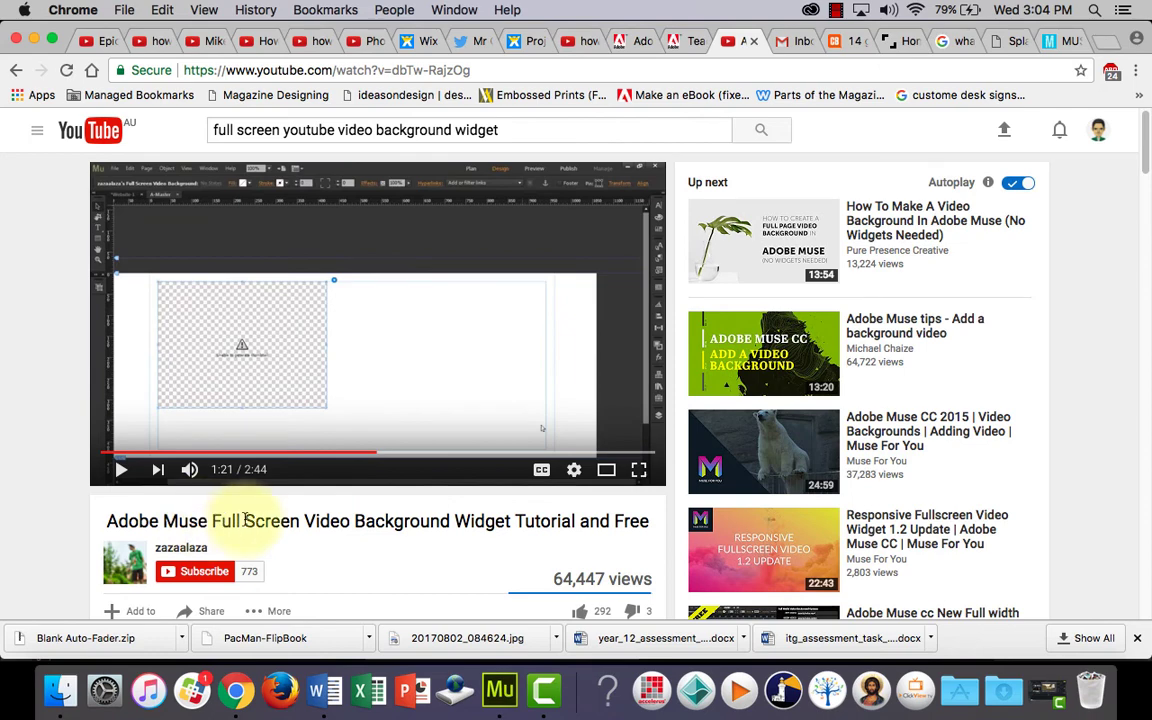
scroll("down", 3)
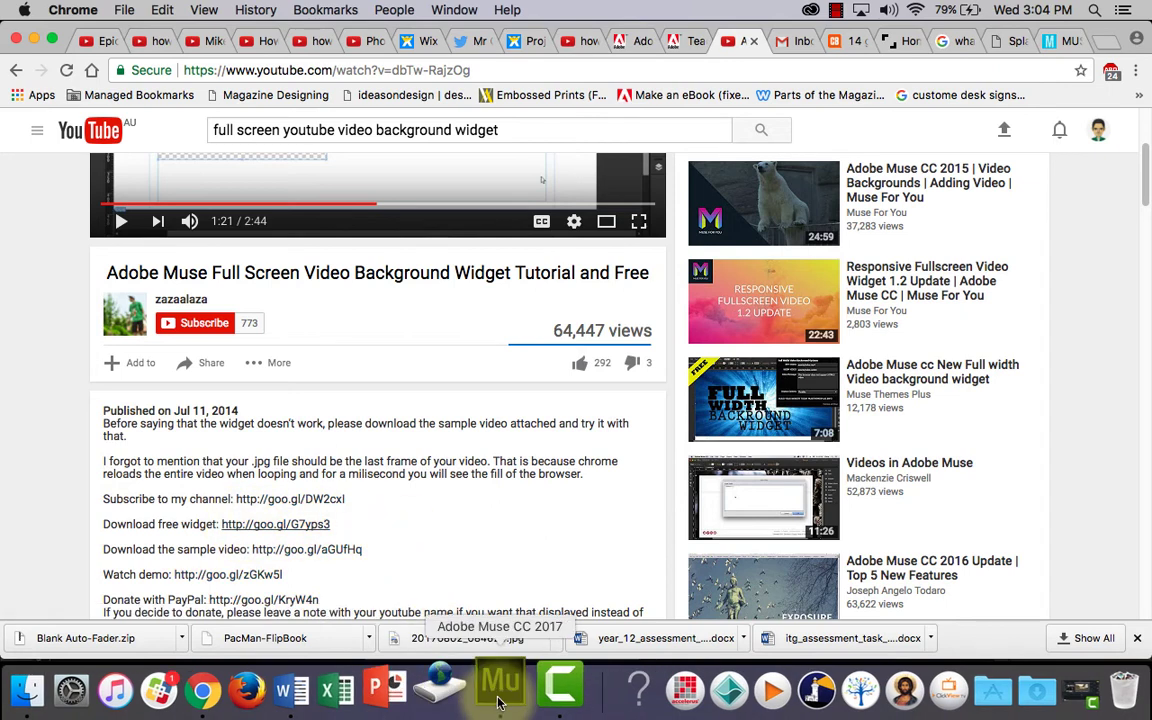
Place zazaalaza's Fullscreen Video BG widget from the Library onto the Splash page
left_click(500, 688)
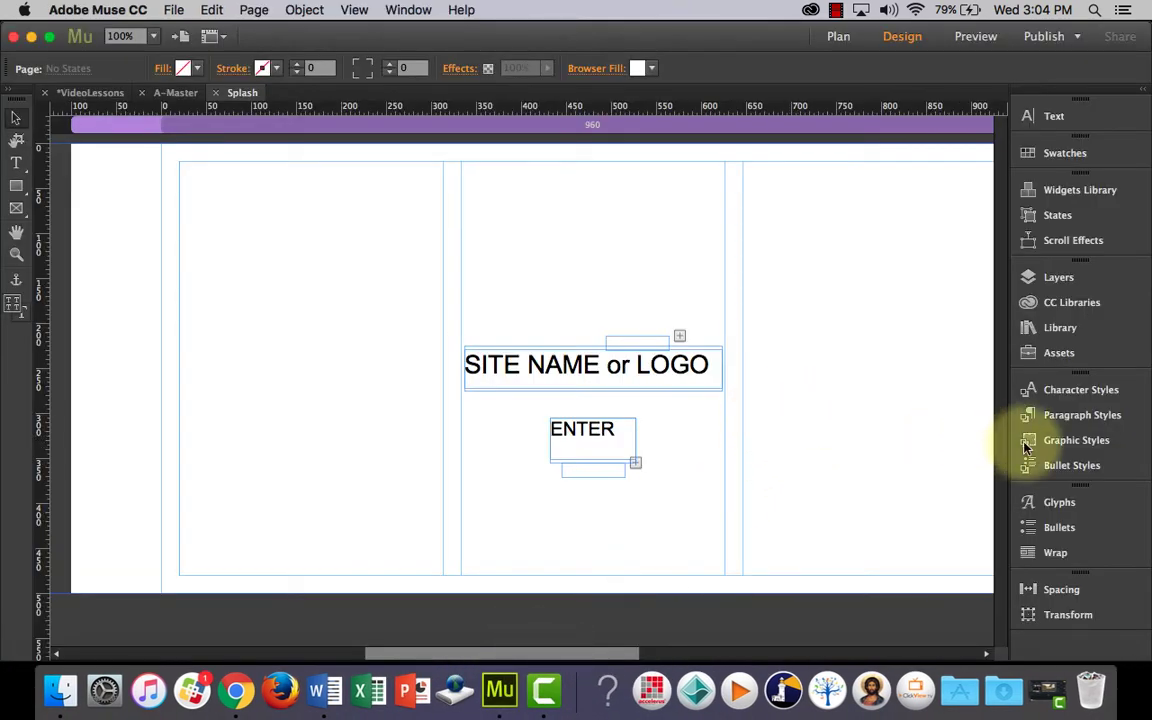
left_click(1060, 328)
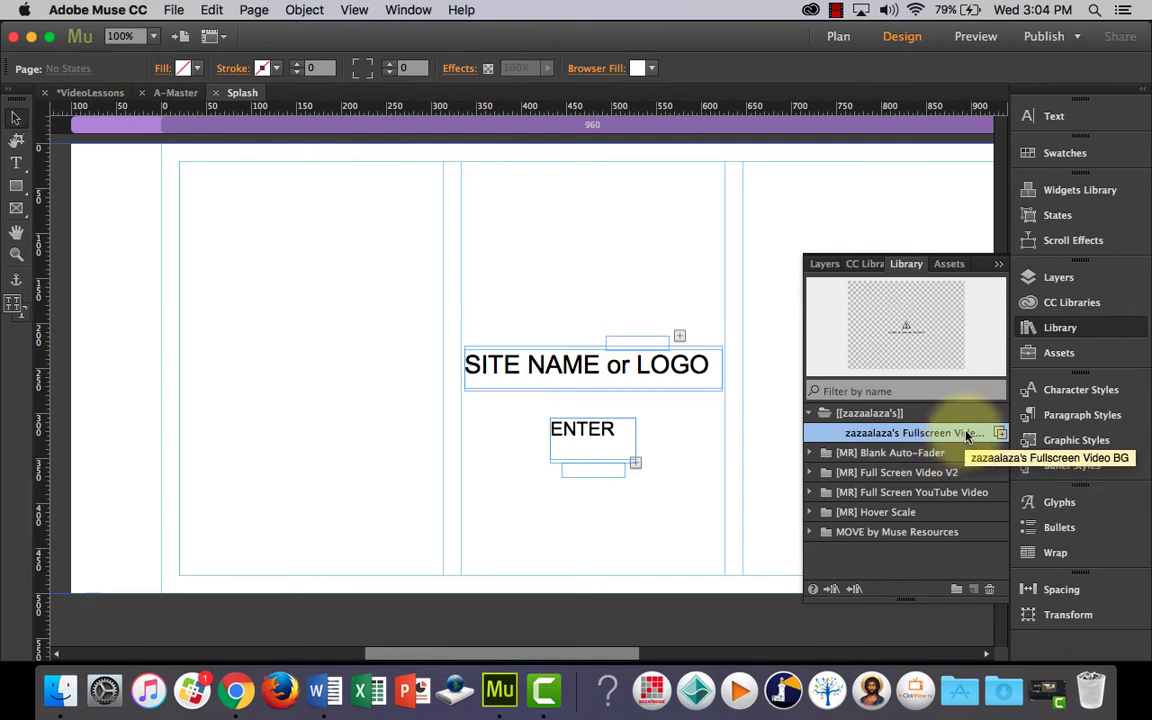
double_click(908, 432)
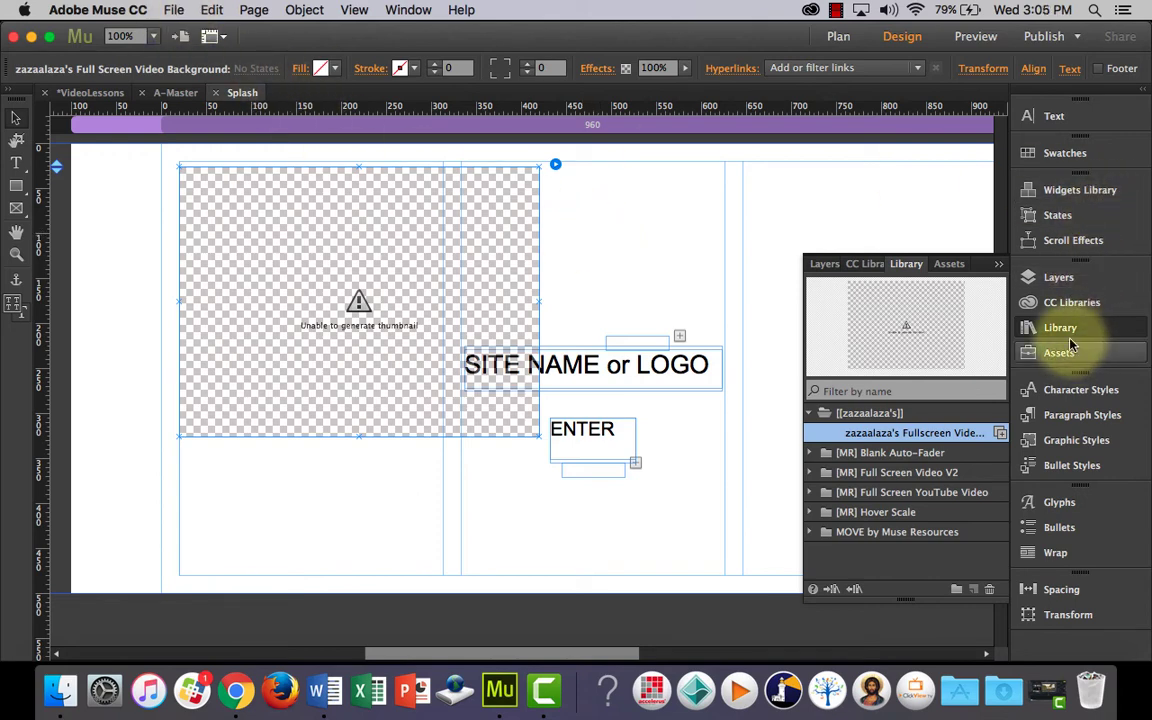
Add Cinemagraph.mp4 to the site's files for upload and confirm it in the Assets list
left_click(174, 8)
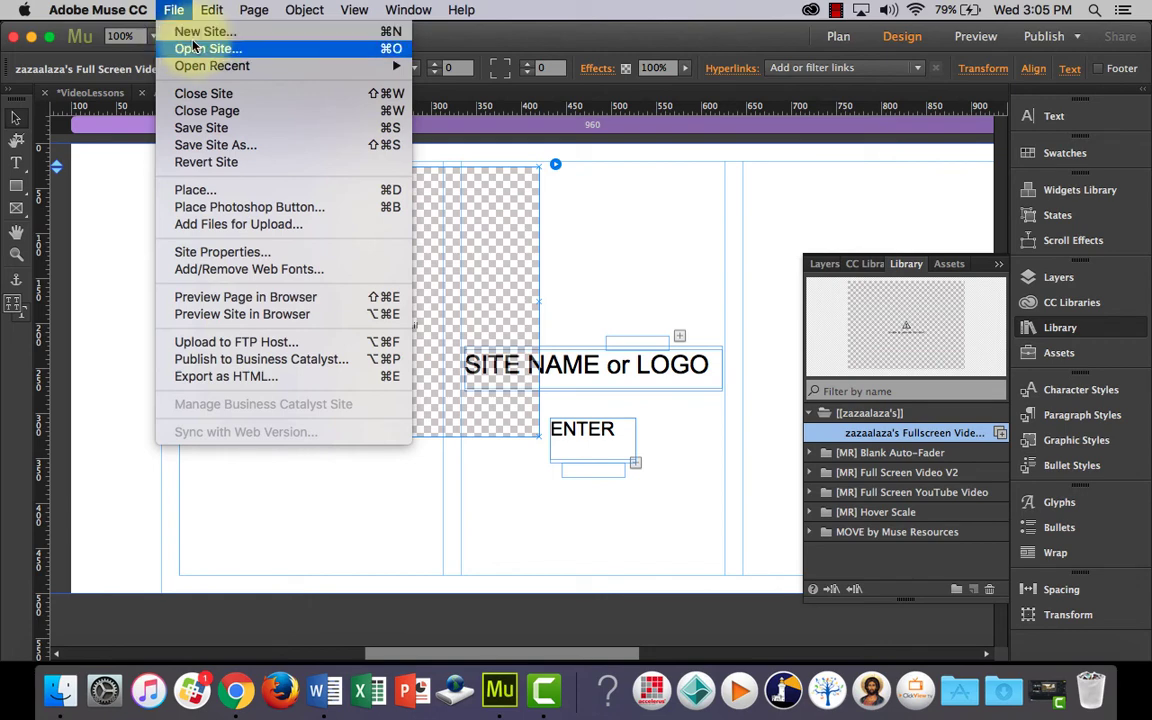
mouse_move(238, 224)
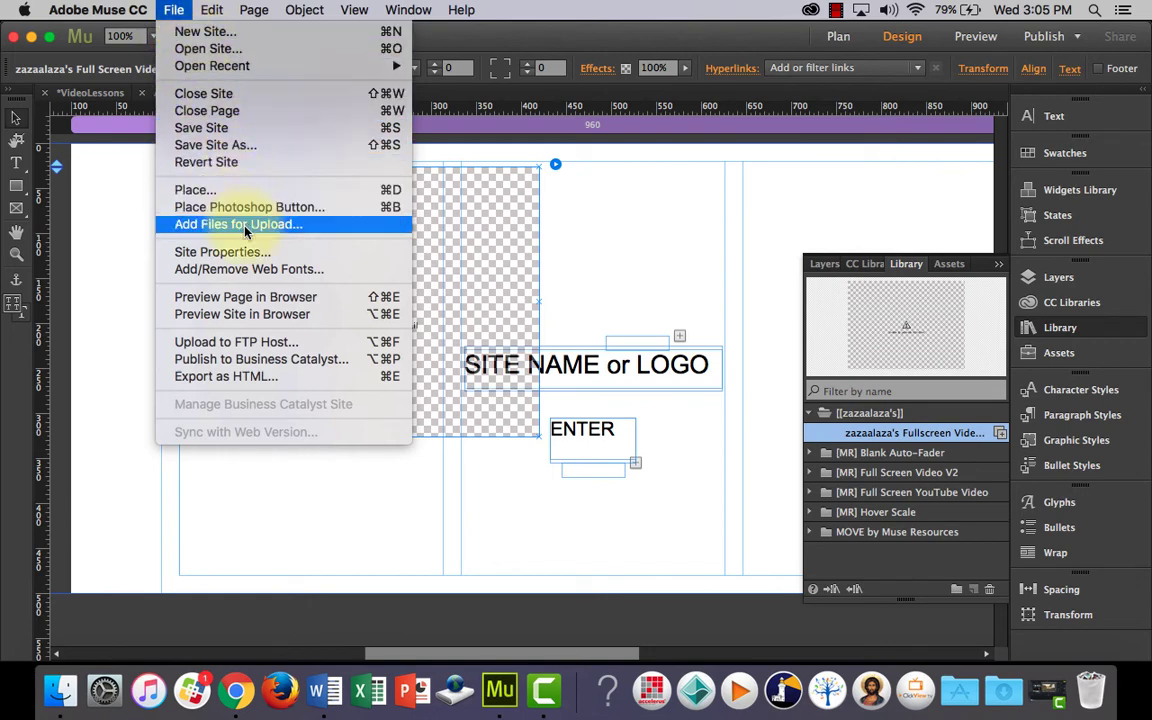
left_click(238, 224)
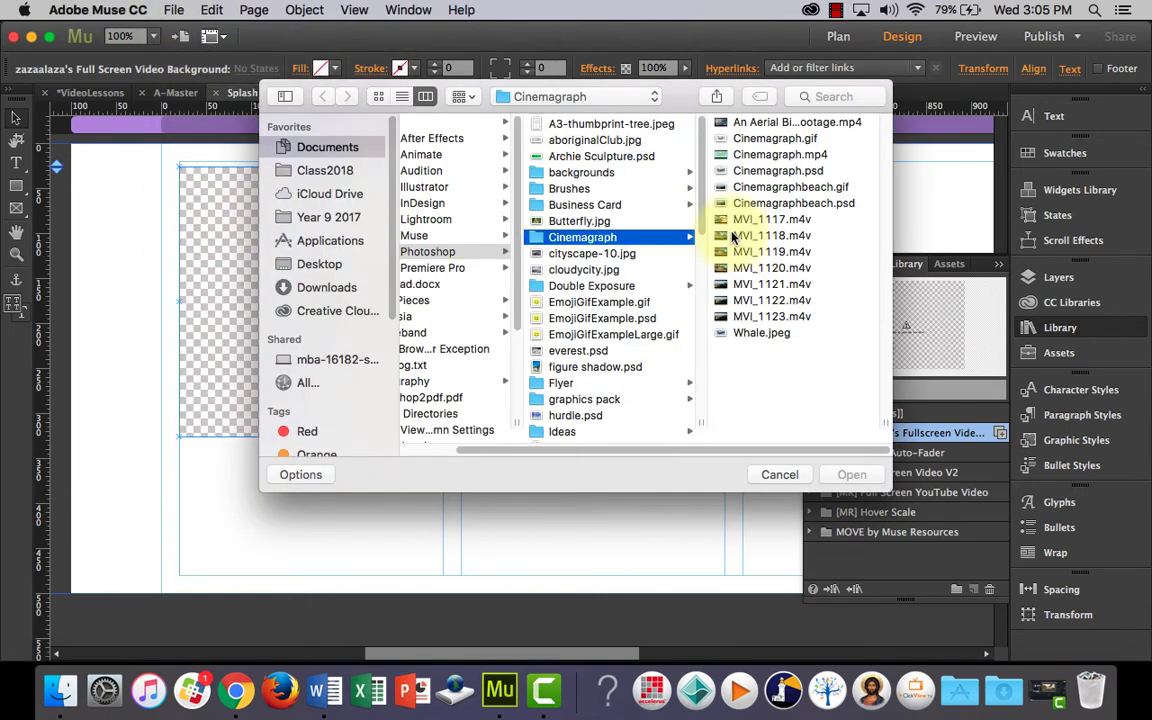
left_click(780, 154)
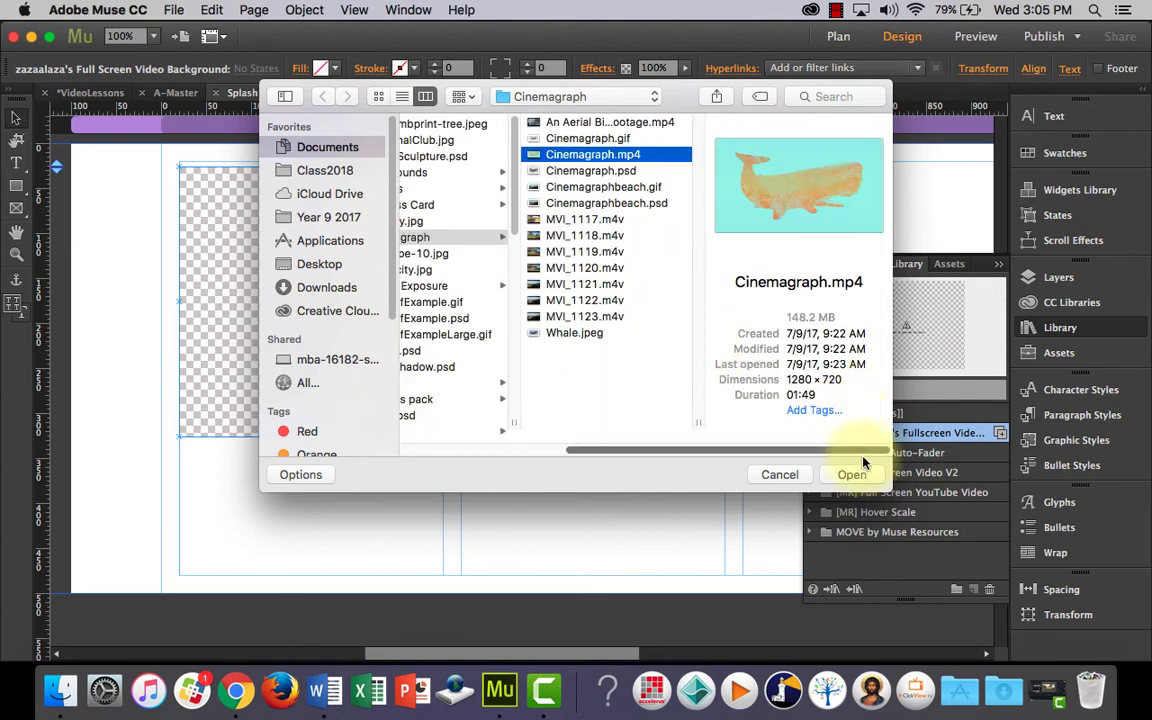
left_click(852, 474)
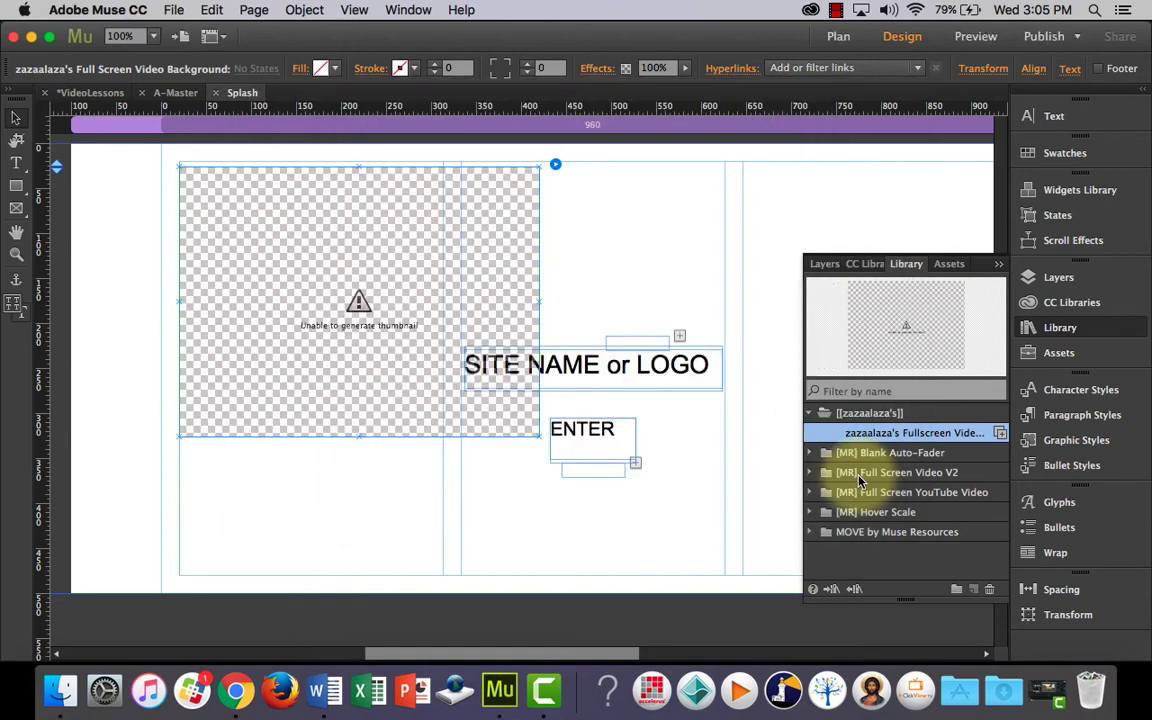
left_click(1060, 352)
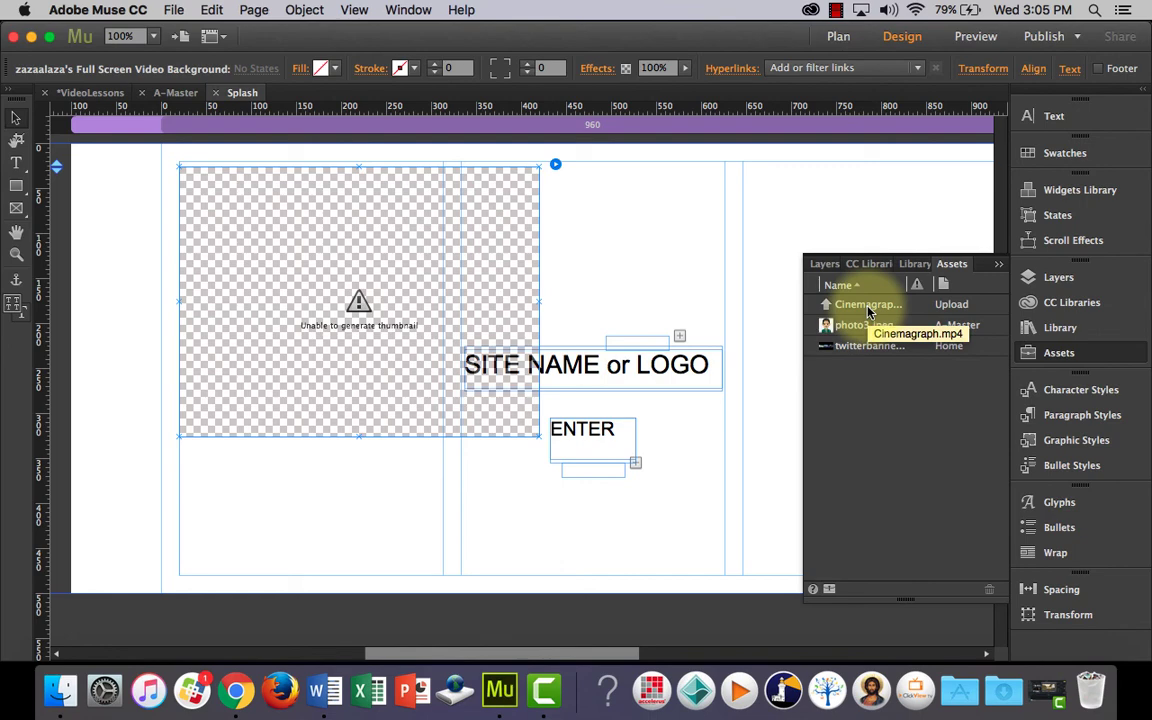
mouse_move(580, 204)
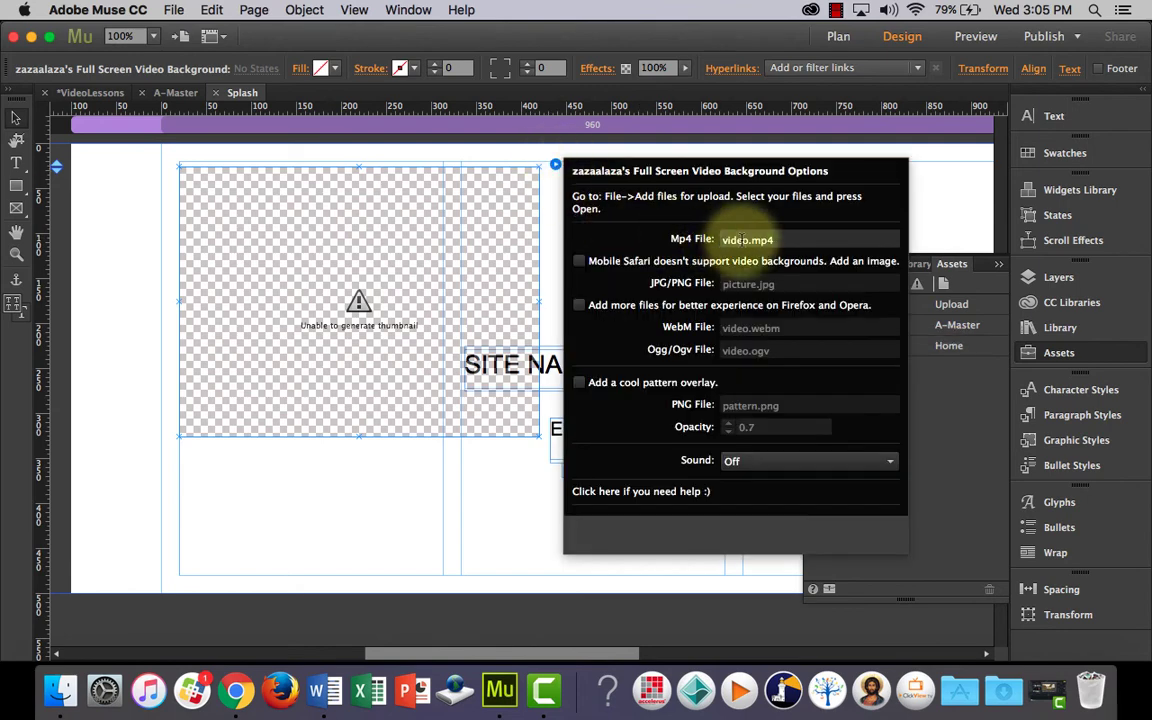
Set the video widget's Mp4 File field to Cinemagraph.mp4
left_click(804, 240)
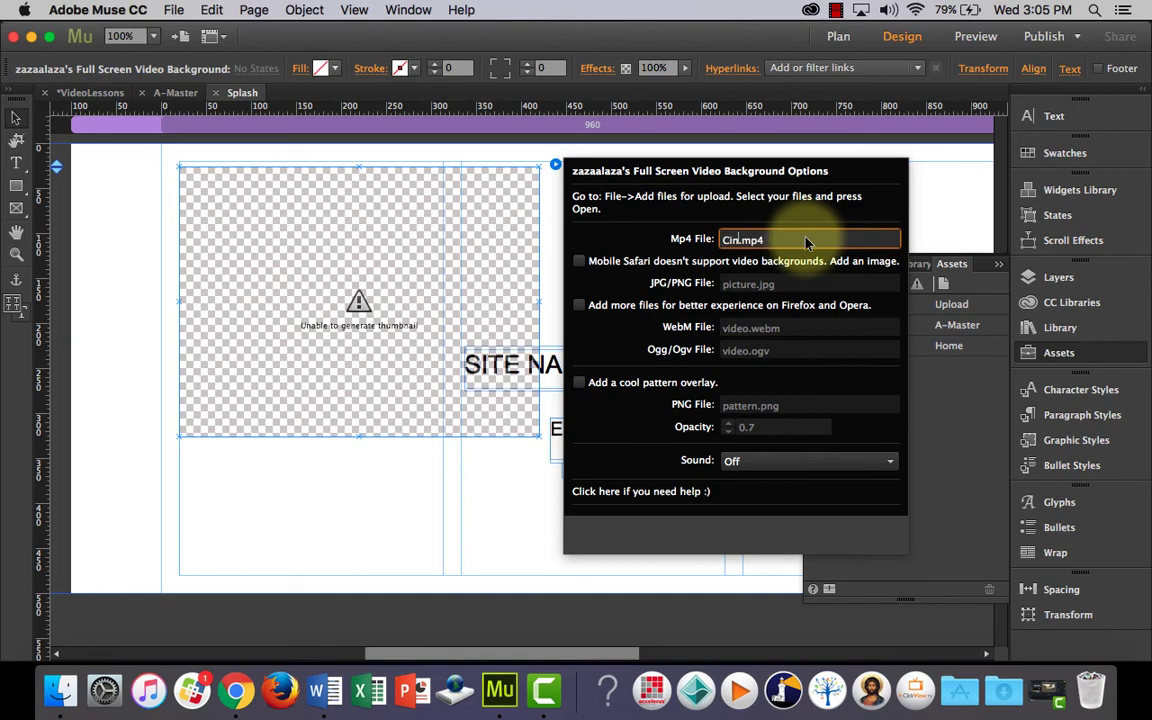
type("Cinemagraph.mp4")
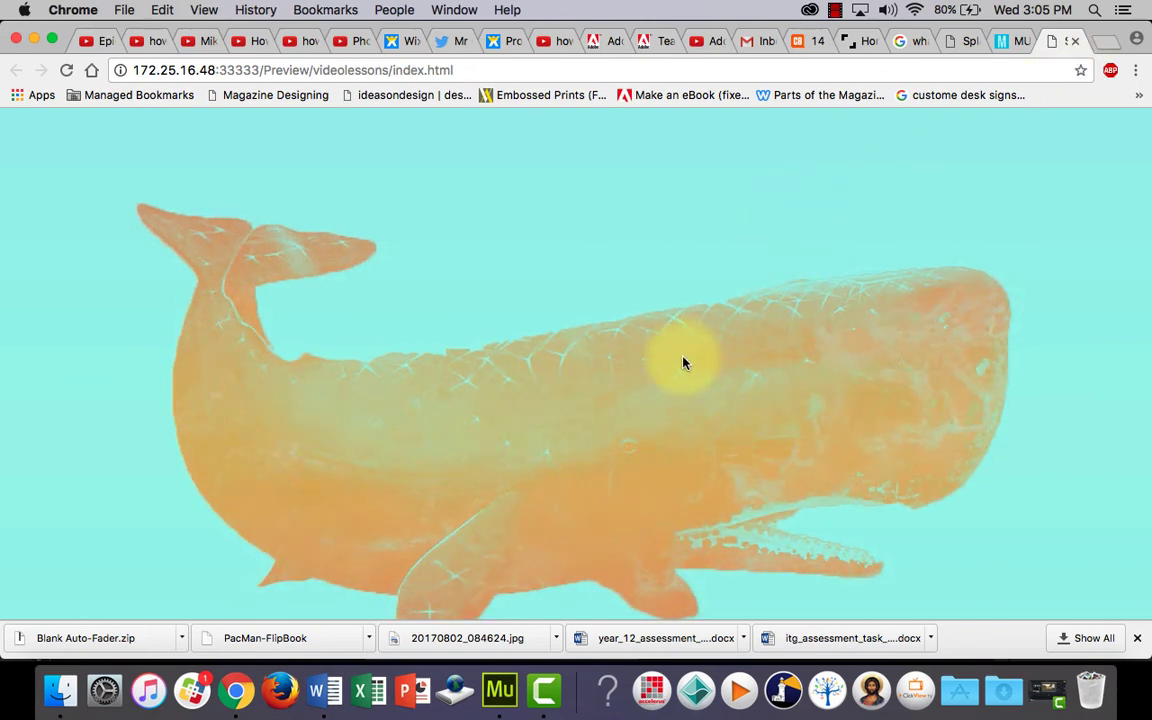
mouse_move(496, 688)
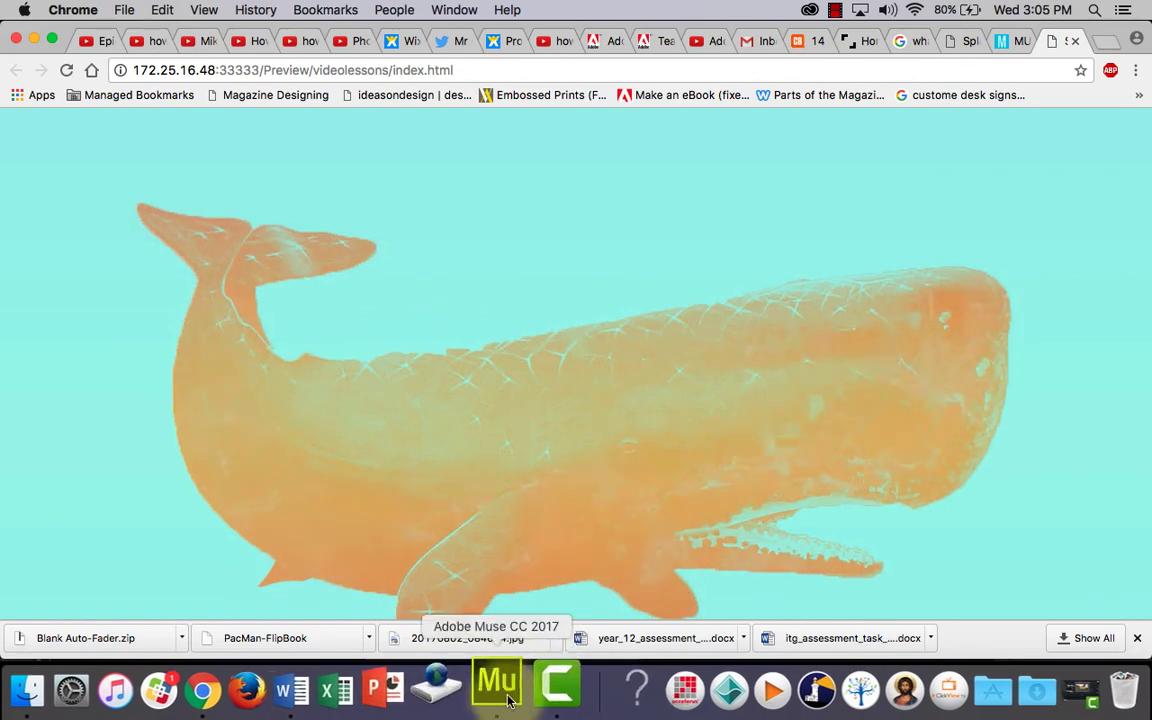
Bring the site name and ENTER link text frames to the front over the video
left_click(496, 688)
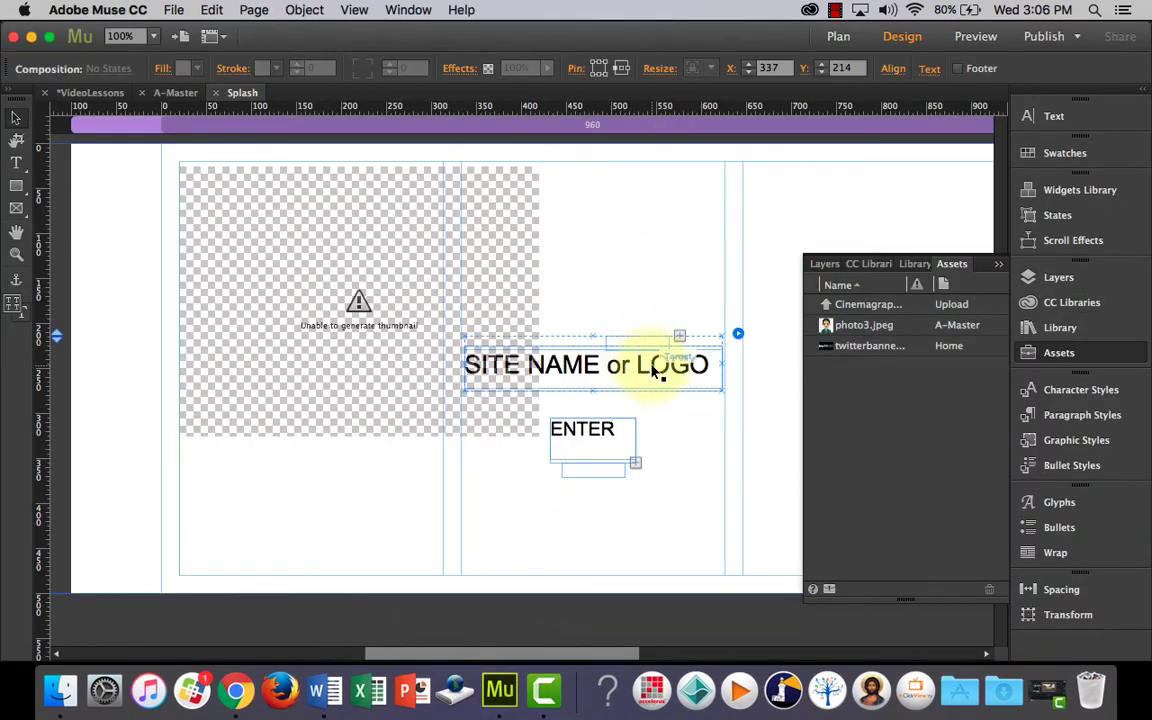
right_click(656, 364)
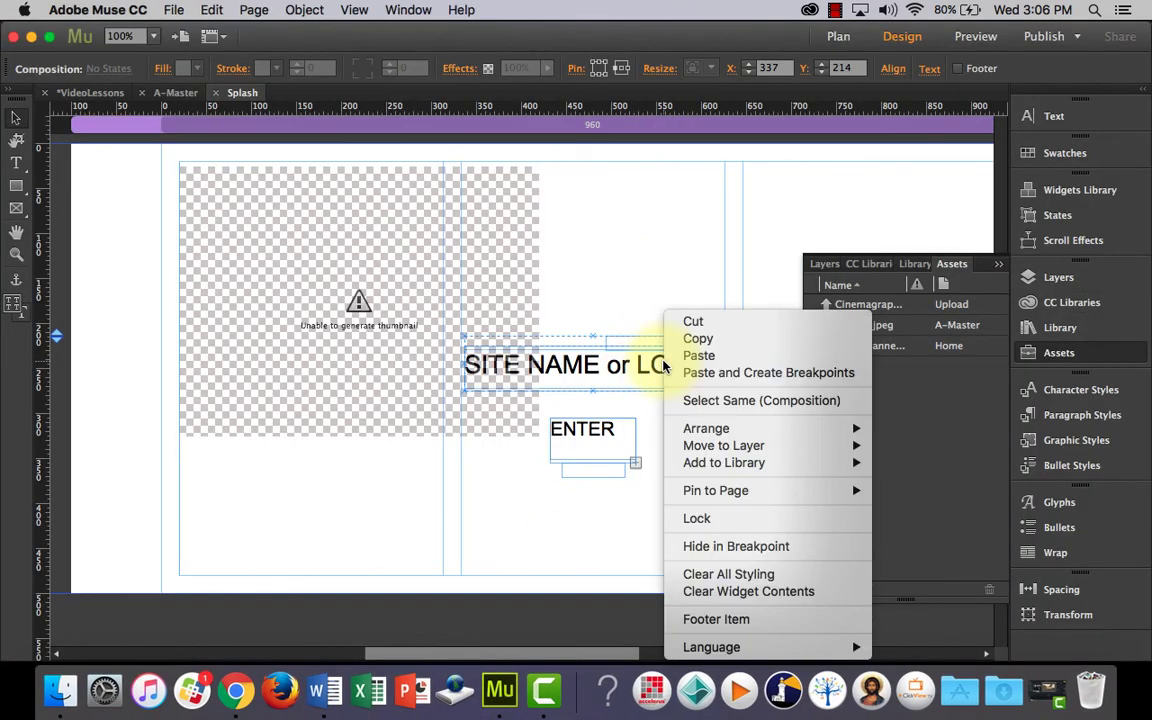
mouse_move(706, 428)
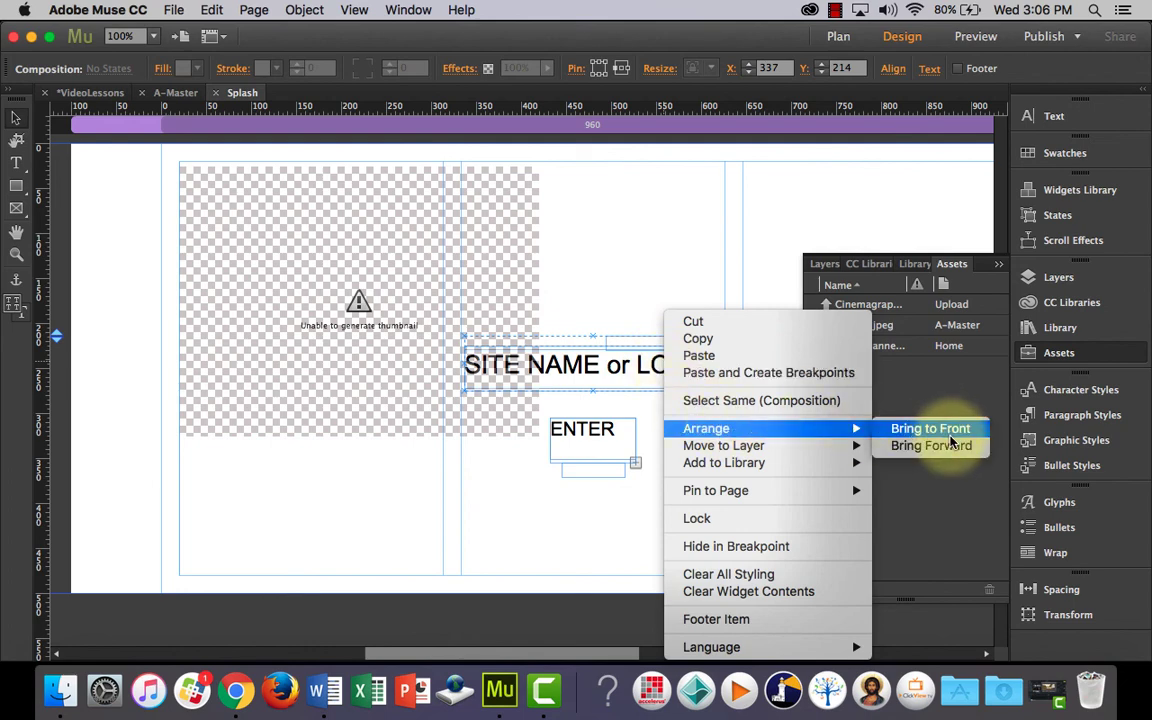
left_click(930, 428)
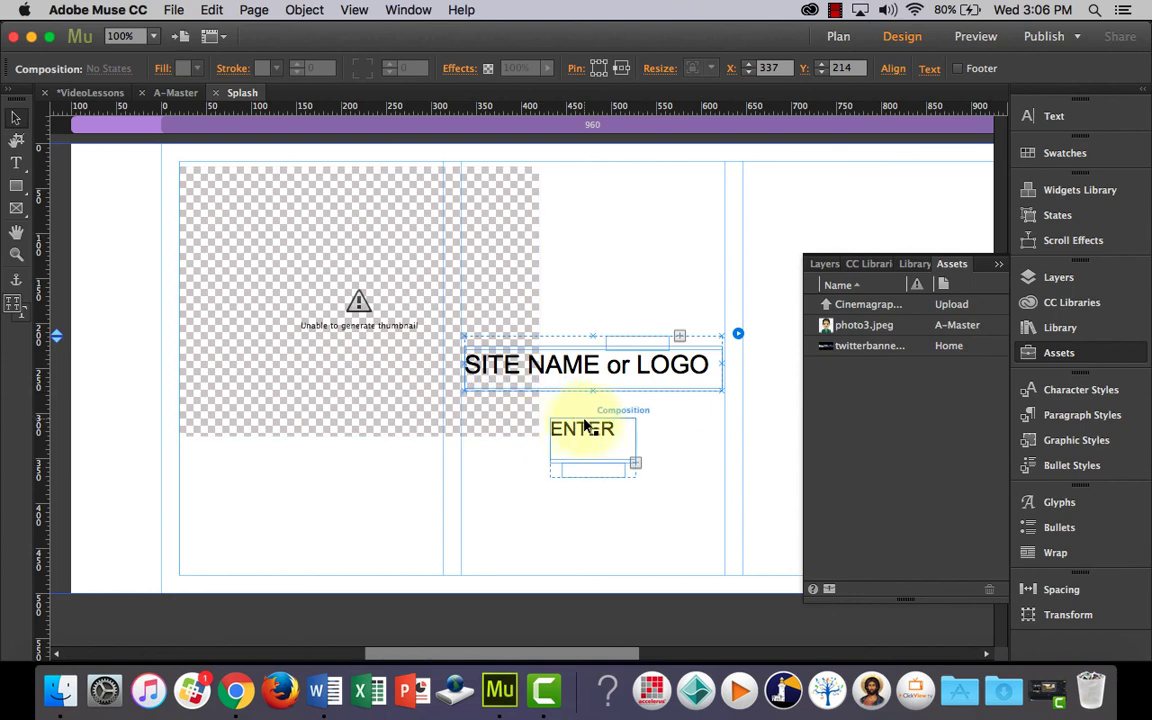
right_click(582, 428)
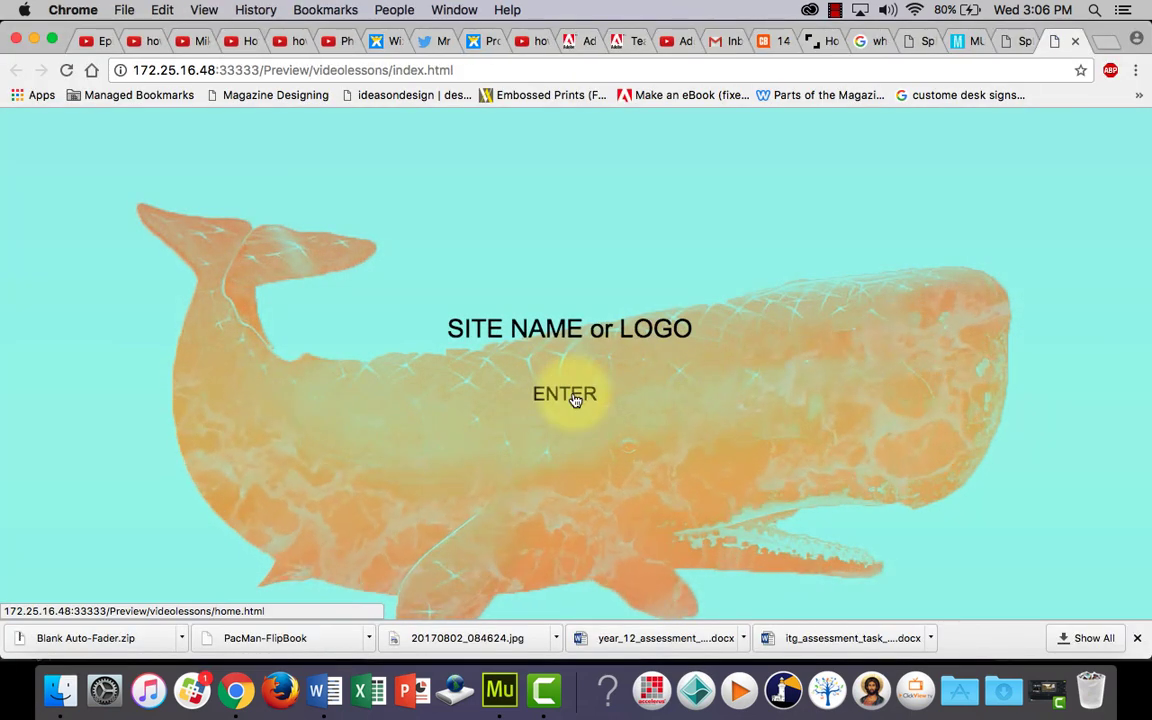
mouse_move(820, 400)
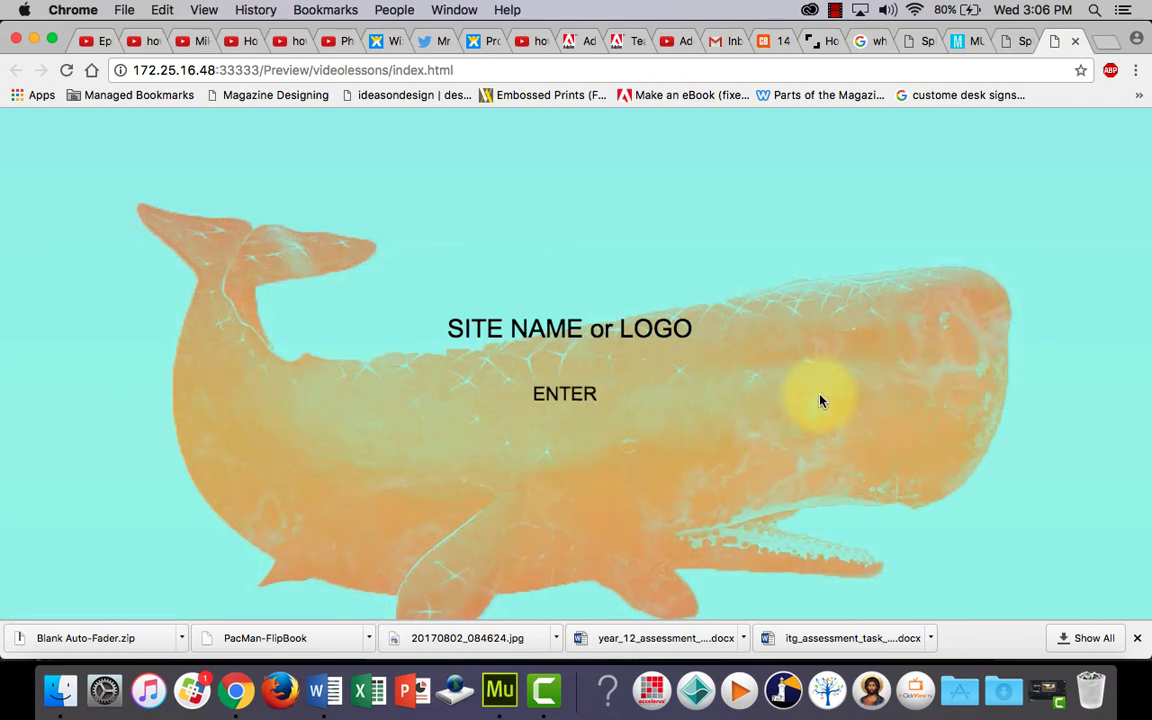